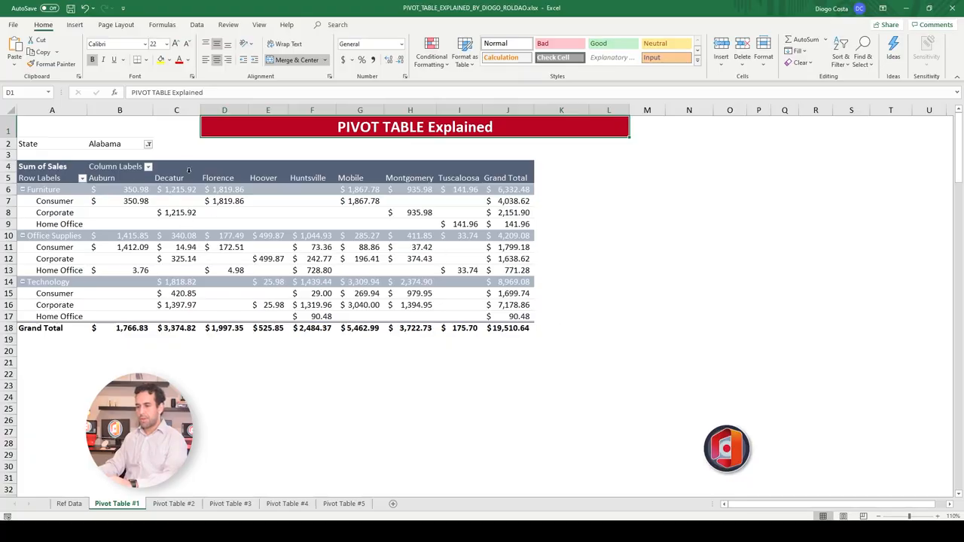
{"action": "mouse_move", "coordinate": [310, 194]}
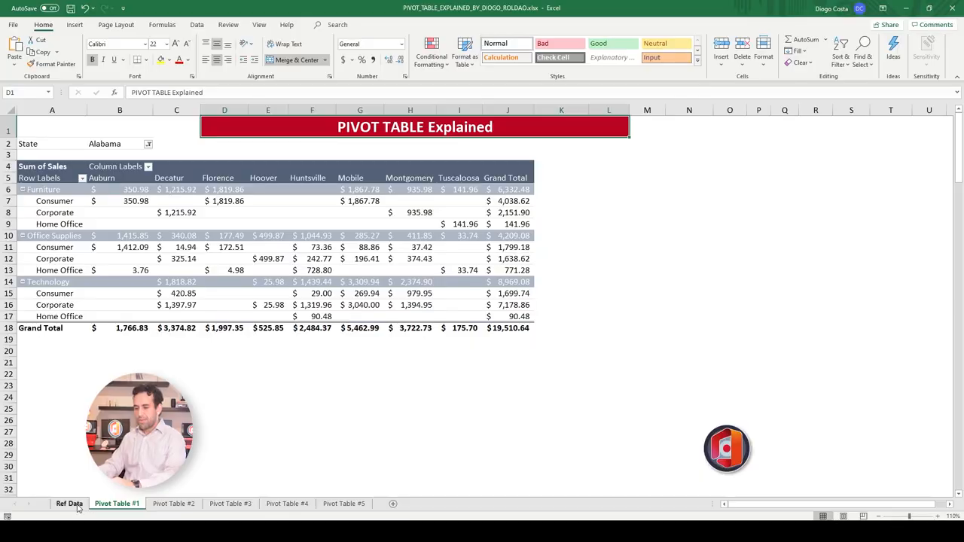
Go to the Ref Data sheet, look across the order columns and jump back to cell A1.
{"action": "left_click", "coordinate": [70, 503]}
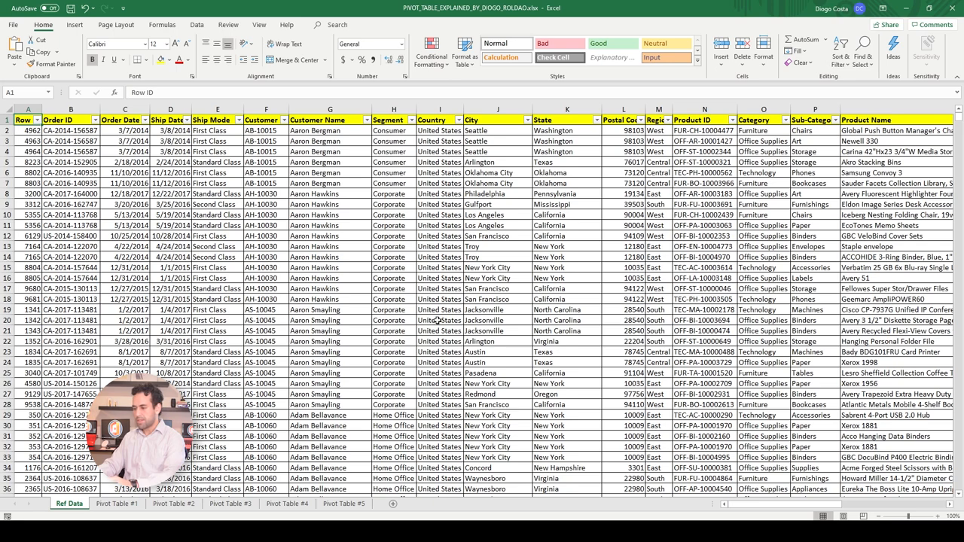
{"action": "scroll", "scroll_direction": "right", "scroll_amount": 3}
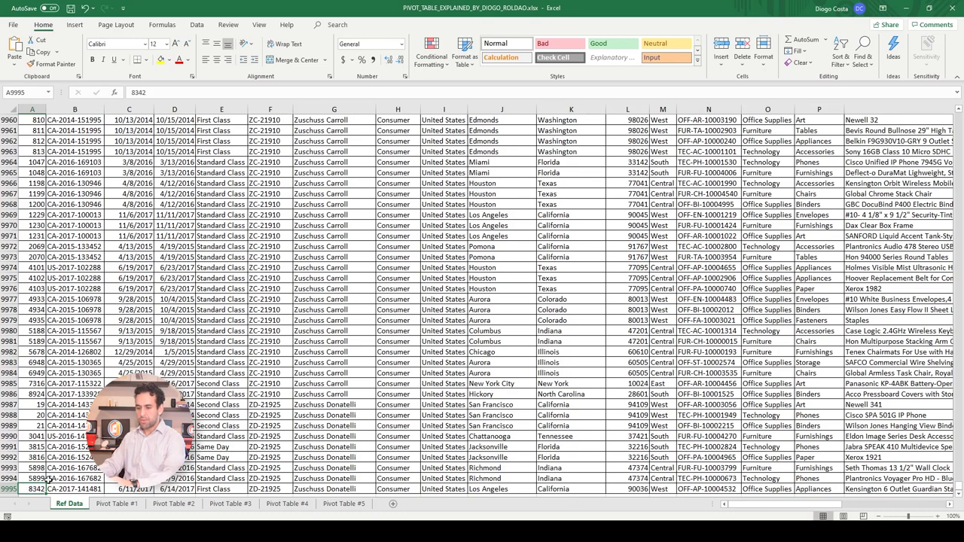
{"action": "key", "text": "ctrl+Home"}
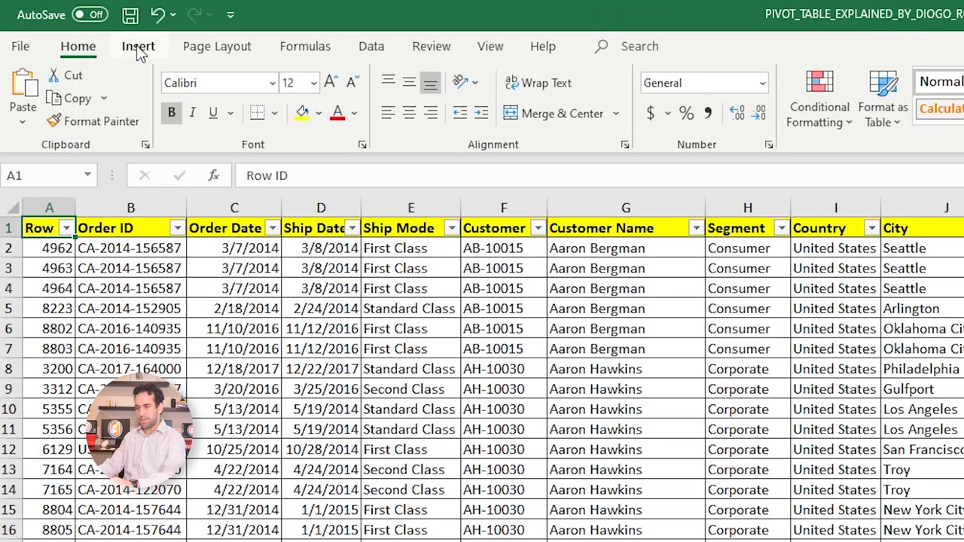
Start a PivotTable from Insert with 'Ref Data'!$A:$U as its source range on a new worksheet.
{"action": "left_click", "coordinate": [139, 46]}
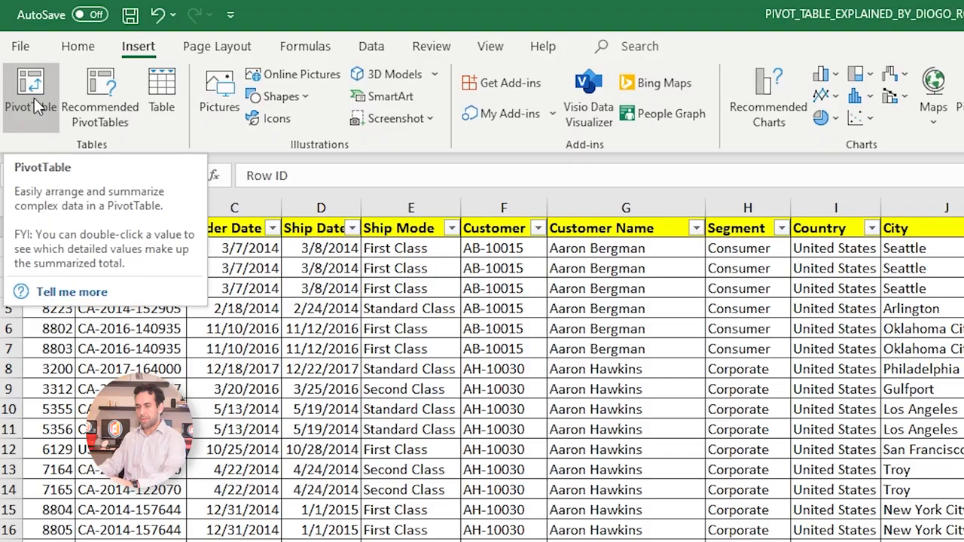
{"action": "left_click", "coordinate": [30, 90]}
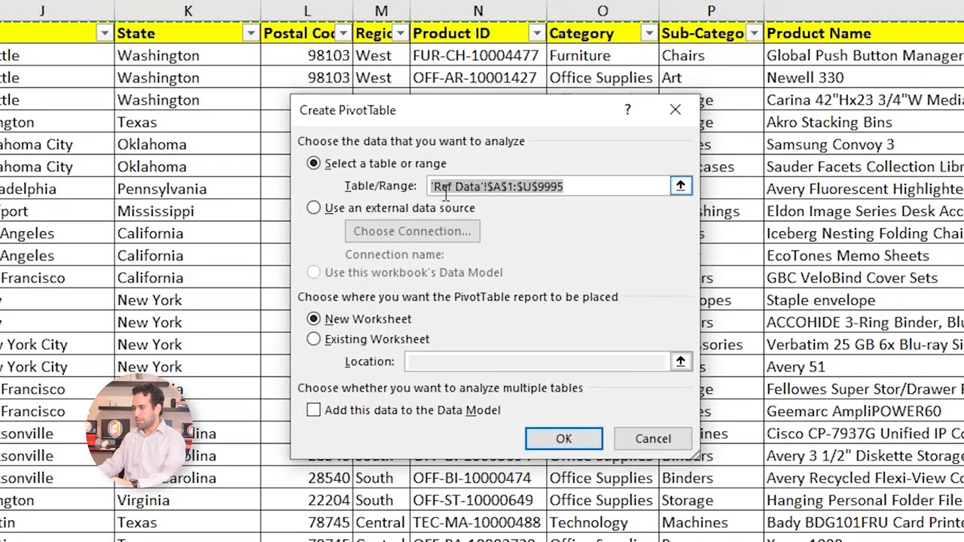
{"action": "mouse_move", "coordinate": [630, 419]}
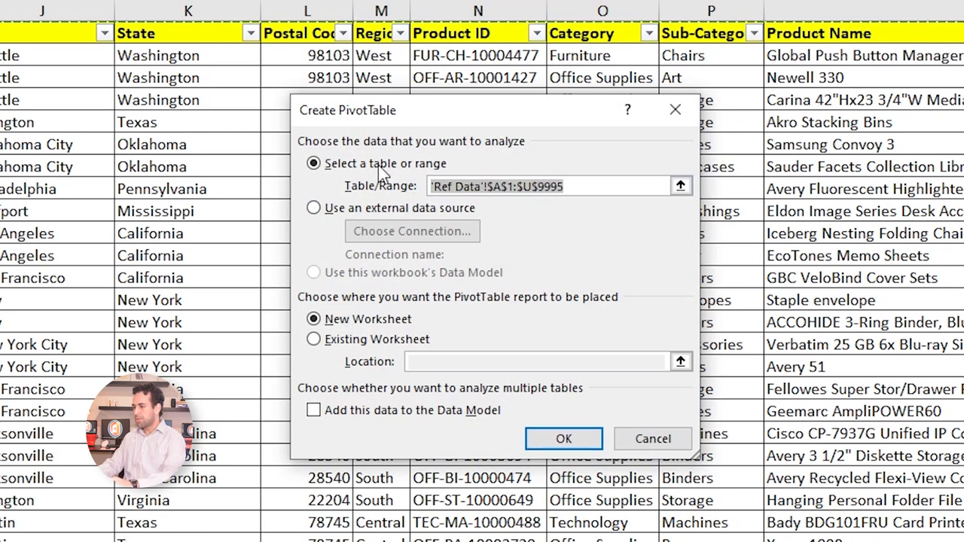
{"action": "left_click", "coordinate": [558, 187]}
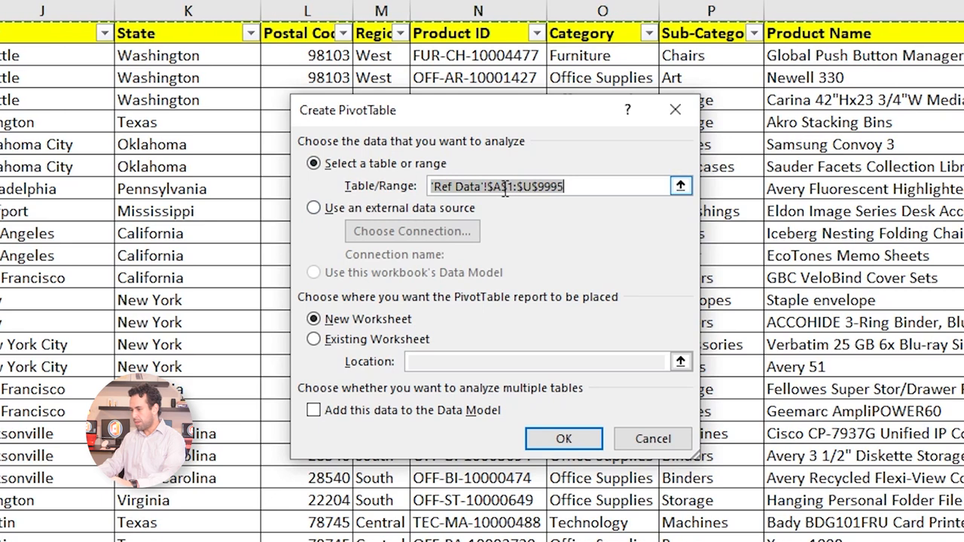
{"action": "mouse_move", "coordinate": [555, 203]}
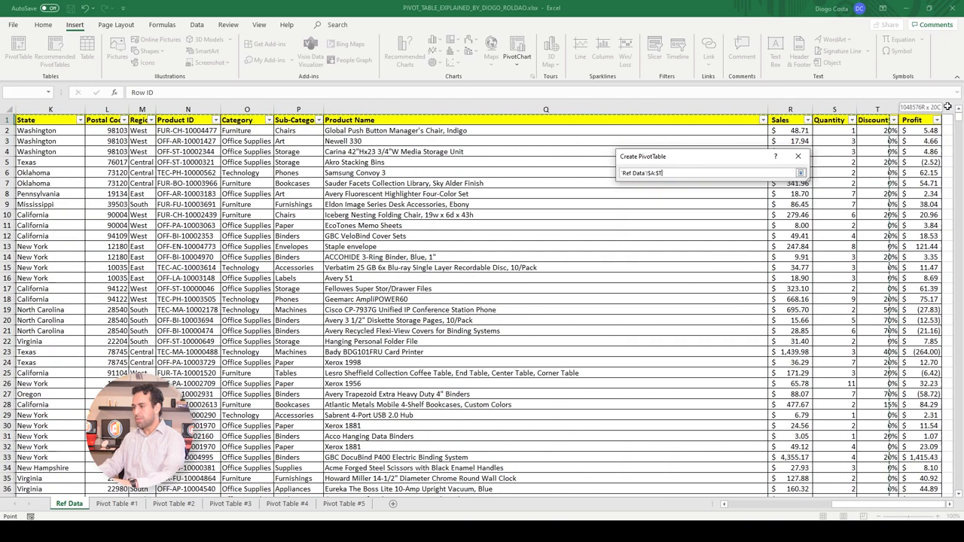
{"action": "scroll", "scroll_direction": "right", "scroll_amount": 3}
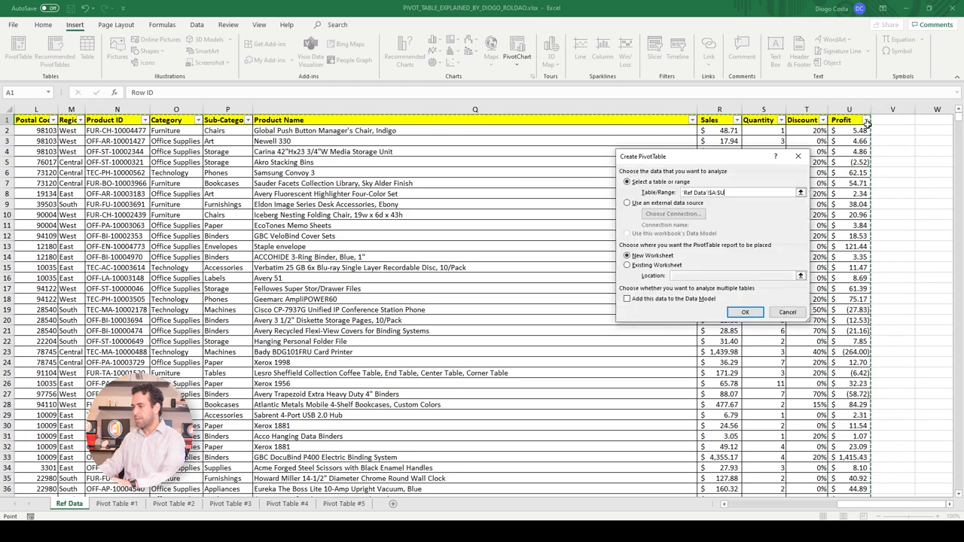
{"action": "mouse_move", "coordinate": [728, 220]}
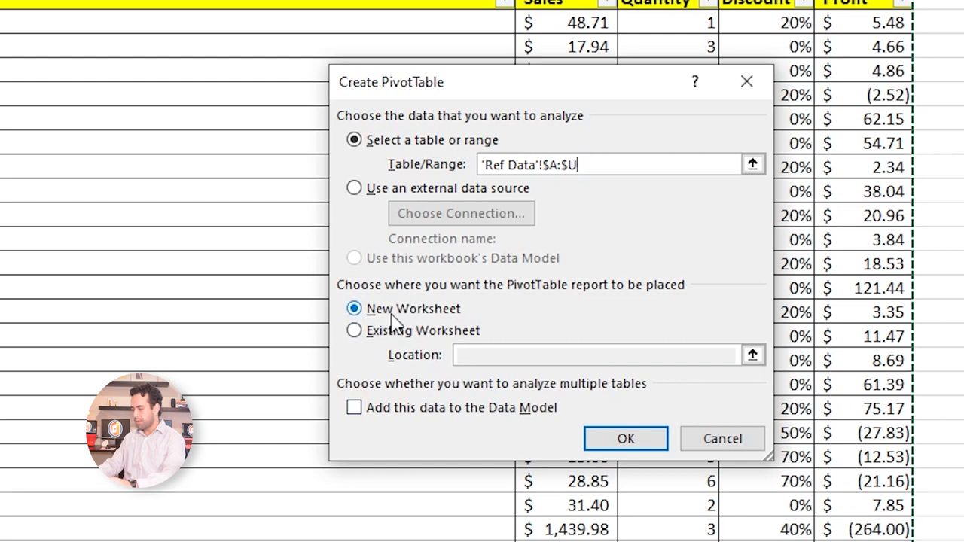
{"action": "mouse_move", "coordinate": [429, 322]}
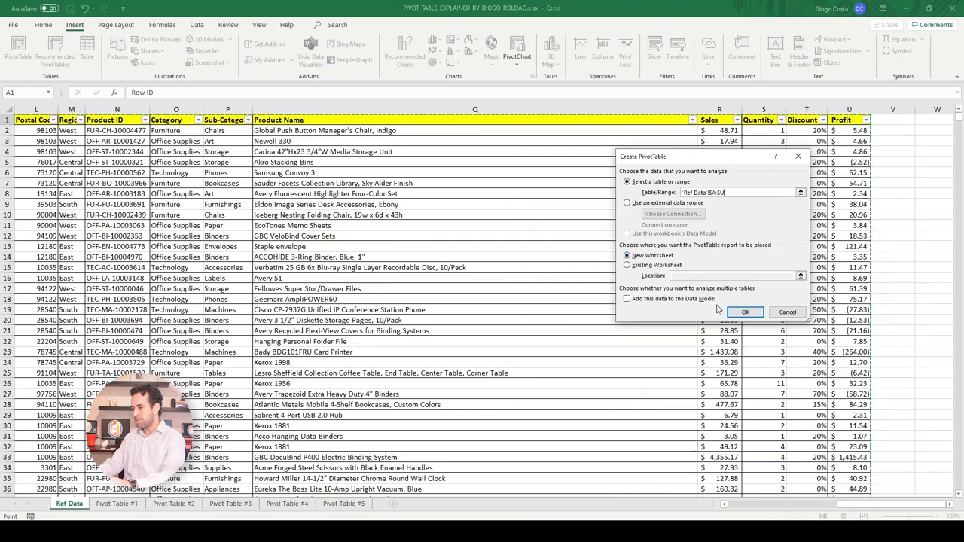
Confirm the PivotTable creation, giving an empty pivot with its field list, and glance back at Ref Data.
{"action": "left_click", "coordinate": [744, 311]}
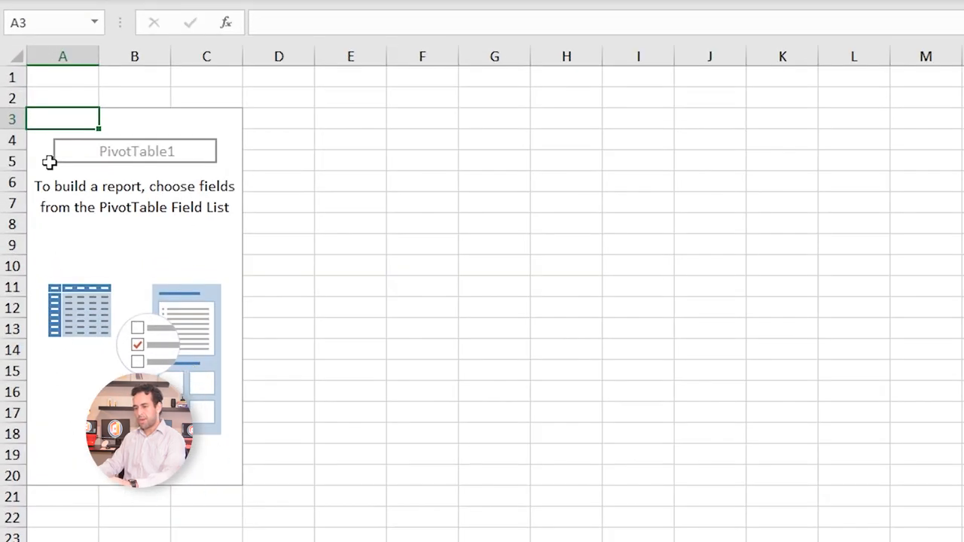
{"action": "mouse_move", "coordinate": [197, 274]}
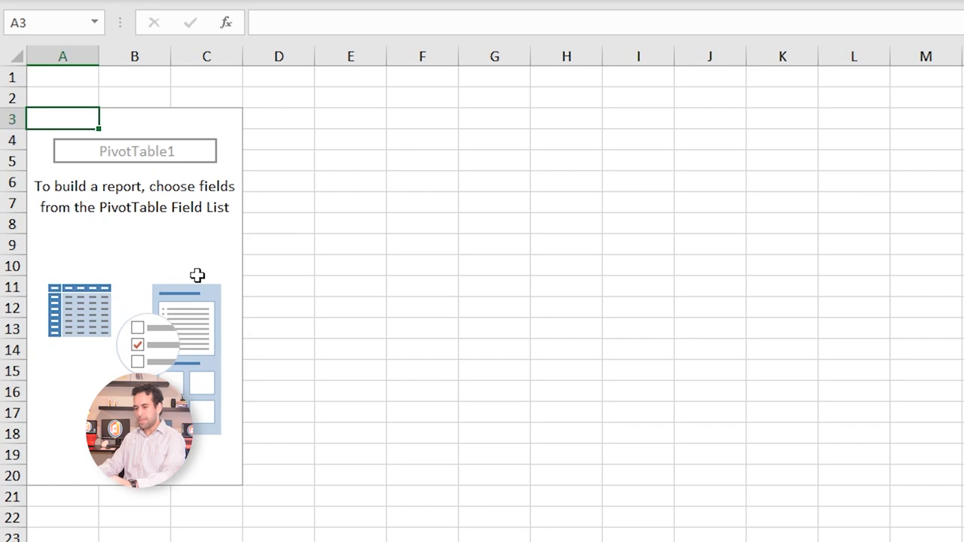
{"action": "mouse_move", "coordinate": [149, 131]}
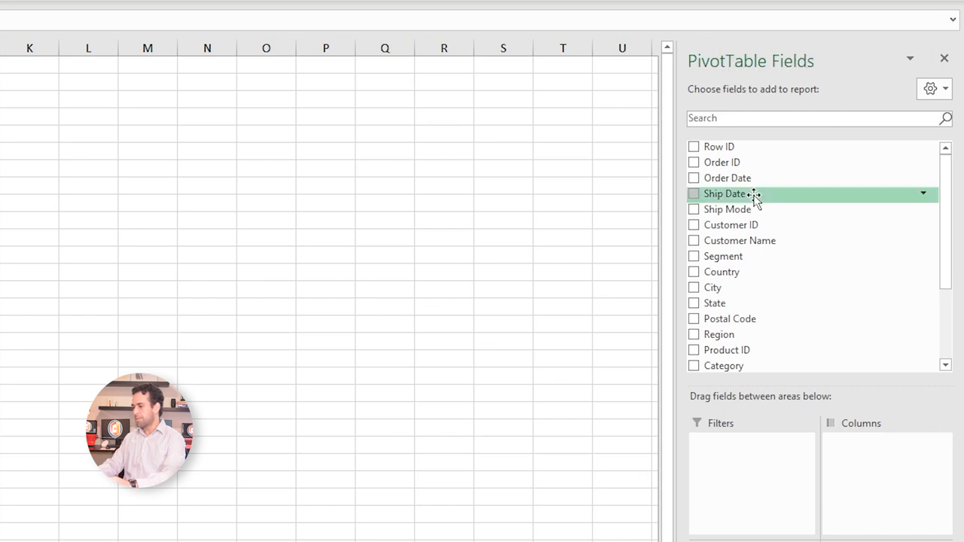
{"action": "mouse_move", "coordinate": [753, 193]}
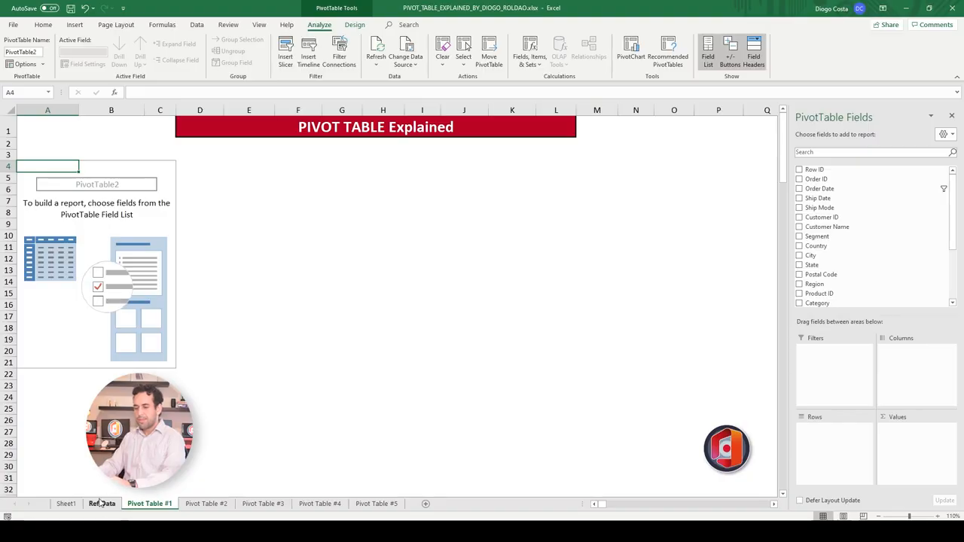
{"action": "left_click", "coordinate": [102, 503]}
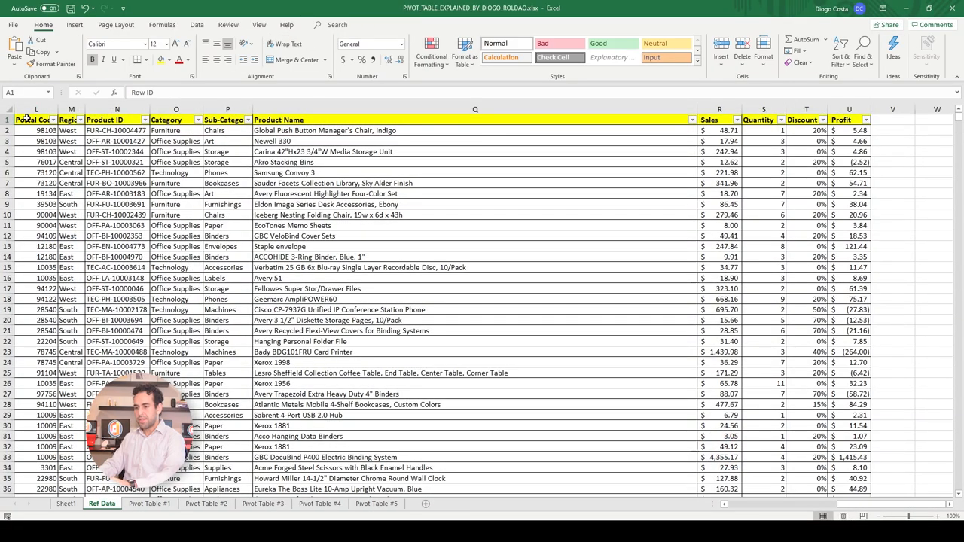
{"action": "scroll", "scroll_direction": "left", "scroll_amount": 3}
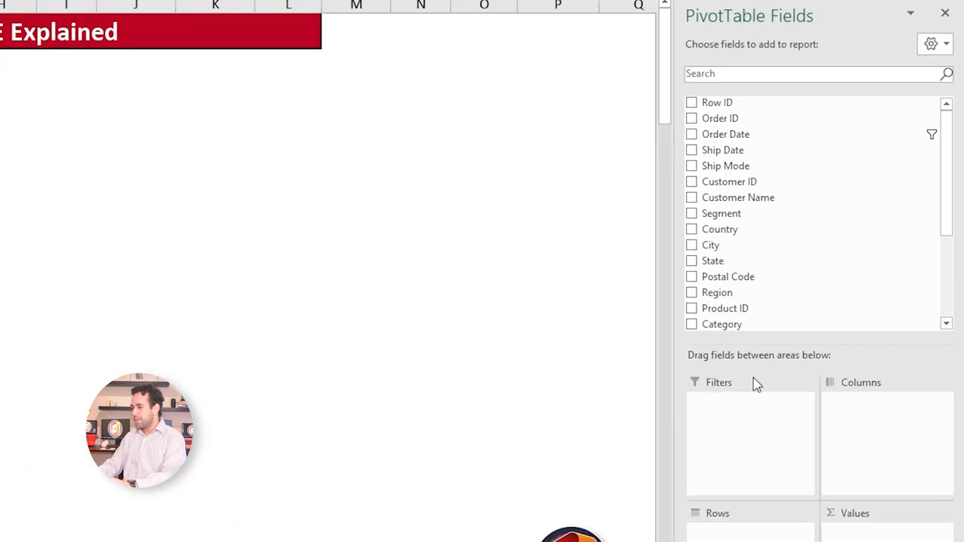
{"action": "mouse_move", "coordinate": [777, 459]}
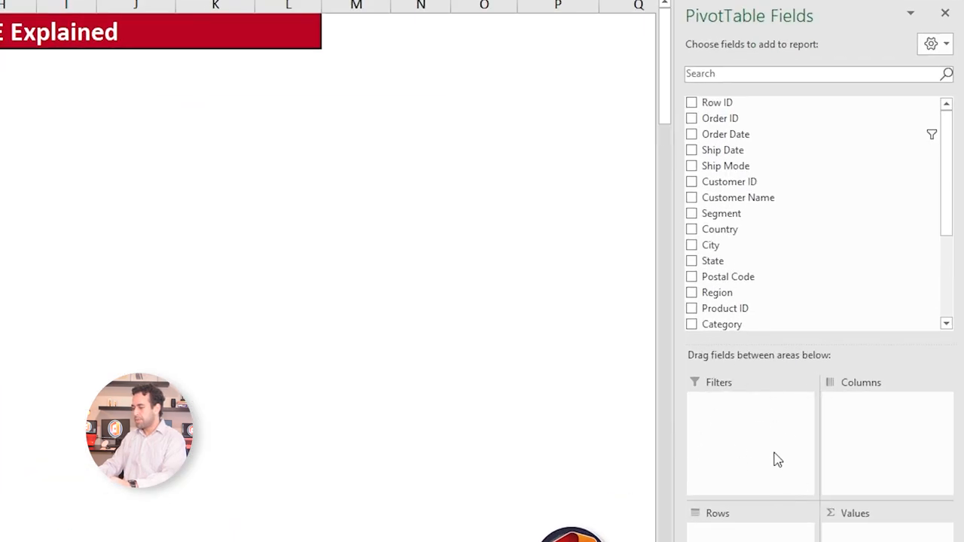
Make State a report filter and browse its dropdown list toward Alabama.
{"action": "left_click_drag", "start_coordinate": [712, 261], "coordinate": [741, 437]}
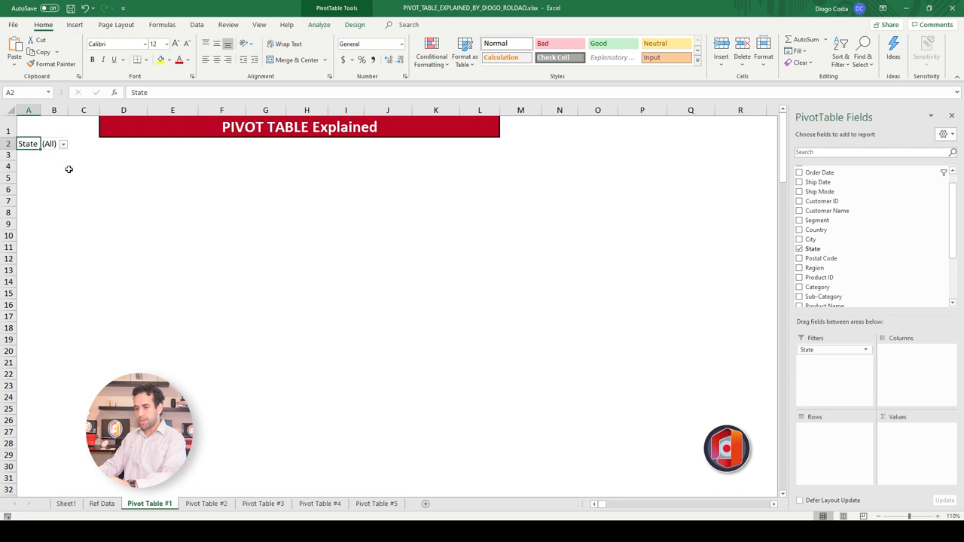
{"action": "left_click", "coordinate": [64, 145]}
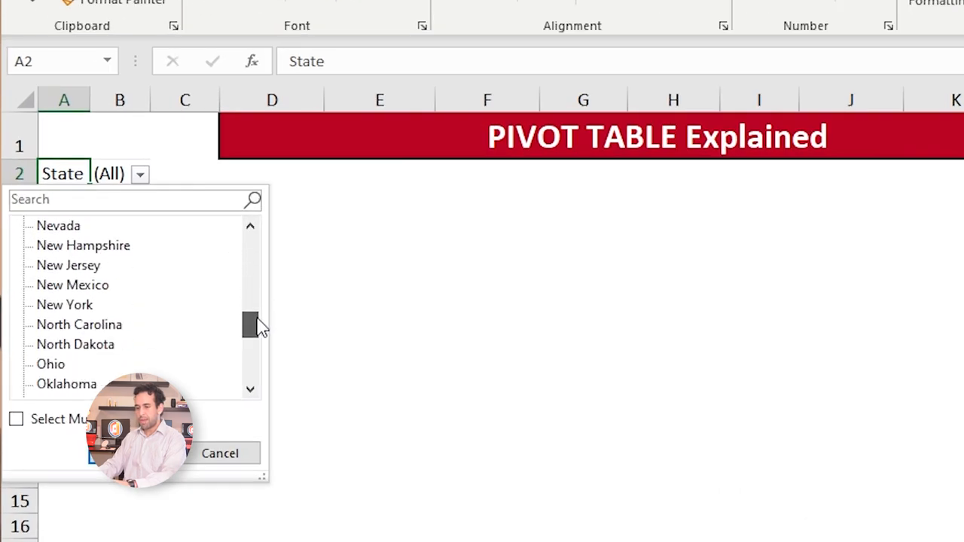
{"action": "left_click_drag", "start_coordinate": [250, 324], "coordinate": [250, 279]}
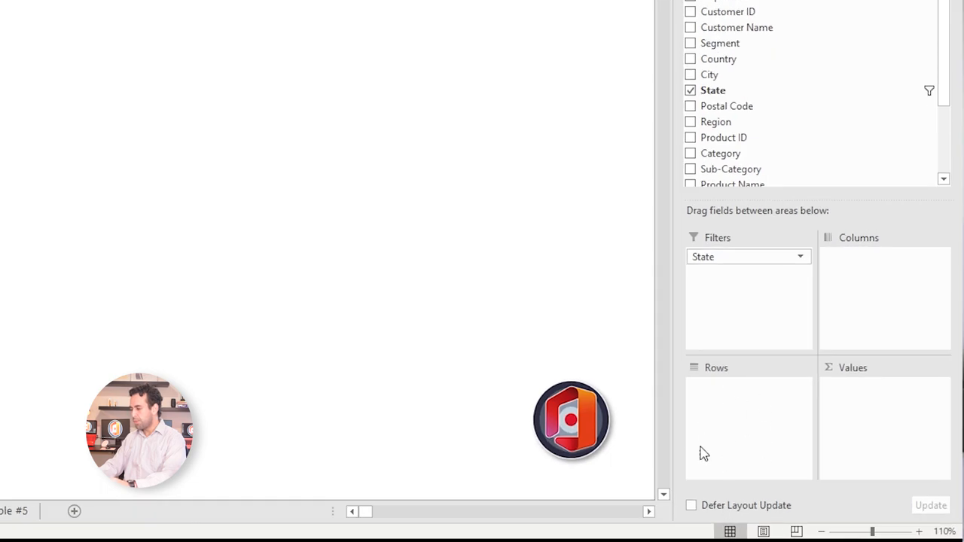
{"action": "mouse_move", "coordinate": [716, 443]}
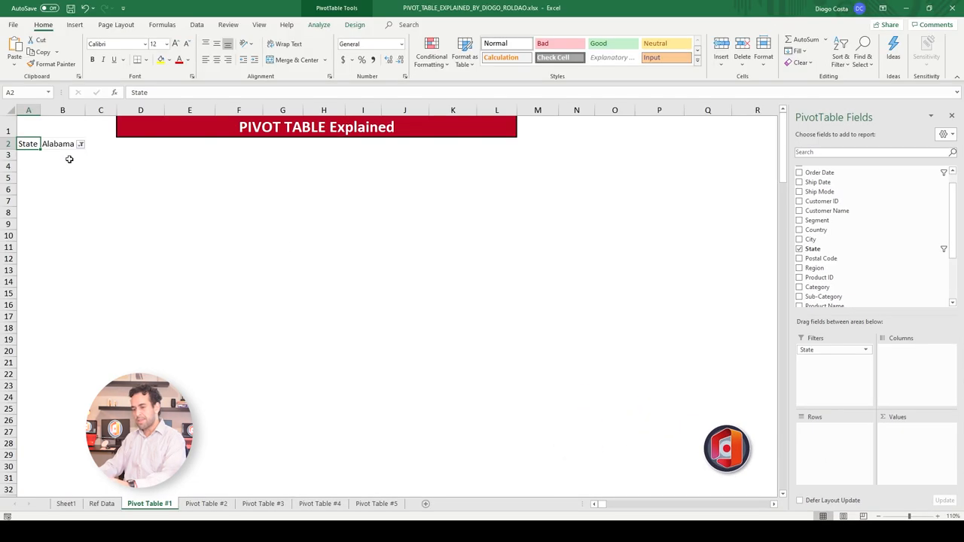
{"action": "mouse_move", "coordinate": [69, 155]}
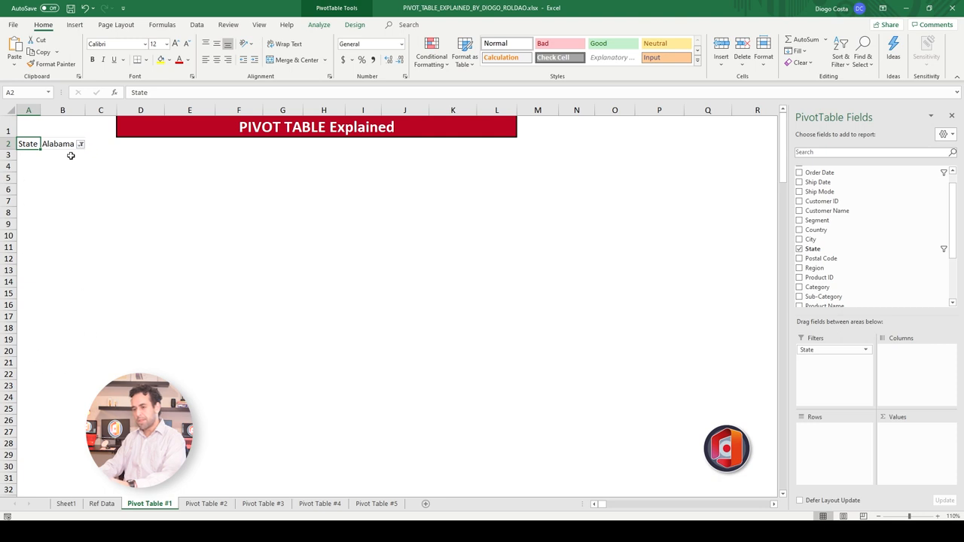
{"action": "mouse_move", "coordinate": [51, 244]}
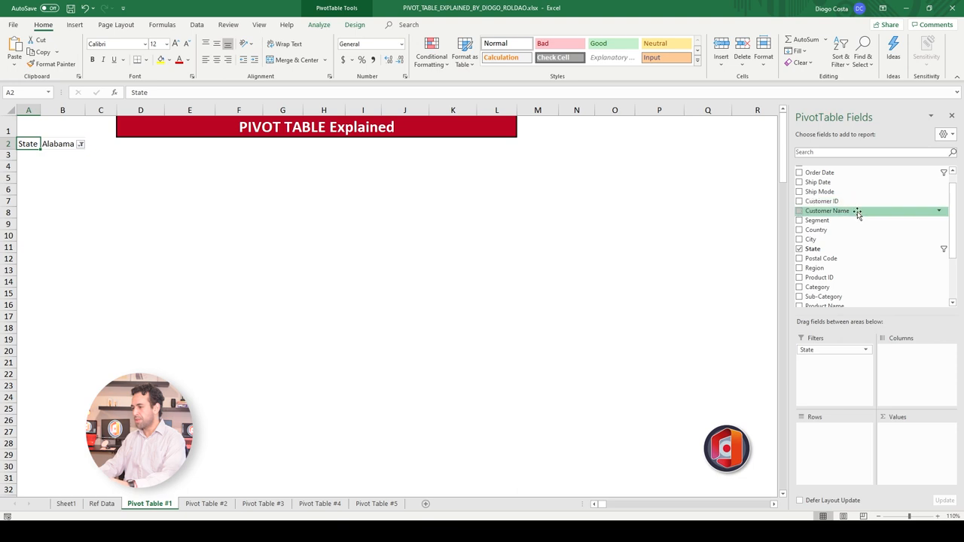
Add Category and then Segment as nested row labels under the Alabama filter.
{"action": "left_click", "coordinate": [799, 226]}
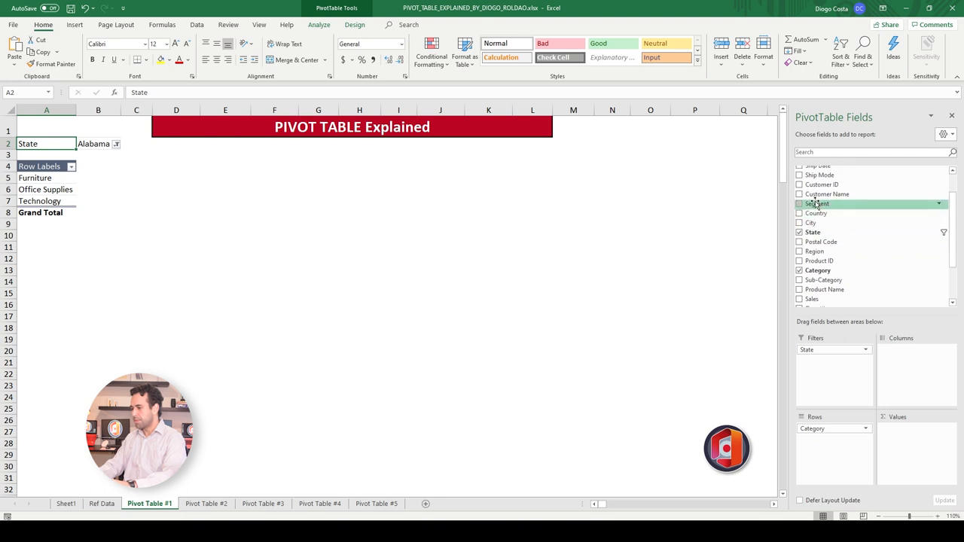
{"action": "left_click", "coordinate": [798, 204]}
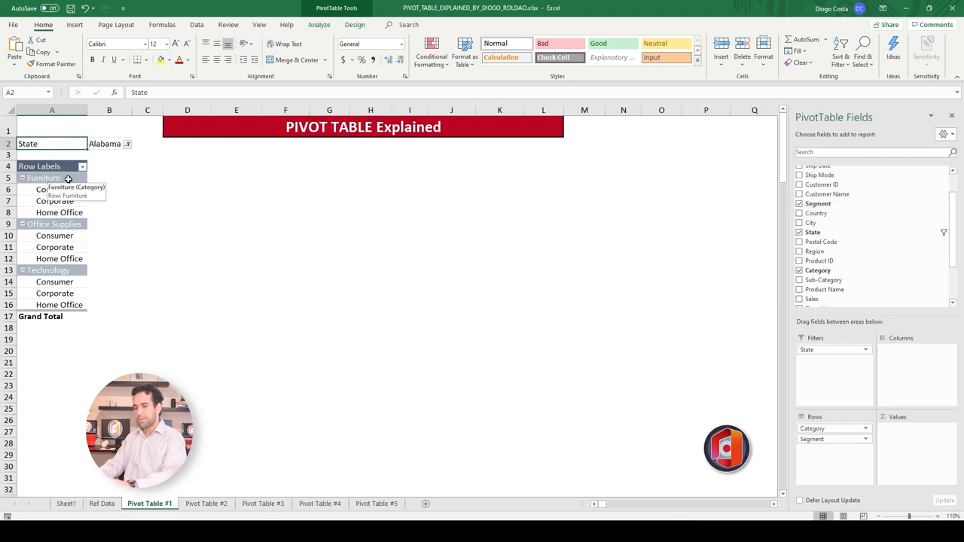
{"action": "mouse_move", "coordinate": [122, 196]}
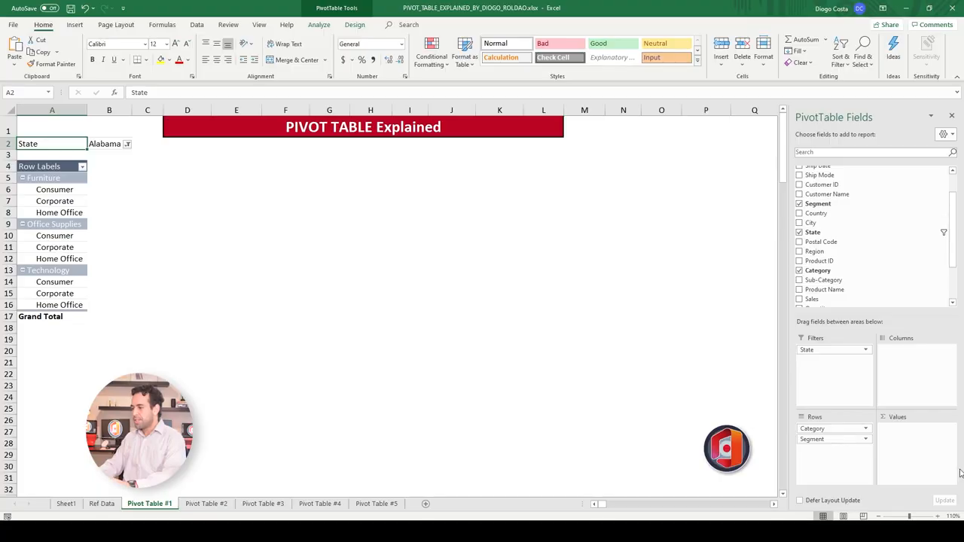
{"action": "mouse_move", "coordinate": [895, 473]}
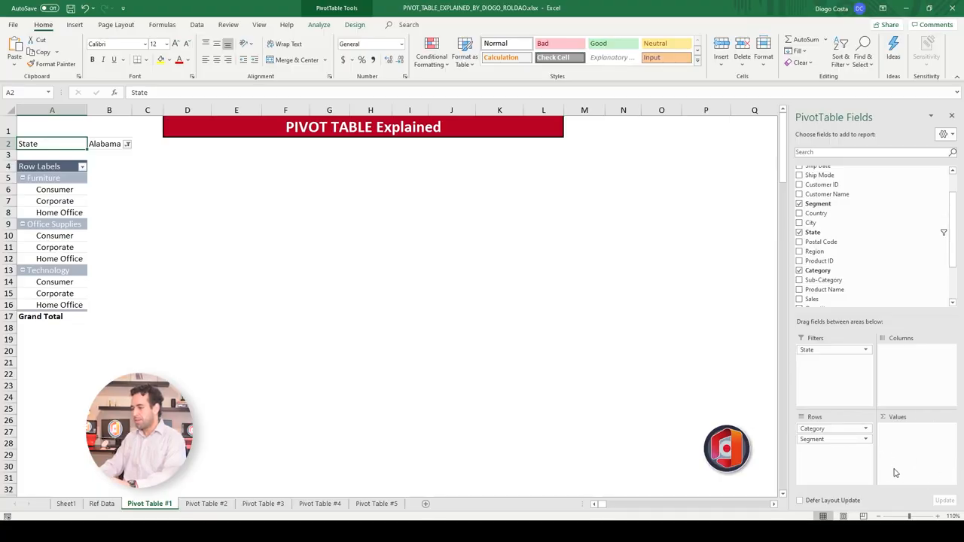
{"action": "mouse_move", "coordinate": [909, 443]}
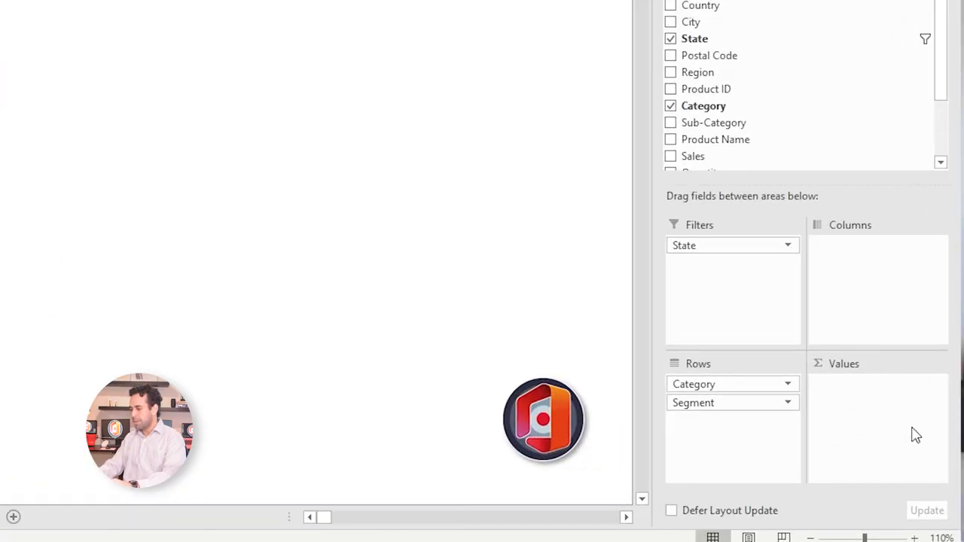
{"action": "mouse_move", "coordinate": [835, 379]}
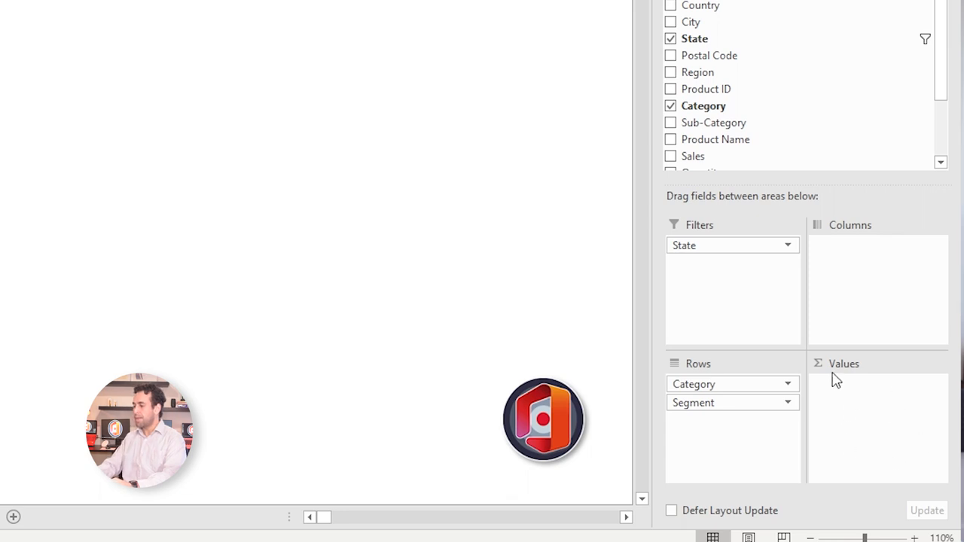
{"action": "mouse_move", "coordinate": [861, 367]}
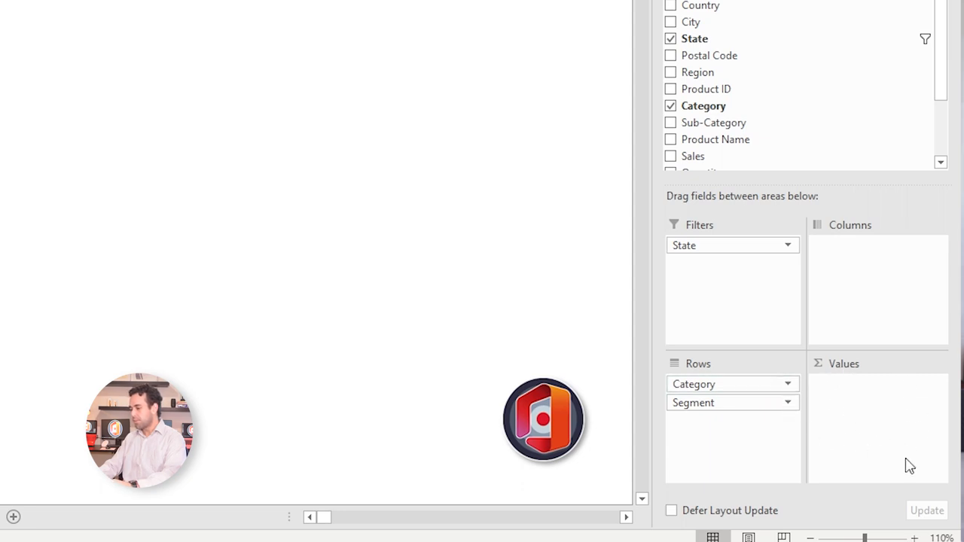
{"action": "mouse_move", "coordinate": [828, 368]}
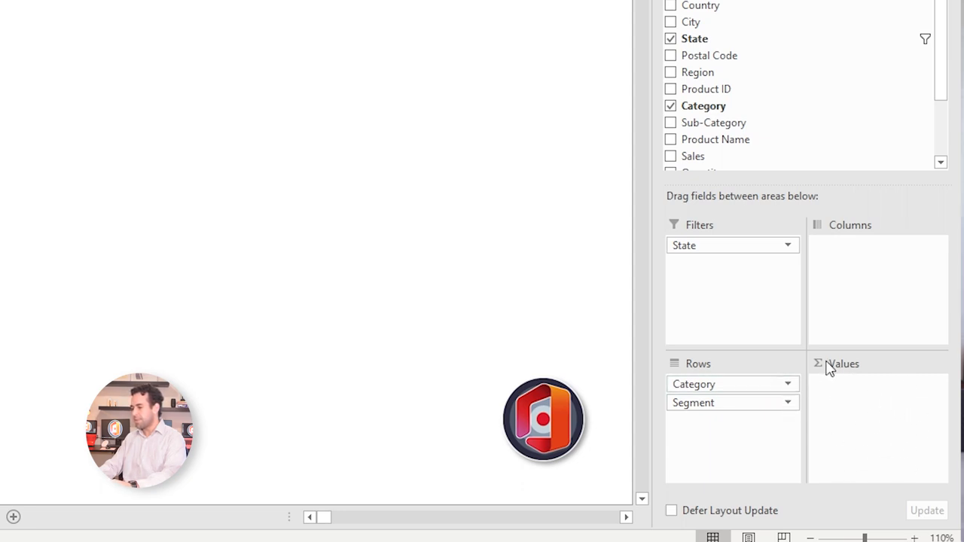
{"action": "mouse_move", "coordinate": [859, 324]}
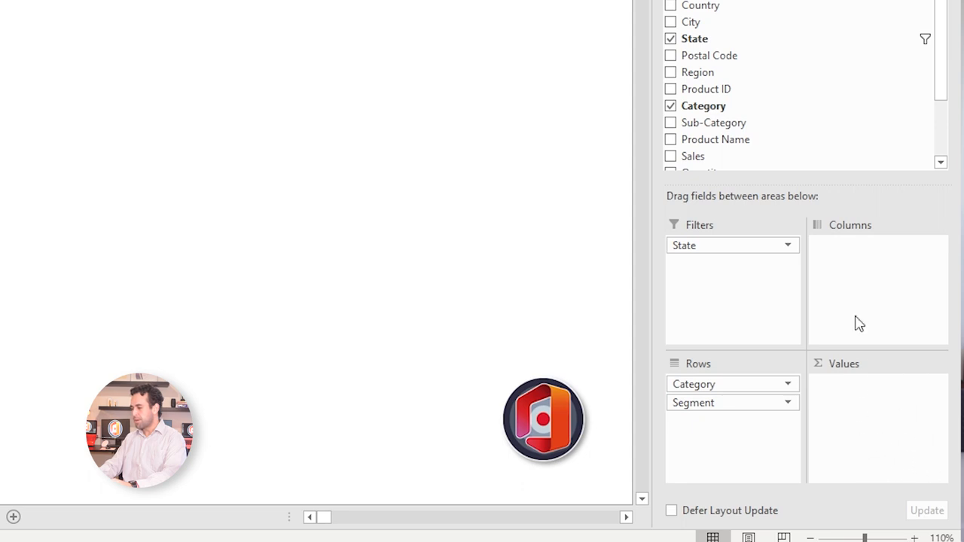
{"action": "mouse_move", "coordinate": [797, 122]}
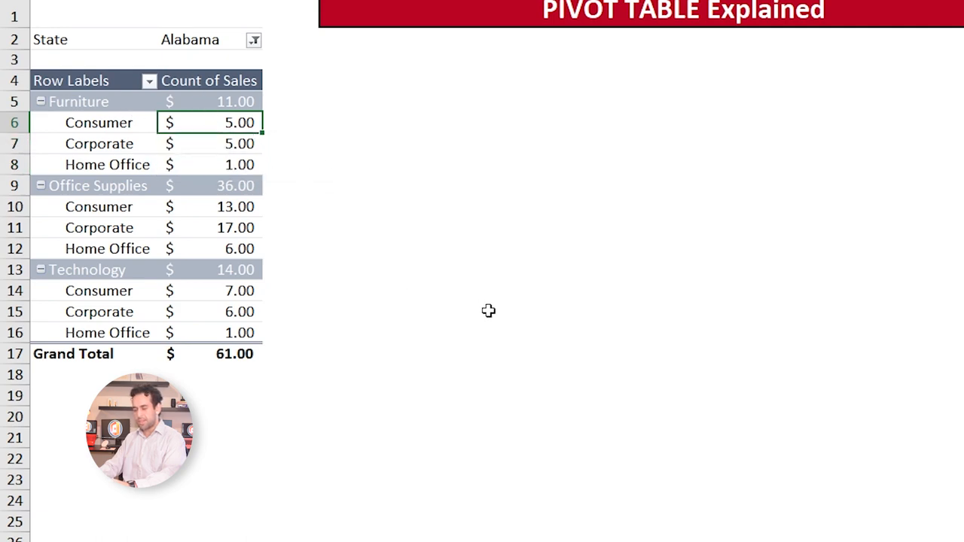
Change the Sales value field from Count to Sum via Value Field Settings.
{"action": "right_click", "coordinate": [867, 406]}
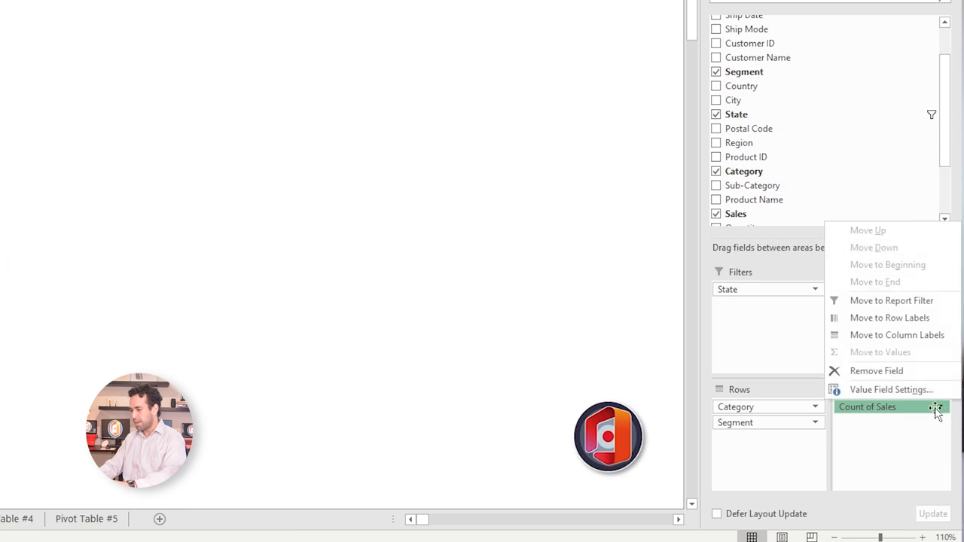
{"action": "left_click", "coordinate": [892, 388]}
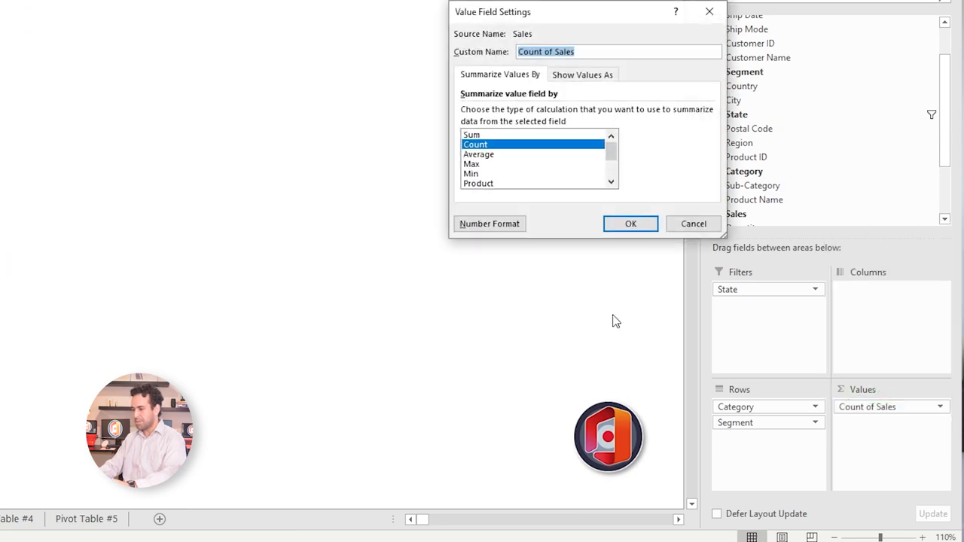
{"action": "left_click", "coordinate": [473, 134]}
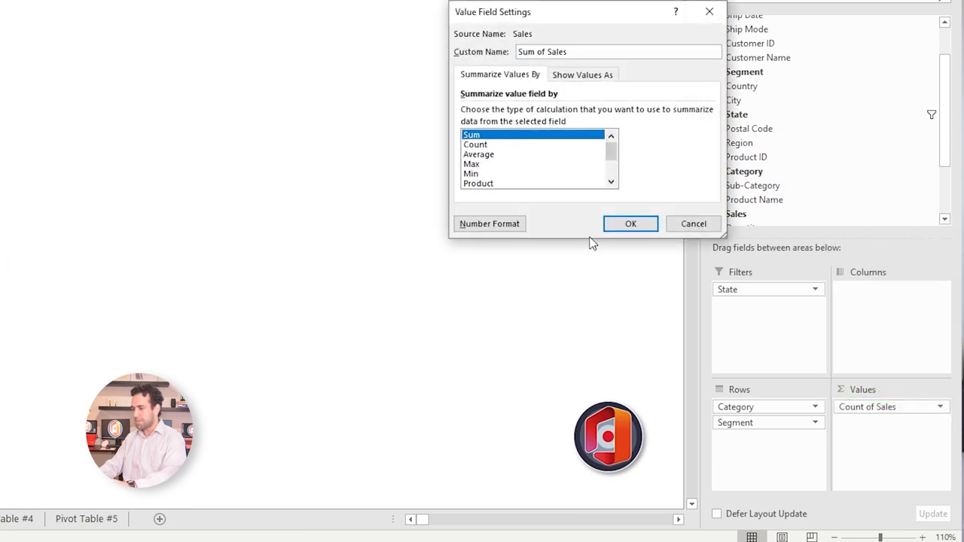
{"action": "left_click", "coordinate": [630, 222]}
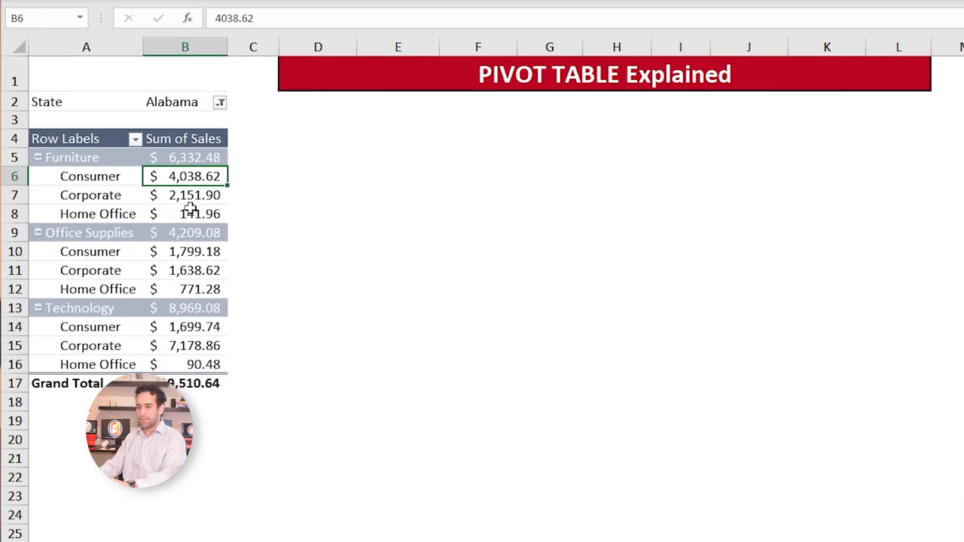
{"action": "mouse_move", "coordinate": [166, 199]}
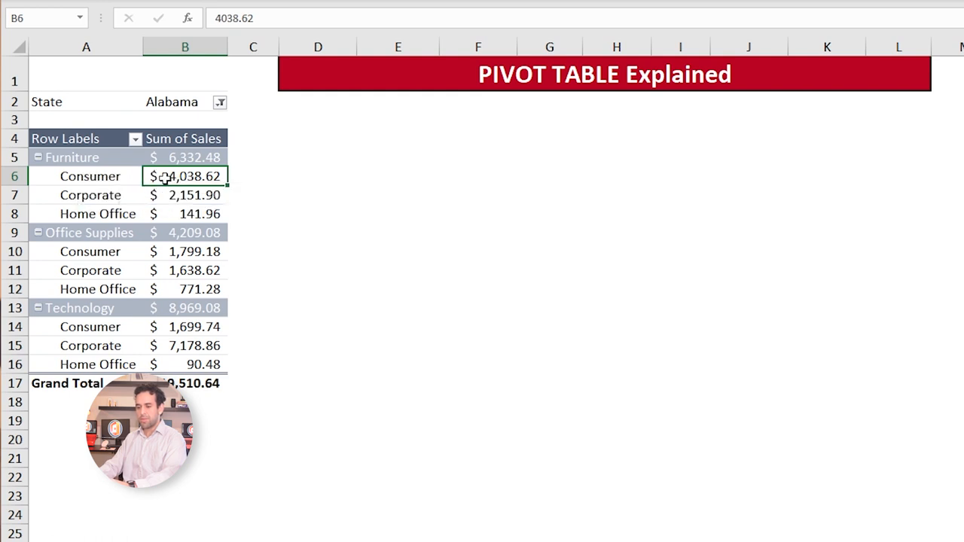
{"action": "mouse_move", "coordinate": [72, 158]}
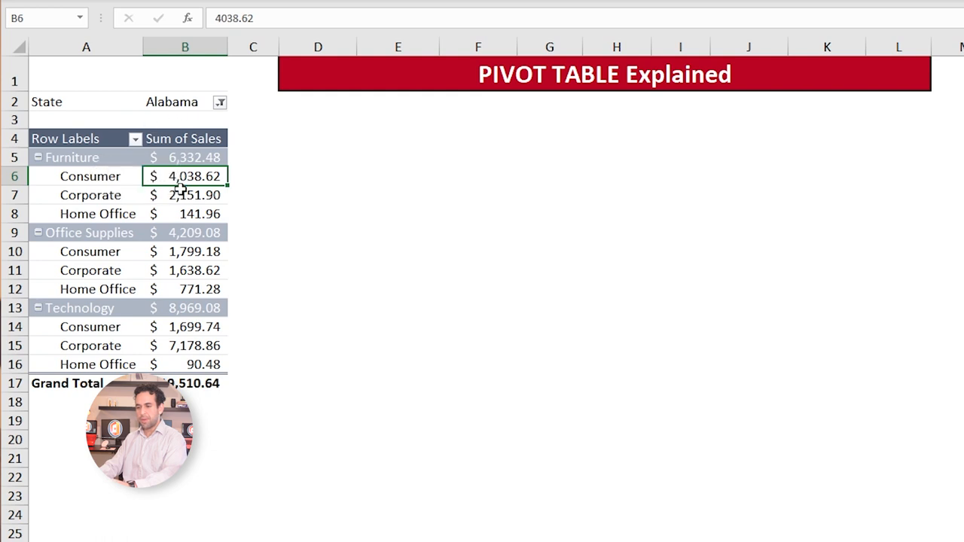
{"action": "mouse_move", "coordinate": [186, 174]}
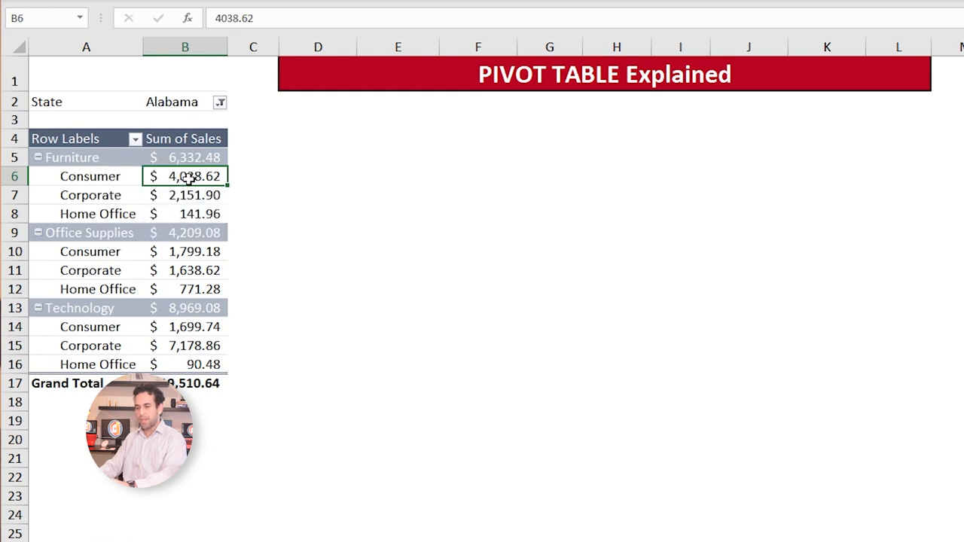
{"action": "mouse_move", "coordinate": [199, 283]}
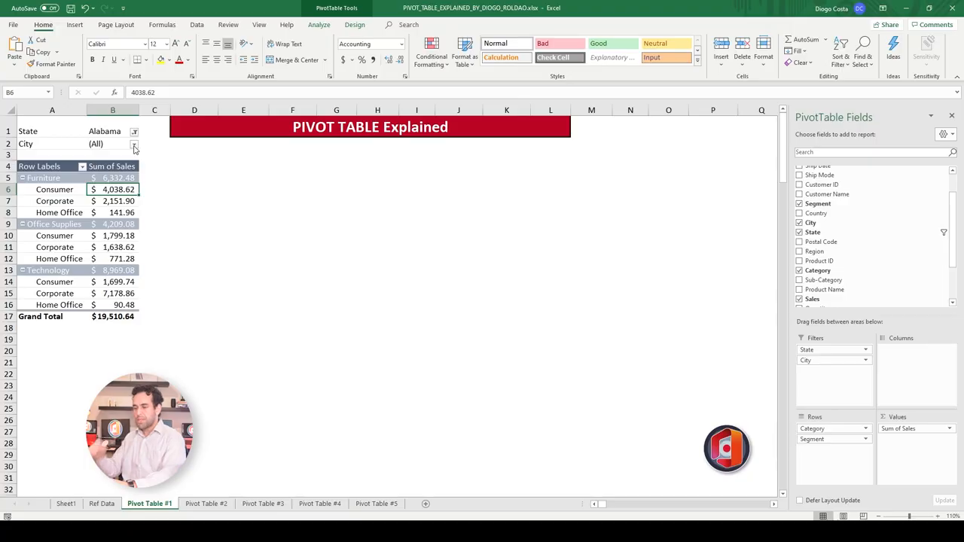
Browse the City filter dropdown's list of cities without changing the All selection.
{"action": "left_click", "coordinate": [134, 145]}
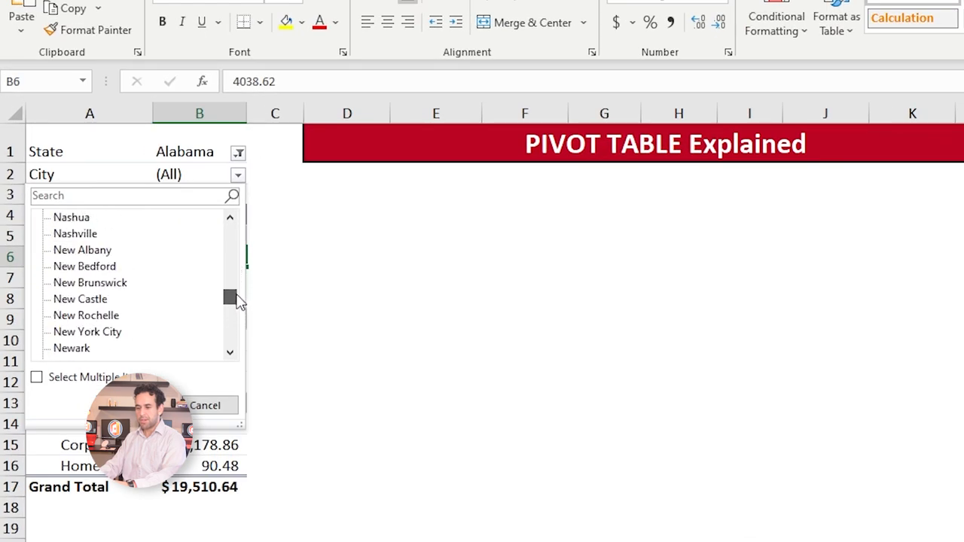
{"action": "left_click_drag", "start_coordinate": [228, 299], "coordinate": [232, 249]}
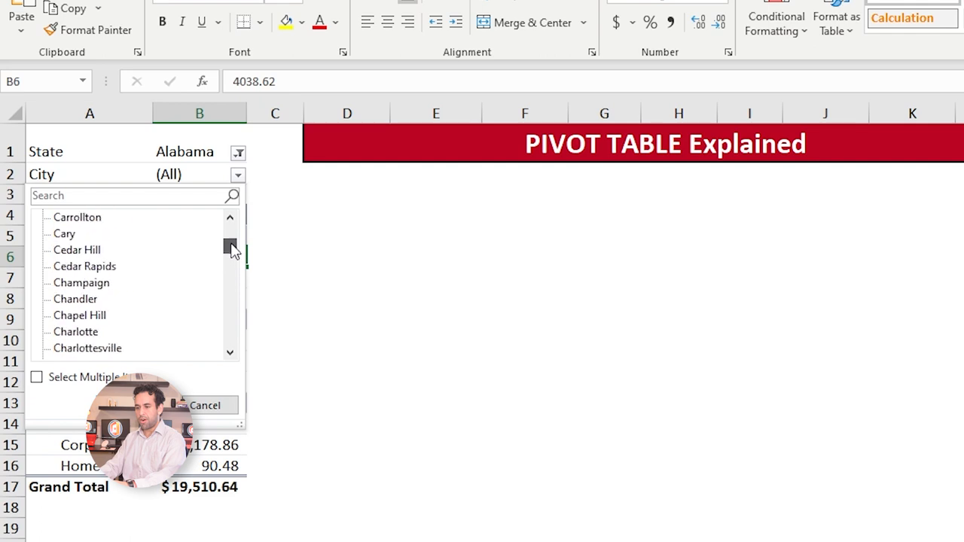
{"action": "scroll", "scroll_direction": "down", "scroll_amount": 3}
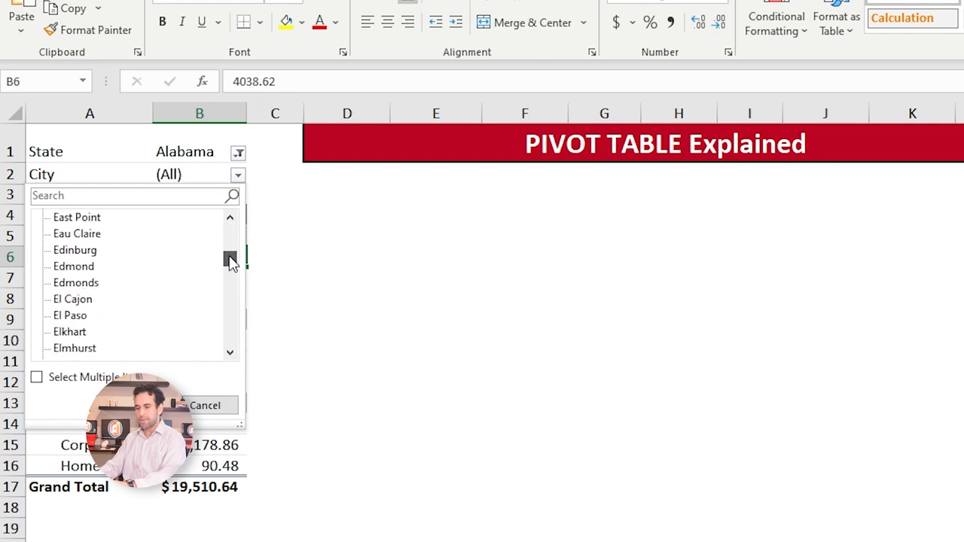
{"action": "left_click_drag", "start_coordinate": [231, 259], "coordinate": [230, 319]}
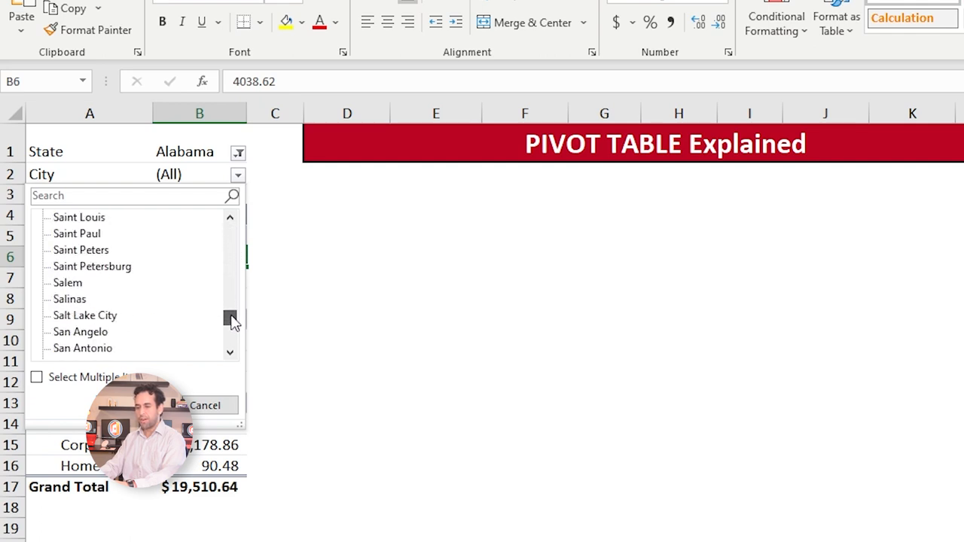
{"action": "left_click_drag", "start_coordinate": [232, 316], "coordinate": [232, 274]}
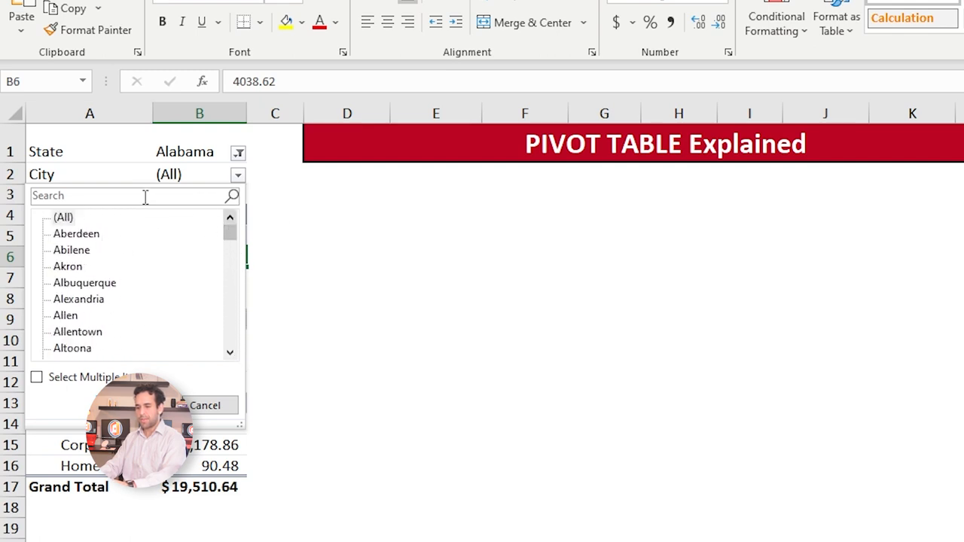
{"action": "mouse_move", "coordinate": [113, 295]}
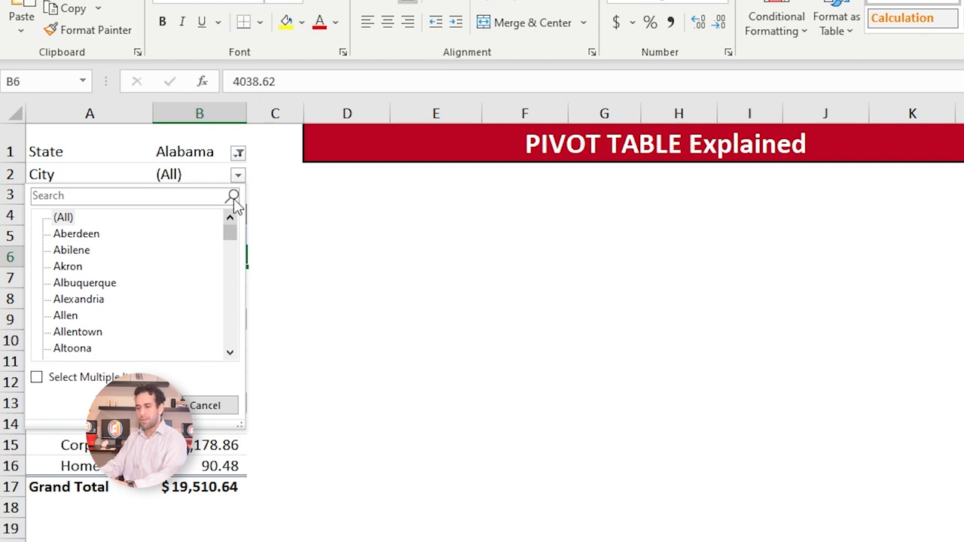
{"action": "left_click", "coordinate": [204, 405]}
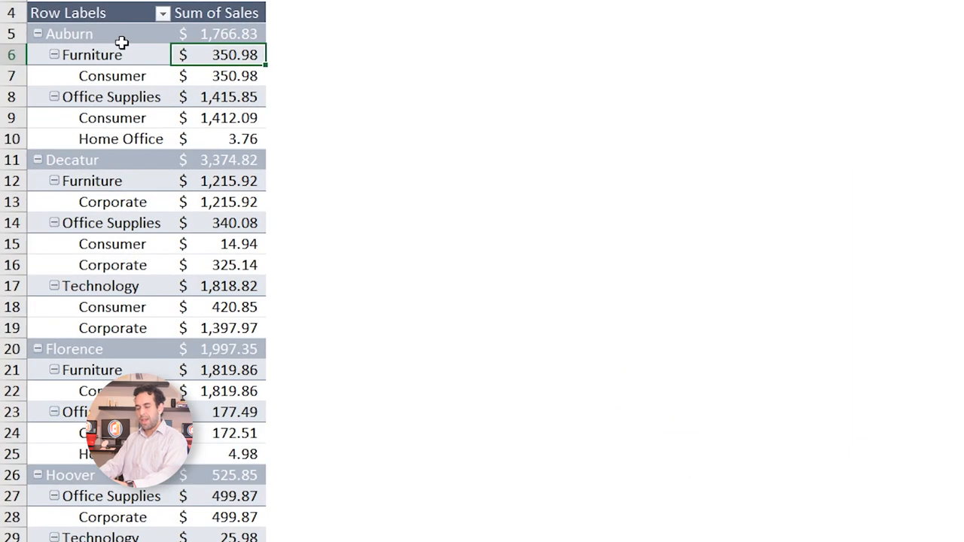
Review the city rows such as Auburn and Hoover and scroll to the $19,510.64 grand total.
{"action": "left_click", "coordinate": [69, 33]}
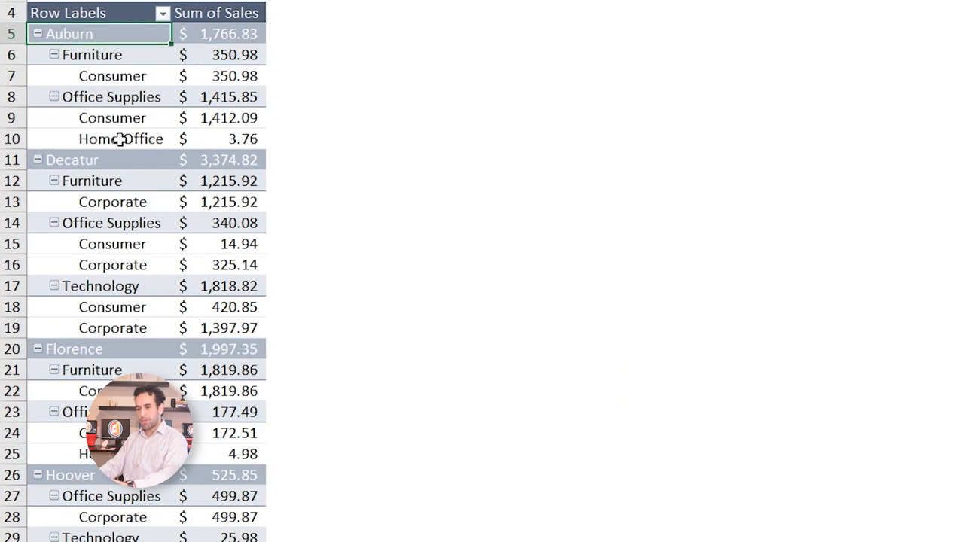
{"action": "left_click", "coordinate": [73, 159]}
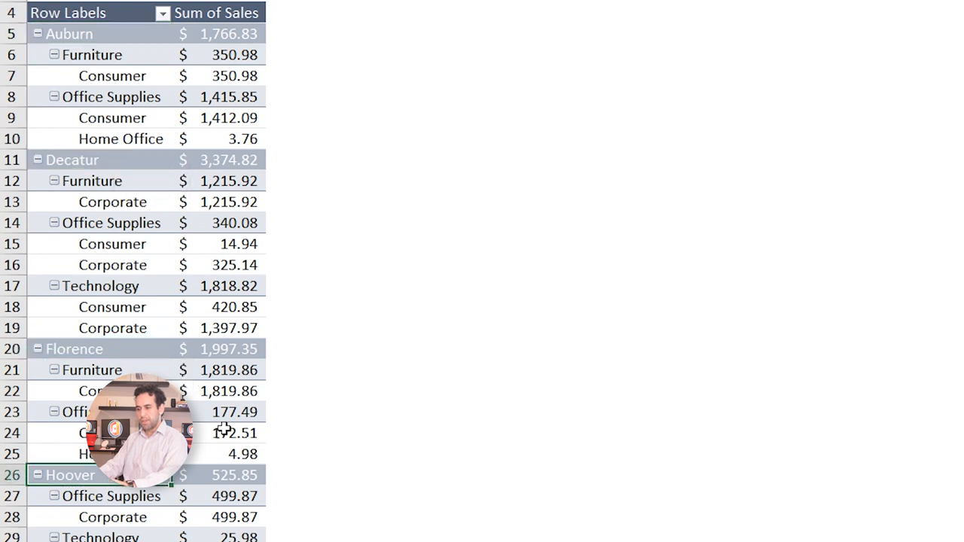
{"action": "mouse_move", "coordinate": [211, 262]}
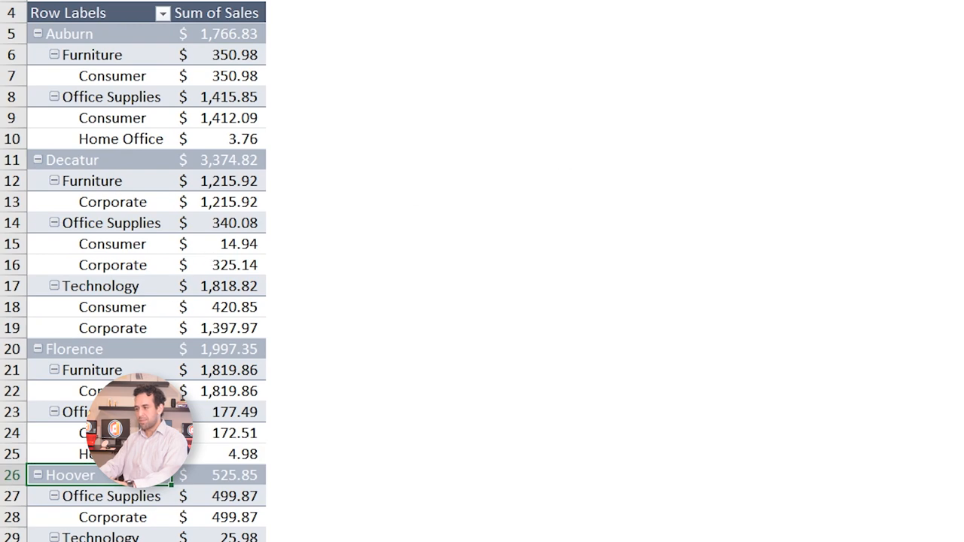
{"action": "scroll", "scroll_direction": "down", "scroll_amount": 3}
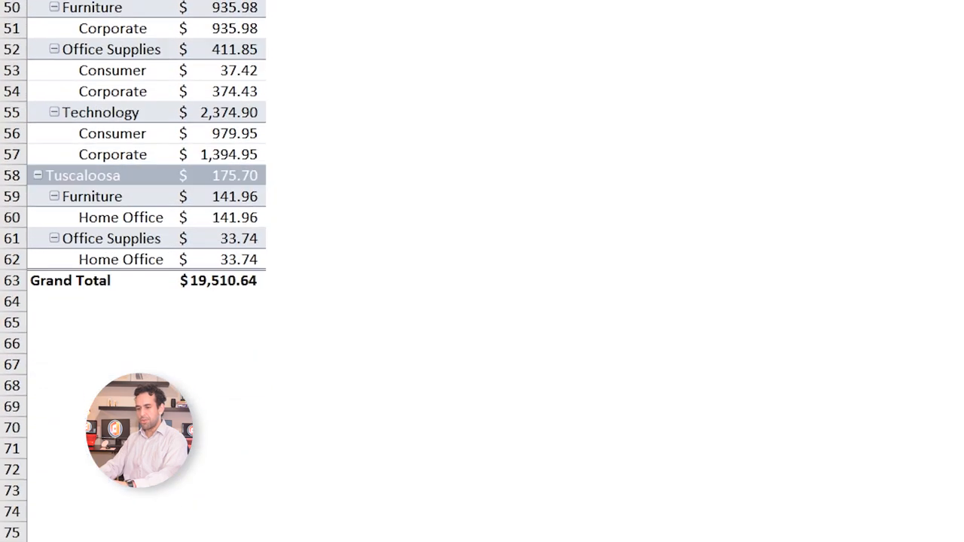
{"action": "scroll", "scroll_direction": "up", "scroll_amount": 3}
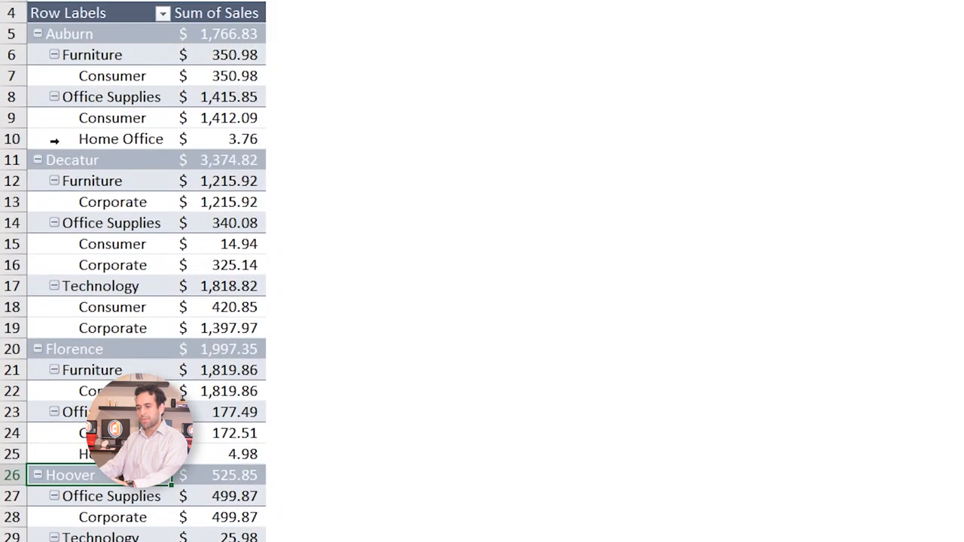
{"action": "mouse_move", "coordinate": [399, 190]}
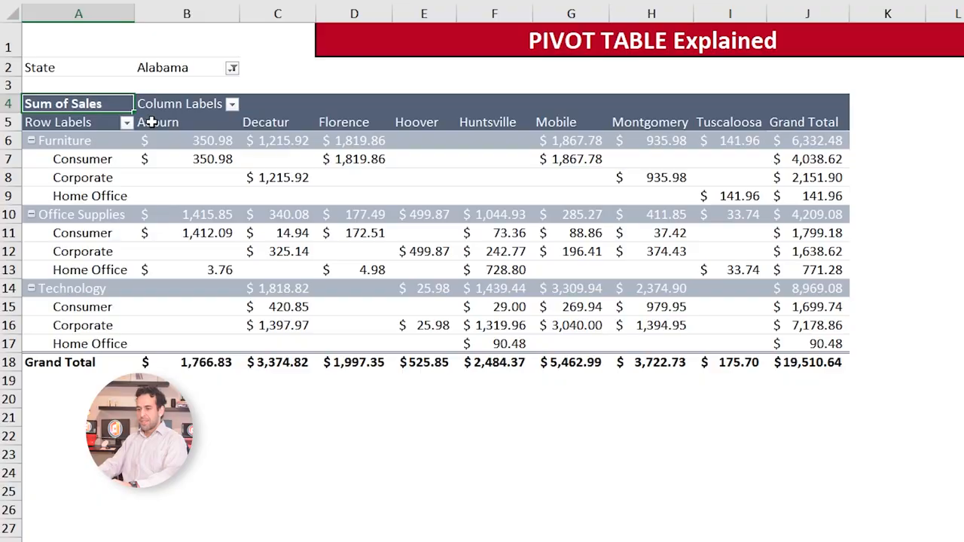
{"action": "left_click", "coordinate": [187, 122]}
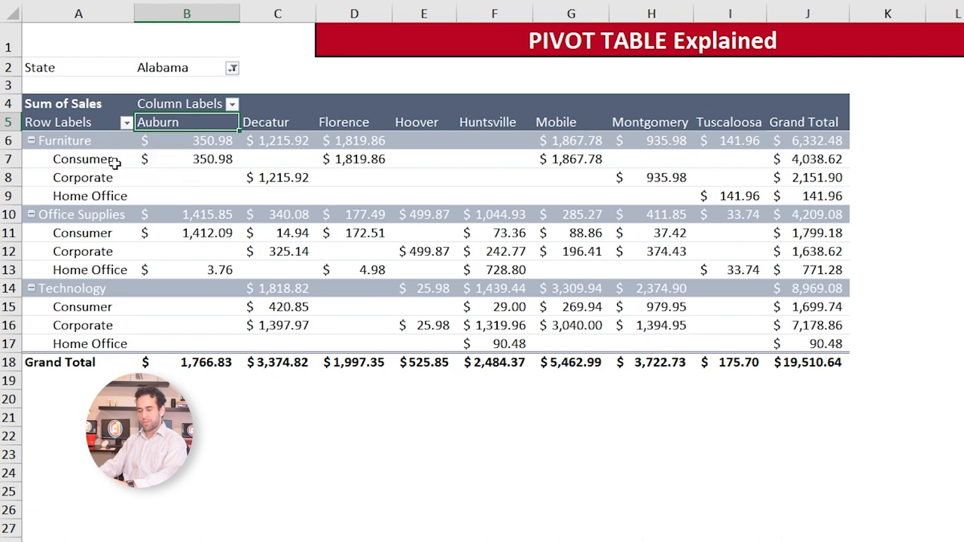
{"action": "left_click", "coordinate": [78, 160]}
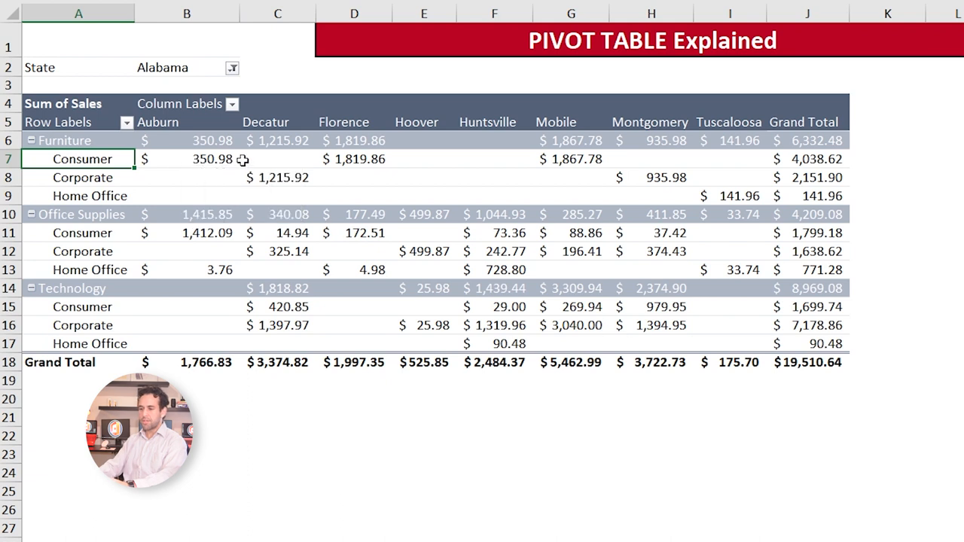
{"action": "mouse_move", "coordinate": [385, 165]}
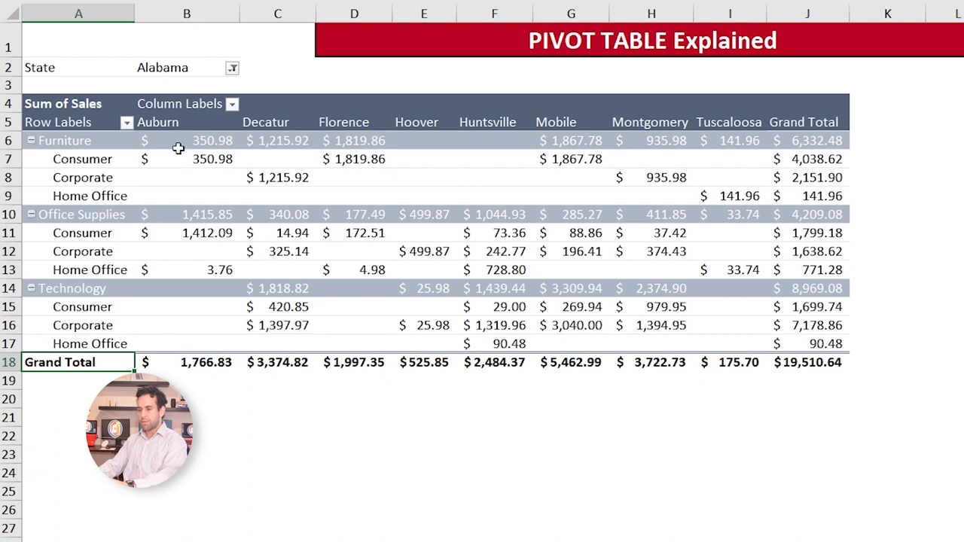
{"action": "left_click", "coordinate": [807, 362]}
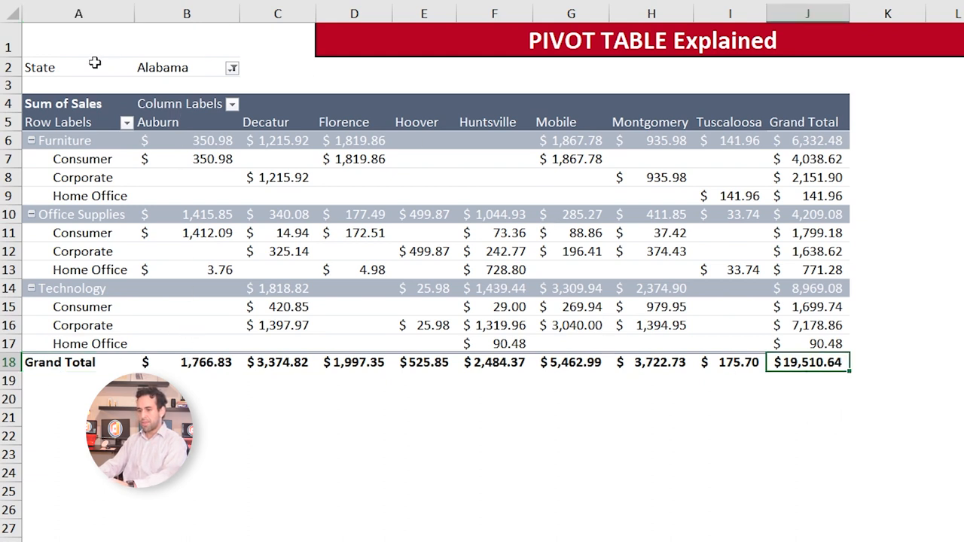
Filter the pivot table to Arkansas, then to Arizona.
{"action": "left_click", "coordinate": [232, 66]}
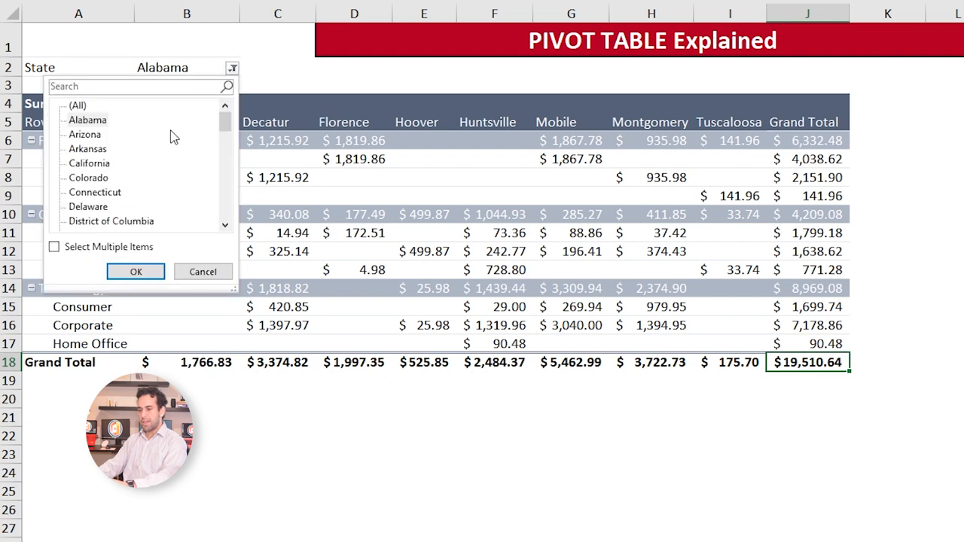
{"action": "left_click", "coordinate": [87, 149]}
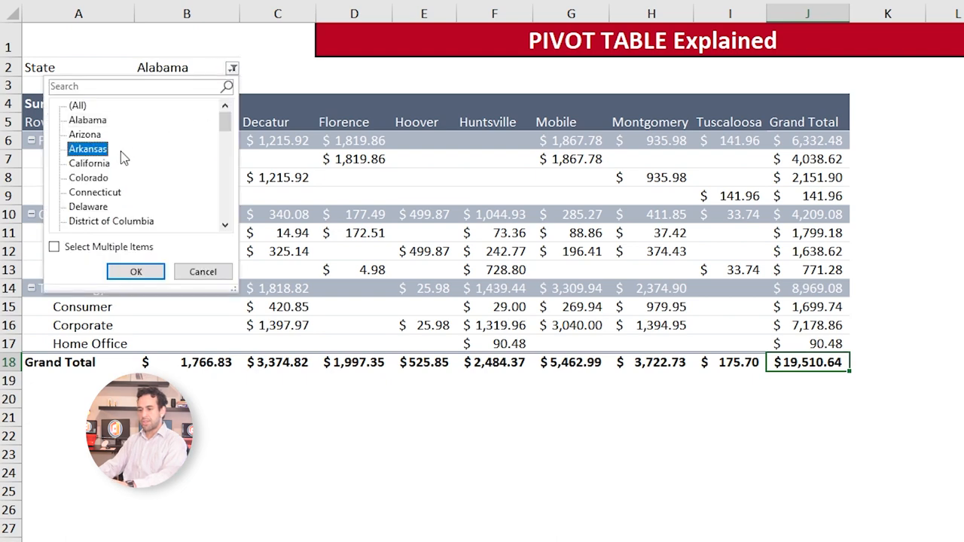
{"action": "left_click", "coordinate": [136, 271]}
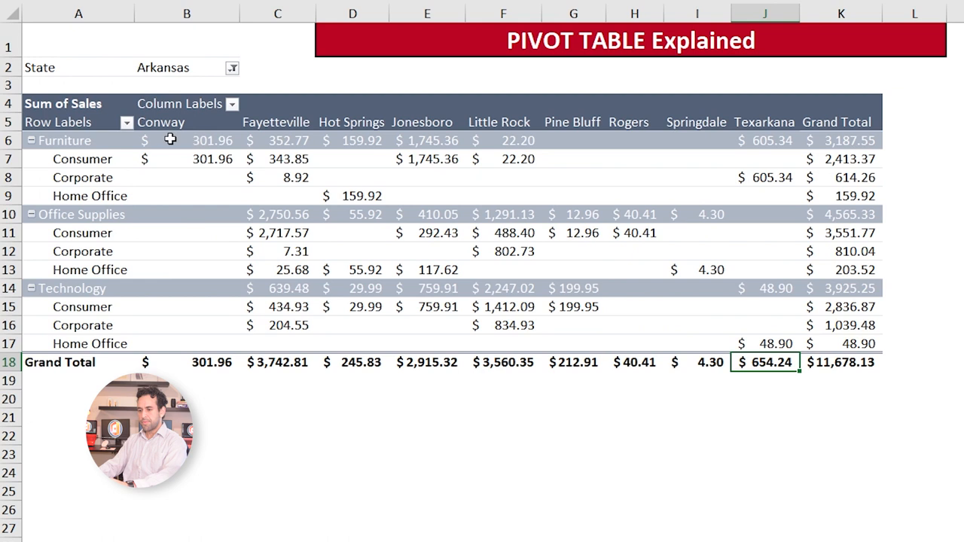
{"action": "mouse_move", "coordinate": [276, 122]}
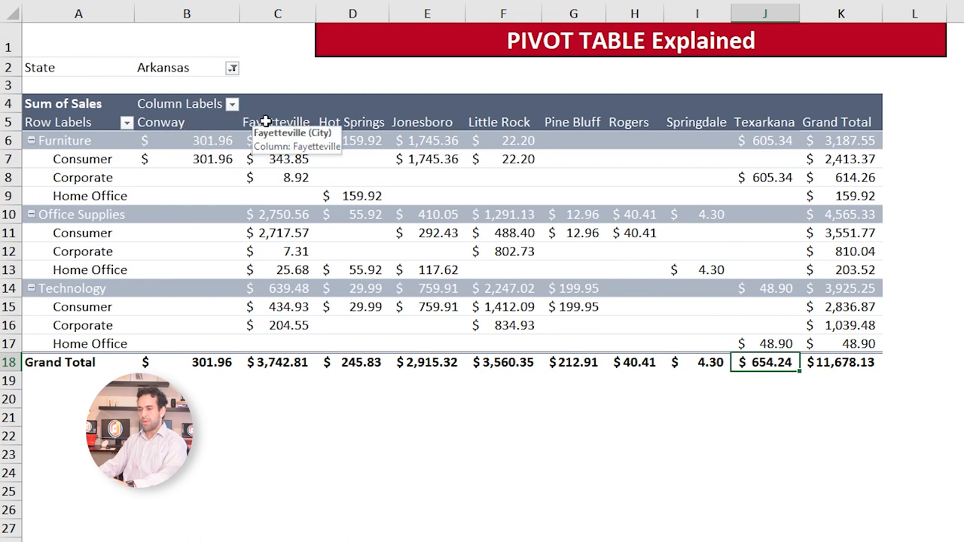
{"action": "mouse_move", "coordinate": [398, 122]}
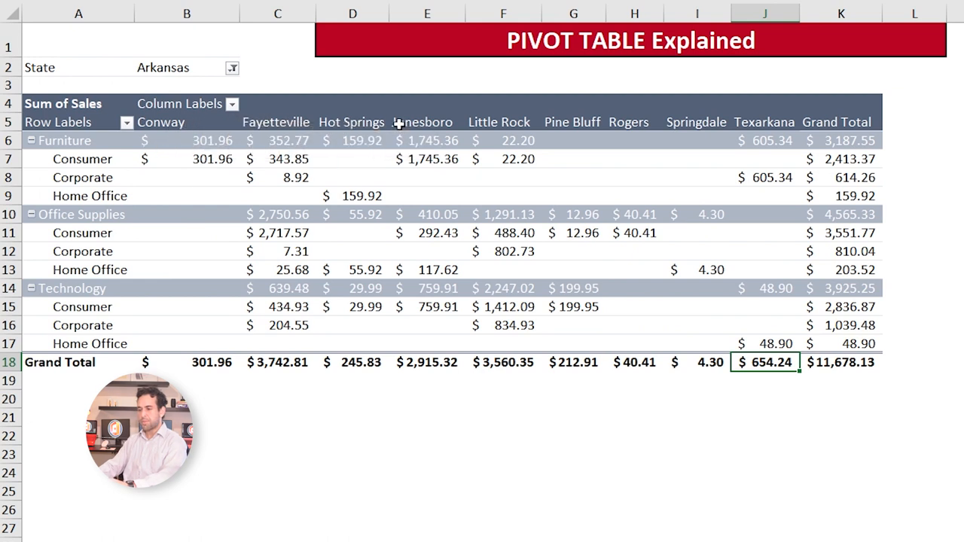
{"action": "mouse_move", "coordinate": [509, 122]}
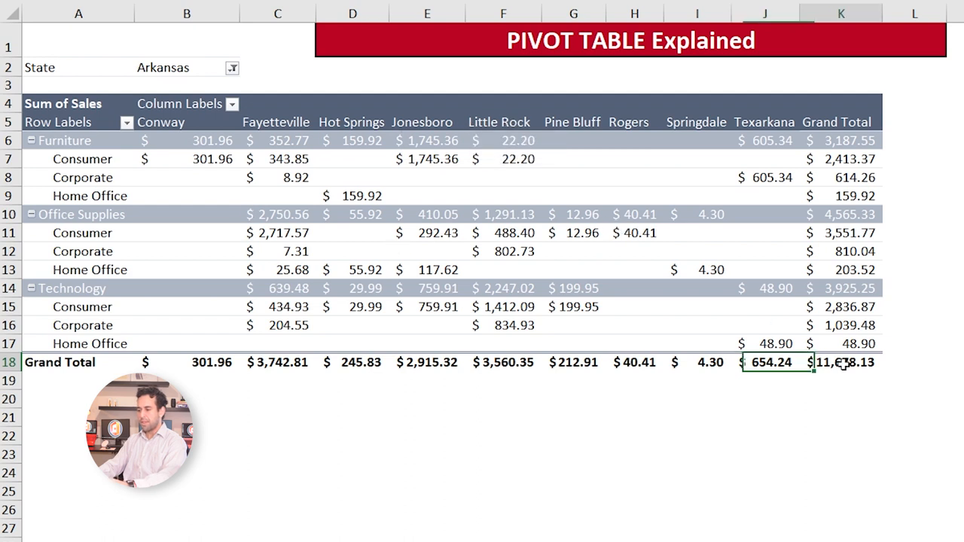
{"action": "left_click", "coordinate": [232, 66]}
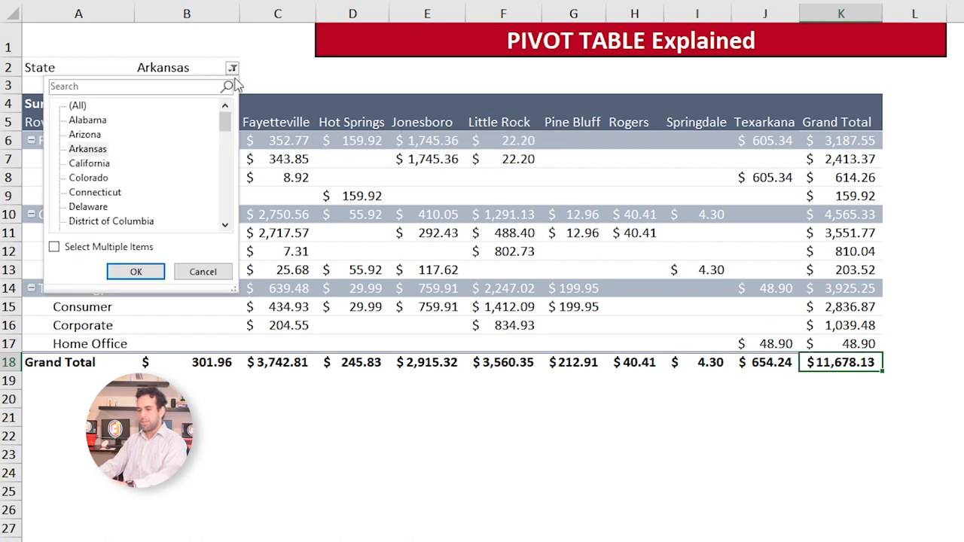
{"action": "mouse_move", "coordinate": [102, 143]}
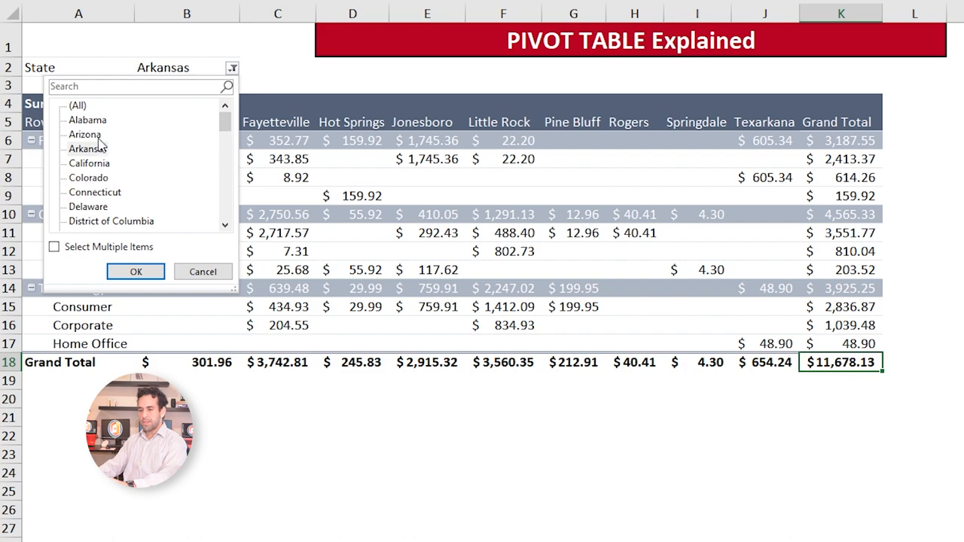
{"action": "left_click", "coordinate": [85, 134]}
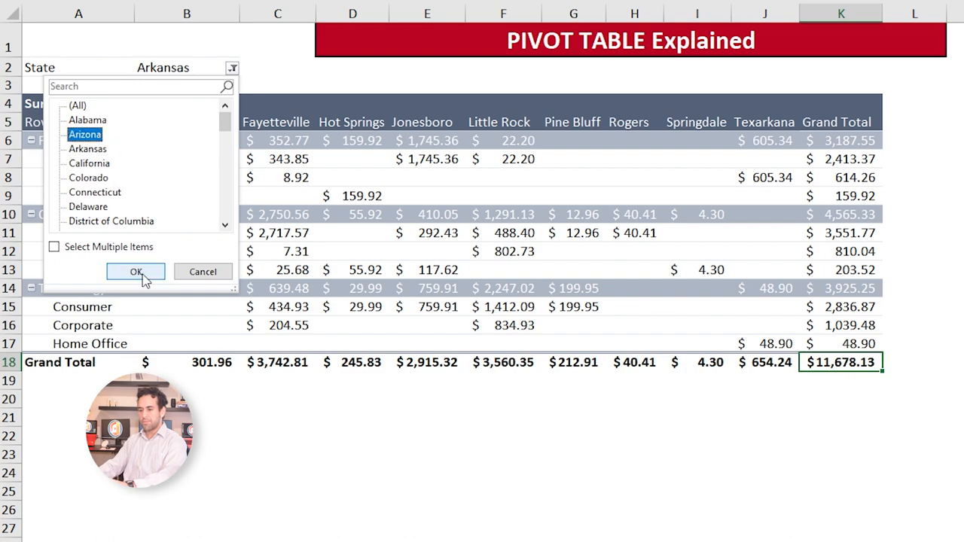
{"action": "left_click", "coordinate": [136, 271]}
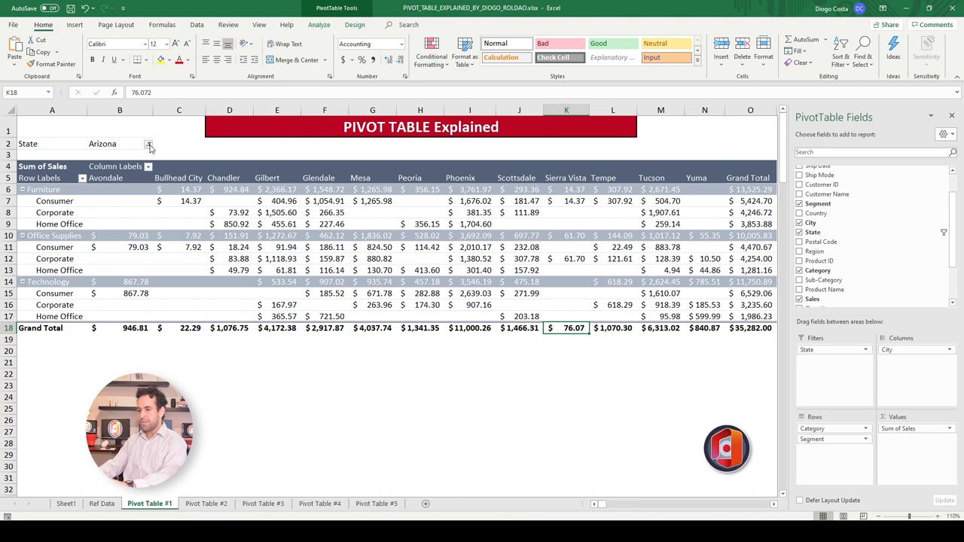
Set the State filter to California and move to the year-split pivot sheet.
{"action": "left_click", "coordinate": [149, 144]}
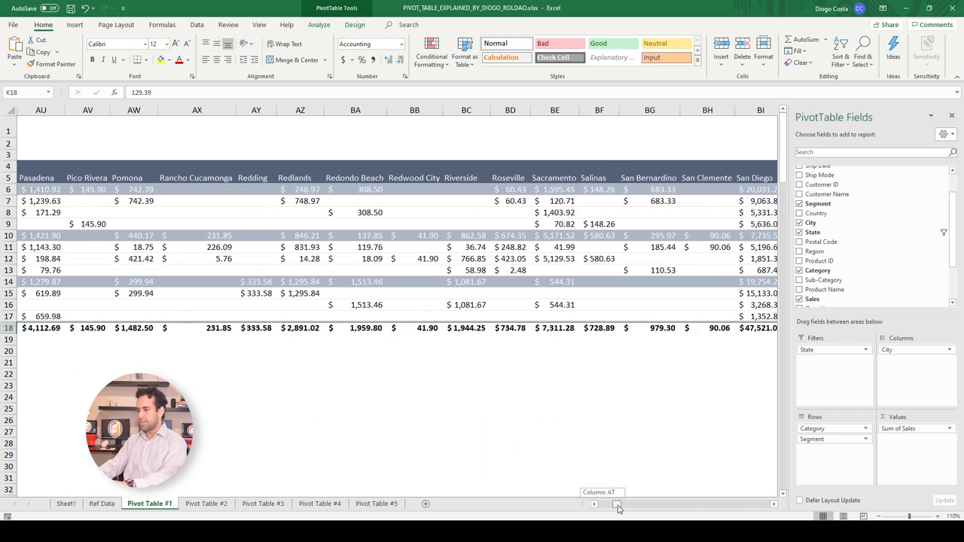
{"action": "scroll", "scroll_direction": "right", "scroll_amount": 3}
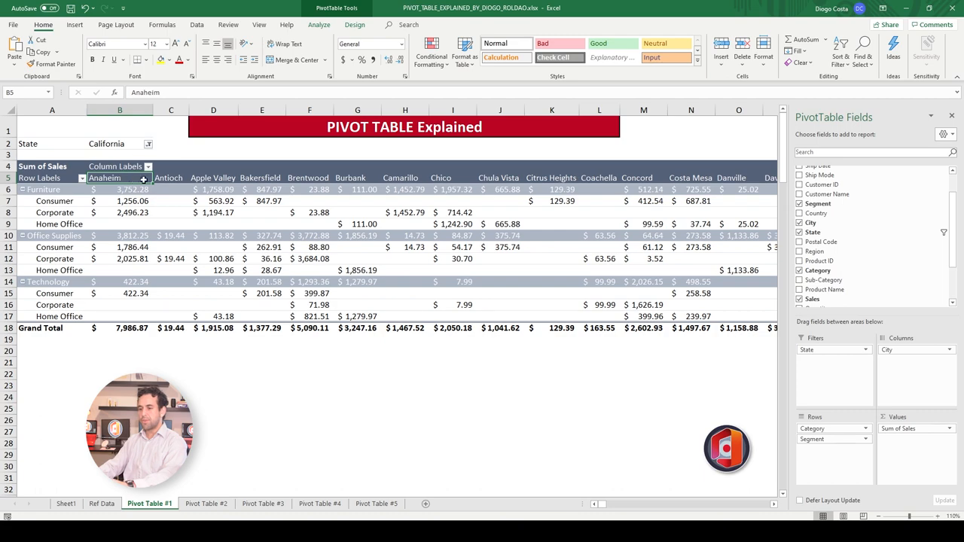
{"action": "left_click", "coordinate": [262, 503]}
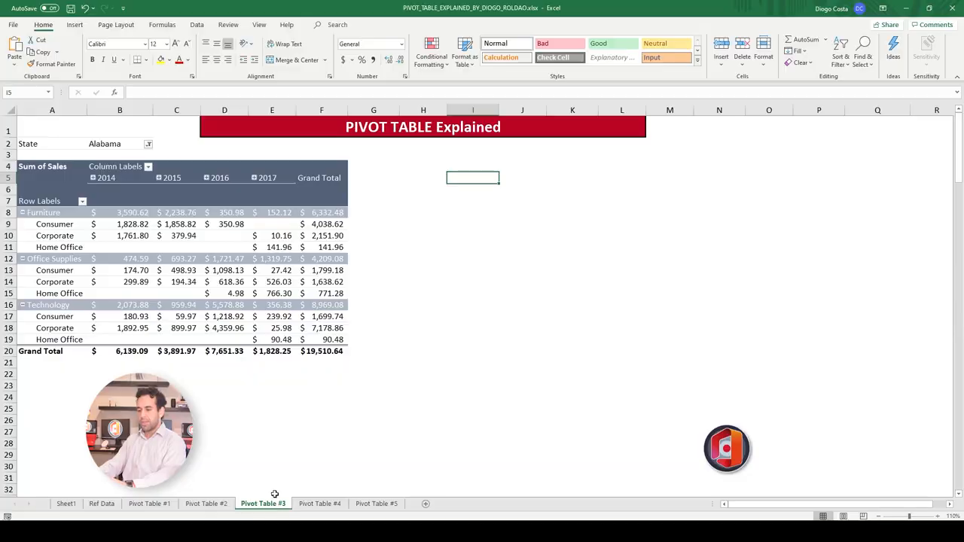
{"action": "mouse_move", "coordinate": [253, 441]}
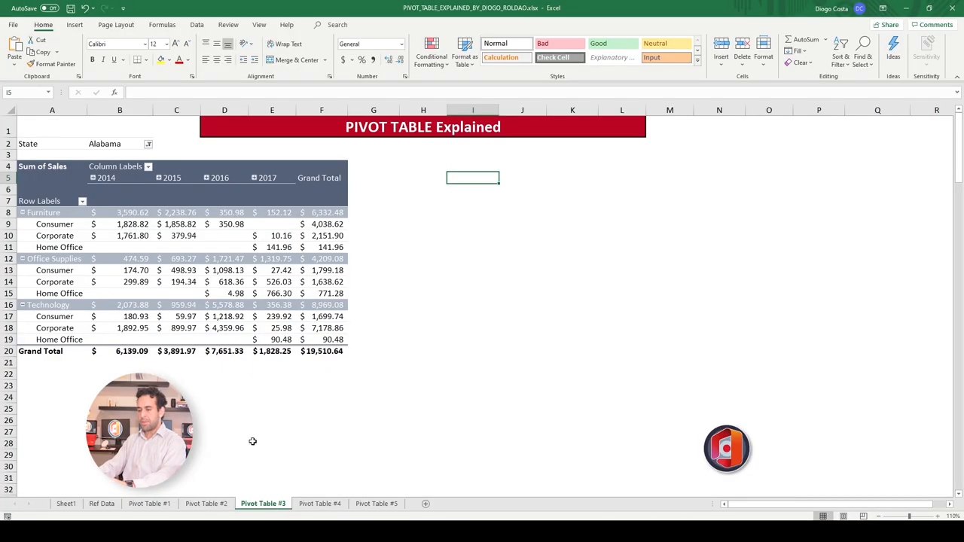
Set Pivot Table #3's State filter to California, showing 2014–2017 sales totalling $457,687.63.
{"action": "left_click", "coordinate": [148, 145]}
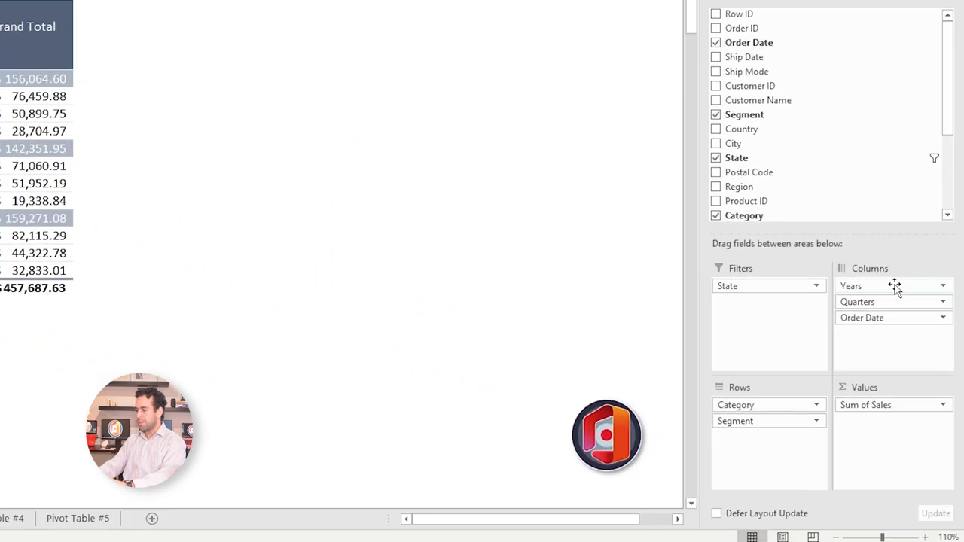
{"action": "mouse_move", "coordinate": [905, 325]}
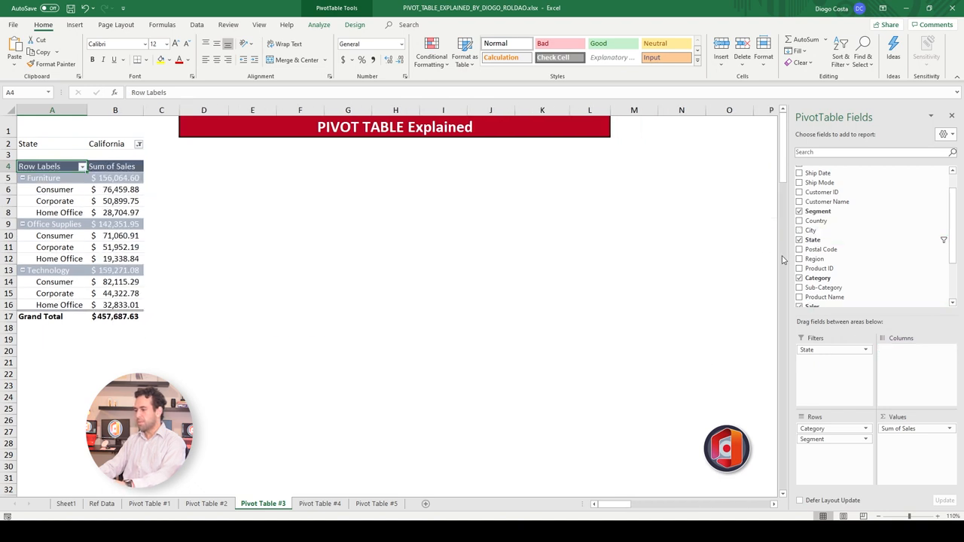
{"action": "scroll", "scroll_direction": "down", "scroll_amount": 3}
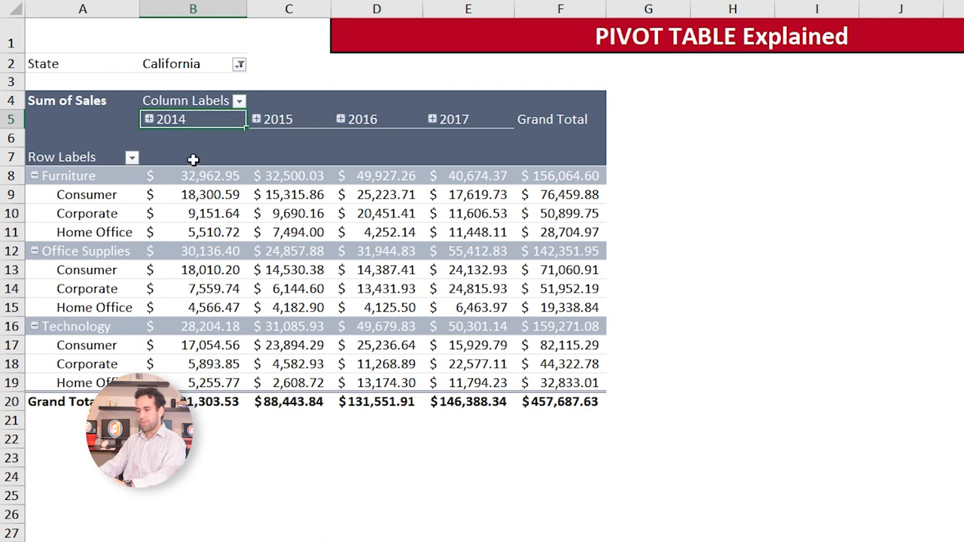
{"action": "mouse_move", "coordinate": [410, 108]}
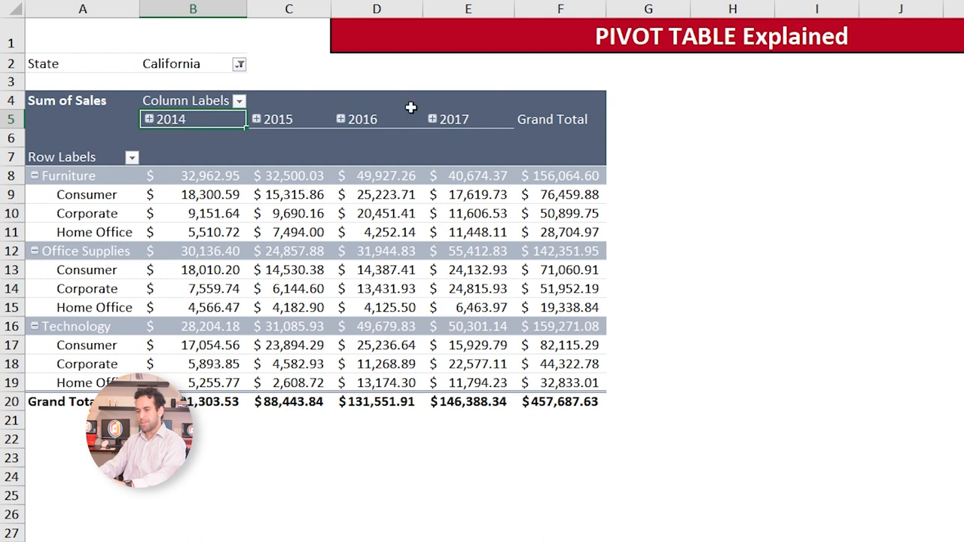
{"action": "mouse_move", "coordinate": [190, 137]}
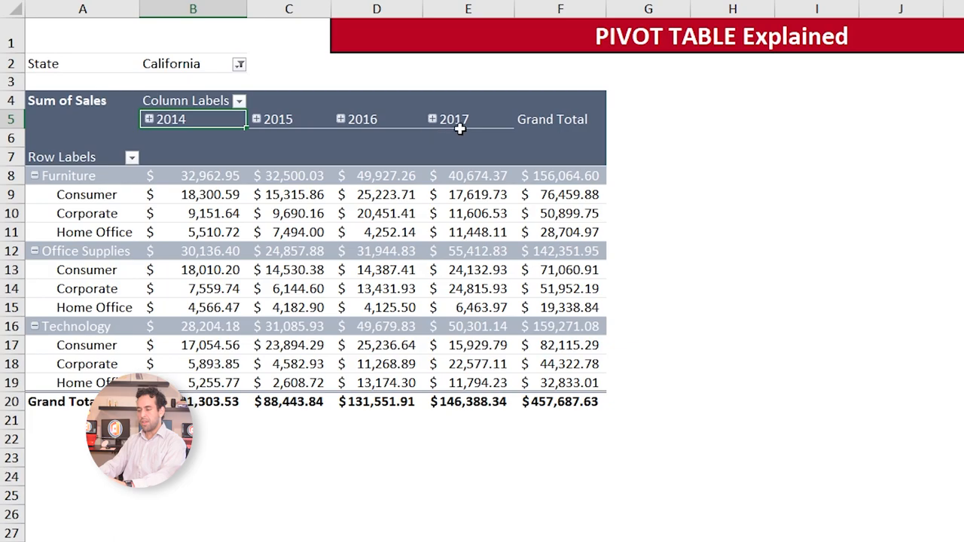
Expand the 2014 column into quarterly sales Qtr1–Qtr4 and select the Qtr1 heading.
{"action": "left_click", "coordinate": [149, 119]}
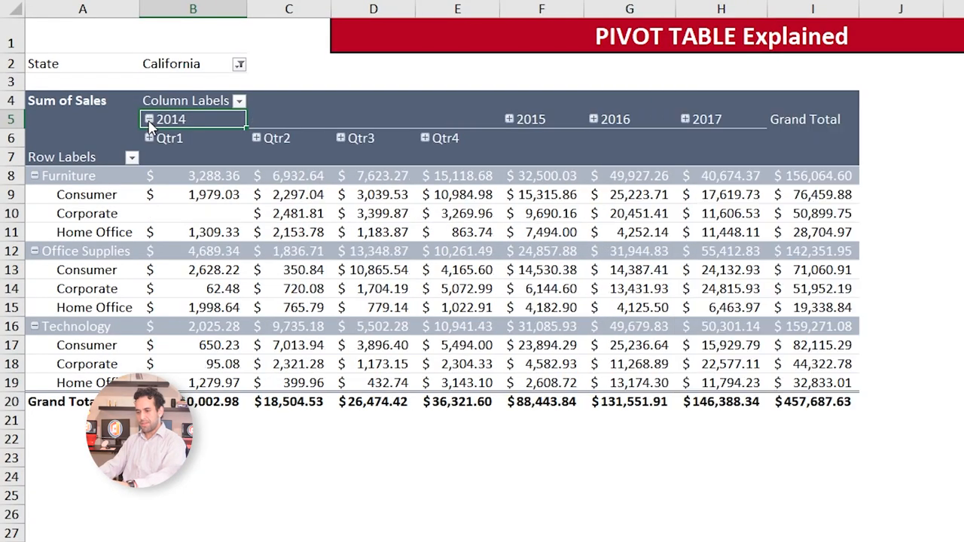
{"action": "left_click", "coordinate": [193, 138]}
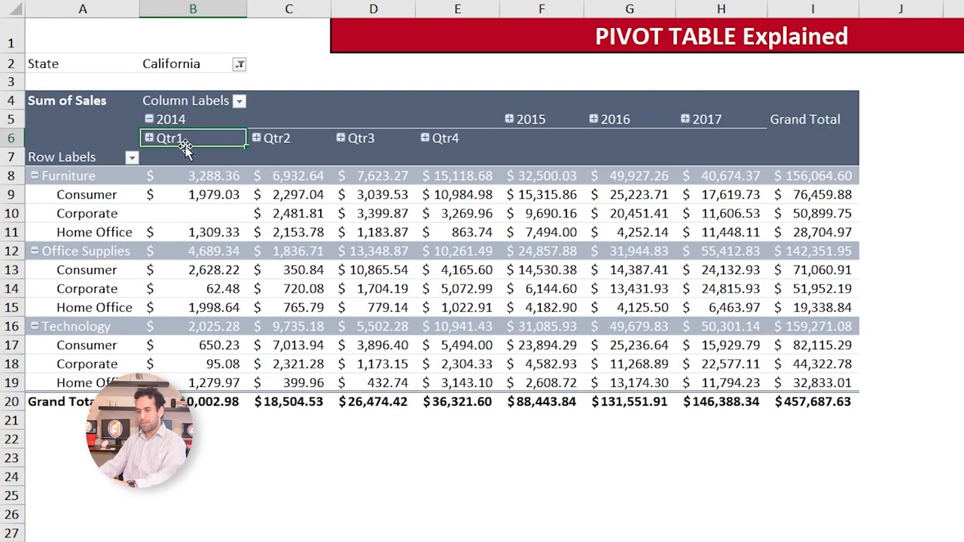
{"action": "mouse_move", "coordinate": [148, 147]}
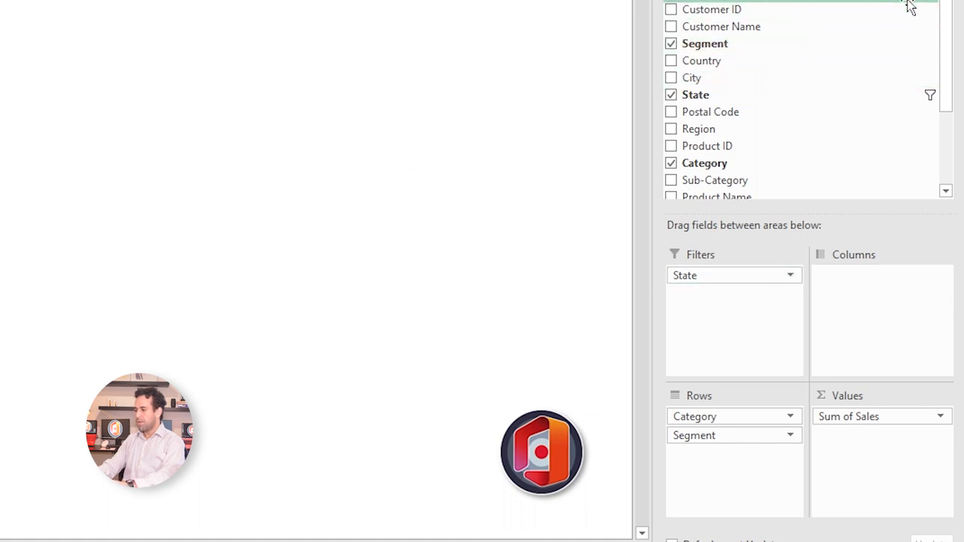
Scroll across the pivot now showing one column per individual Sales amount.
{"action": "scroll", "scroll_direction": "down", "scroll_amount": 3}
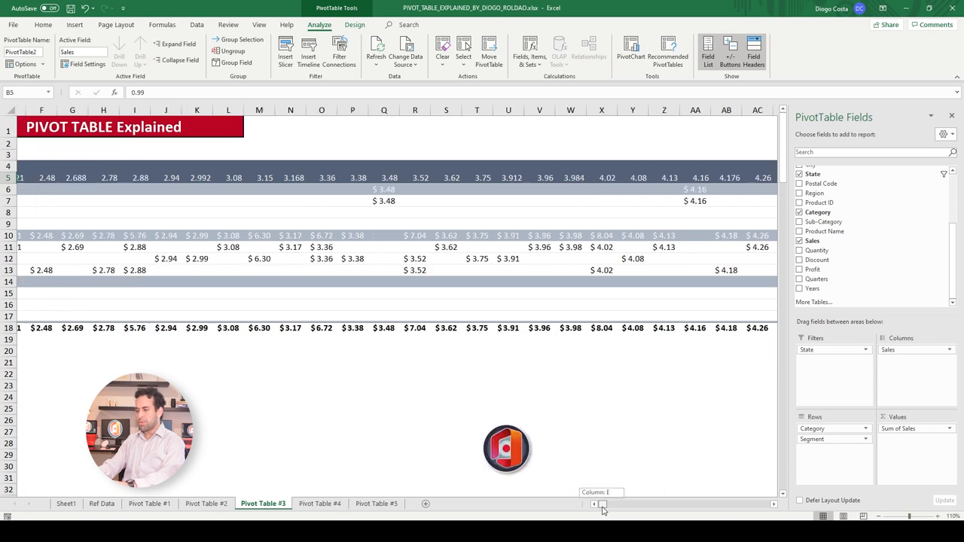
{"action": "scroll", "scroll_direction": "right", "scroll_amount": 3}
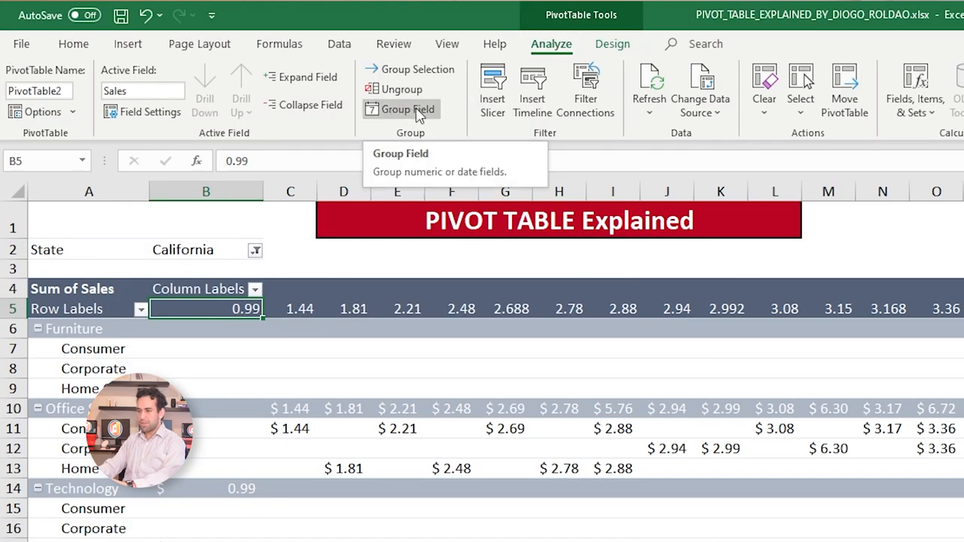
Start Group Field on the sales columns with ranges 0 to 23000 in steps of 2000.
{"action": "left_click", "coordinate": [407, 109]}
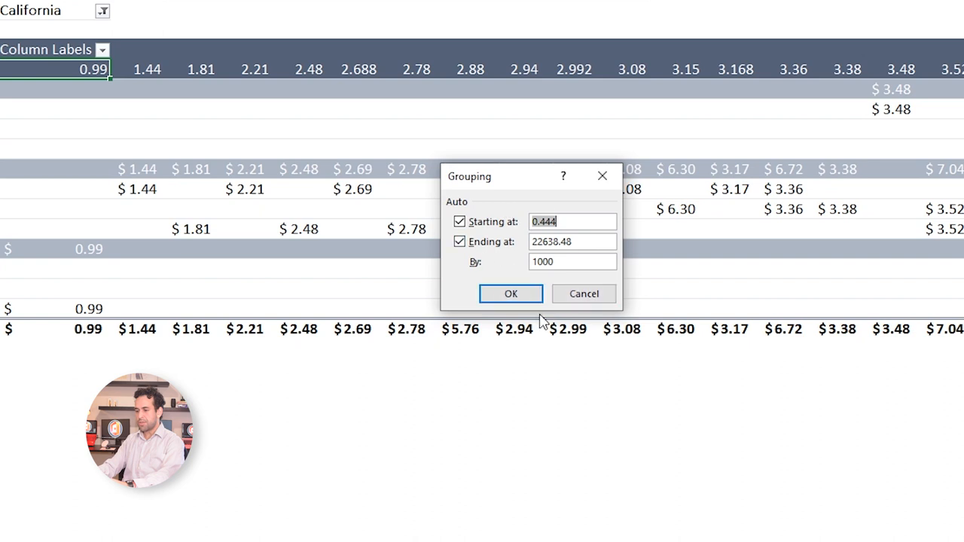
{"action": "mouse_move", "coordinate": [542, 235]}
{"action": "type", "text": "0"}
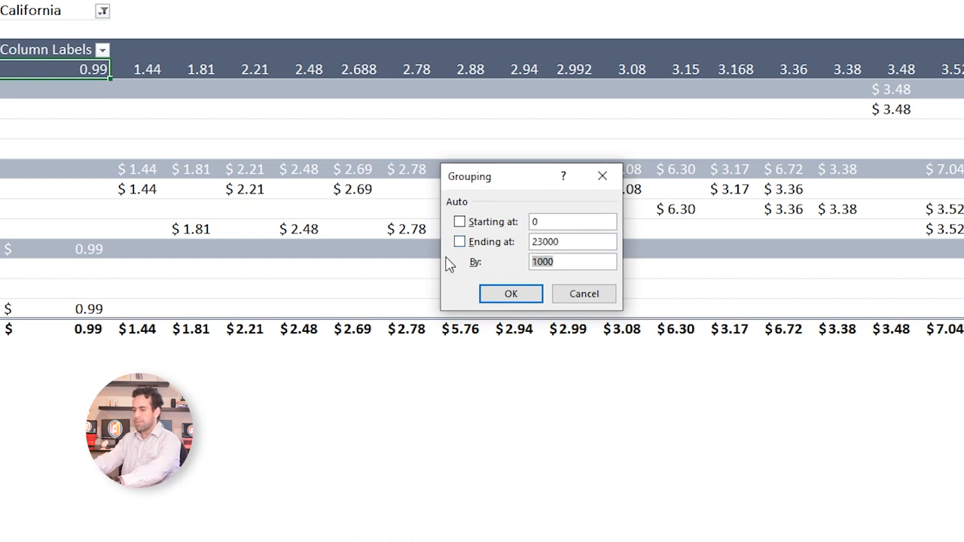
{"action": "type", "text": "2000"}
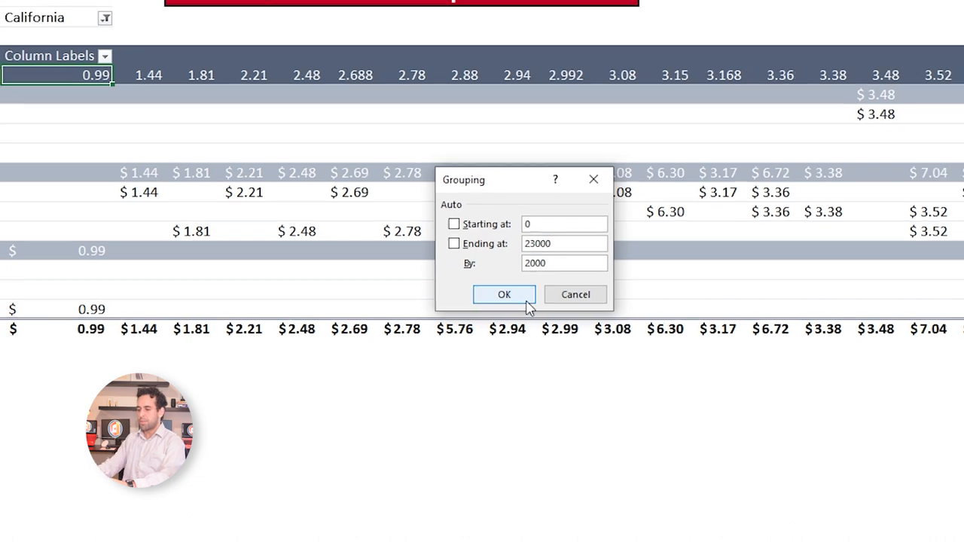
Confirm the grouping so sales columns become bands 0-2000, 2000-4000 and so on.
{"action": "left_click", "coordinate": [503, 294]}
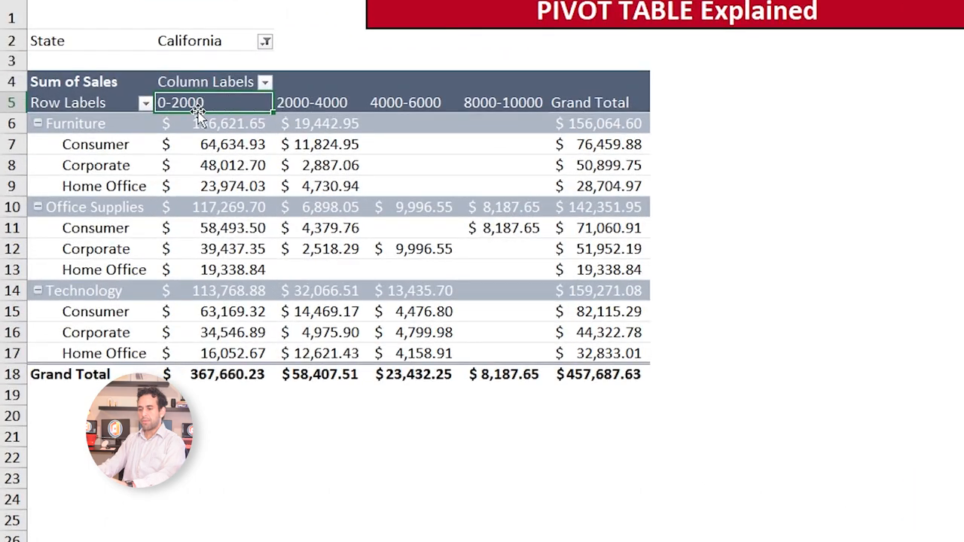
{"action": "mouse_move", "coordinate": [205, 118]}
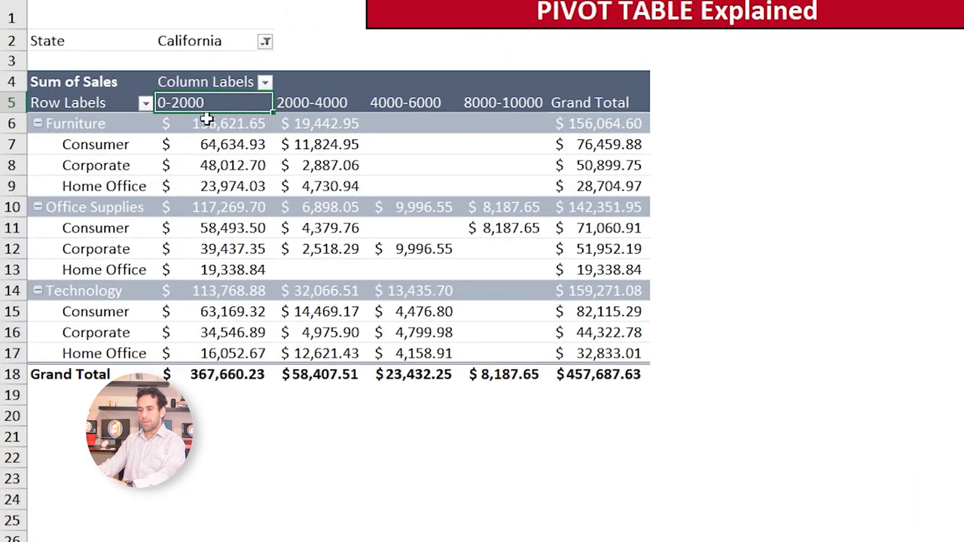
{"action": "mouse_move", "coordinate": [223, 196]}
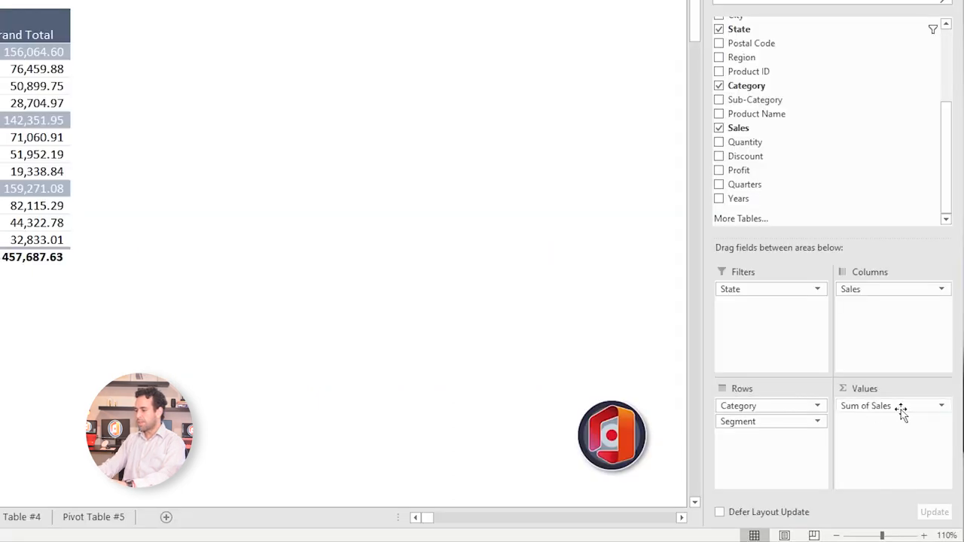
{"action": "mouse_move", "coordinate": [916, 410]}
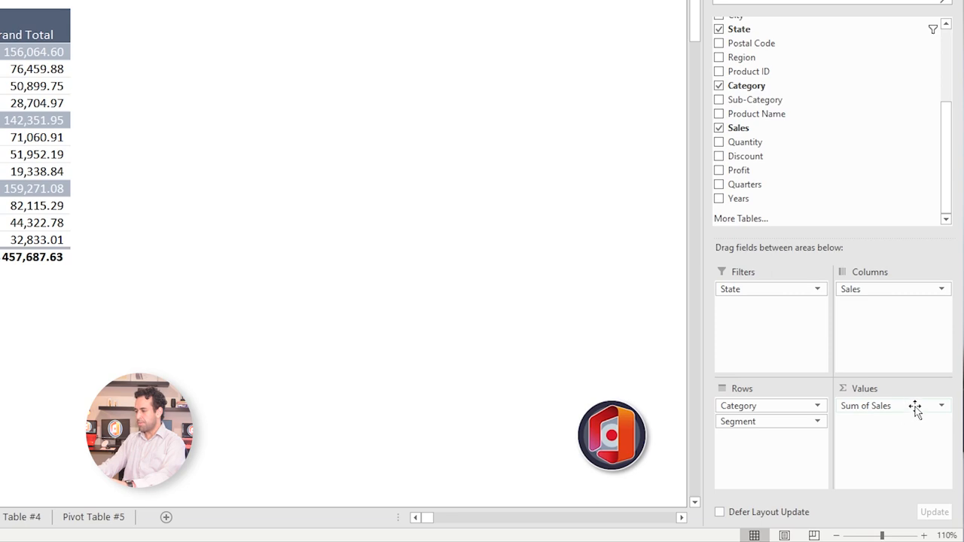
Summarize Sales as Count and format the counts as General whole numbers.
{"action": "left_click", "coordinate": [940, 405]}
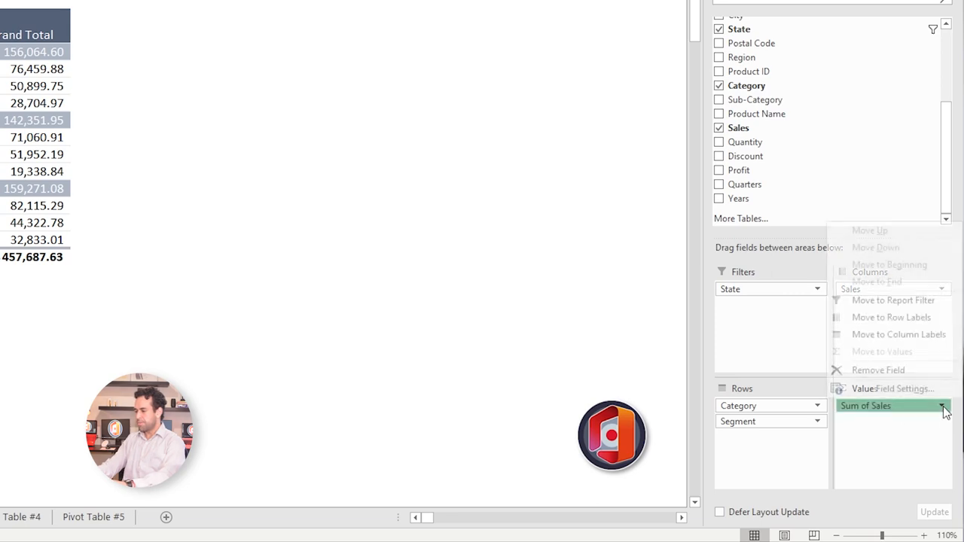
{"action": "left_click", "coordinate": [892, 389]}
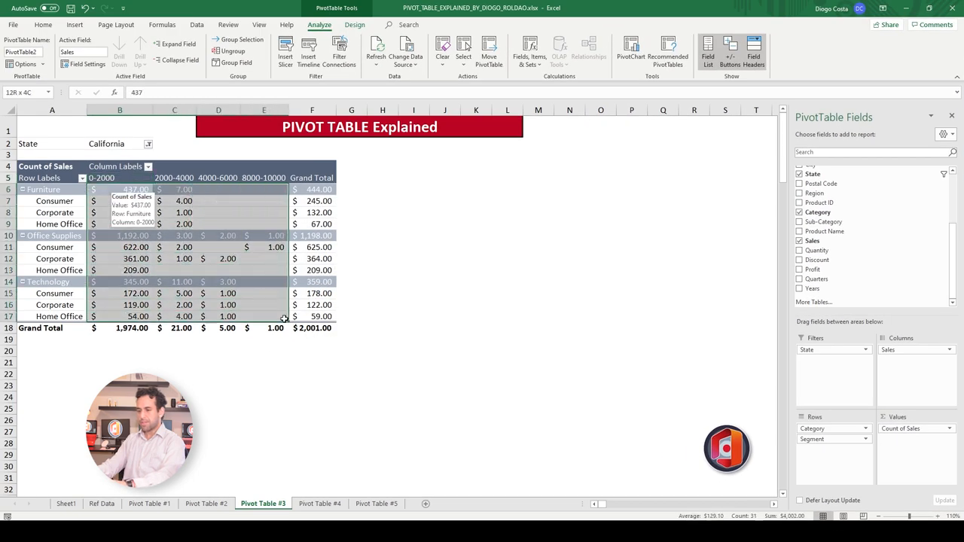
{"action": "left_click", "coordinate": [42, 25]}
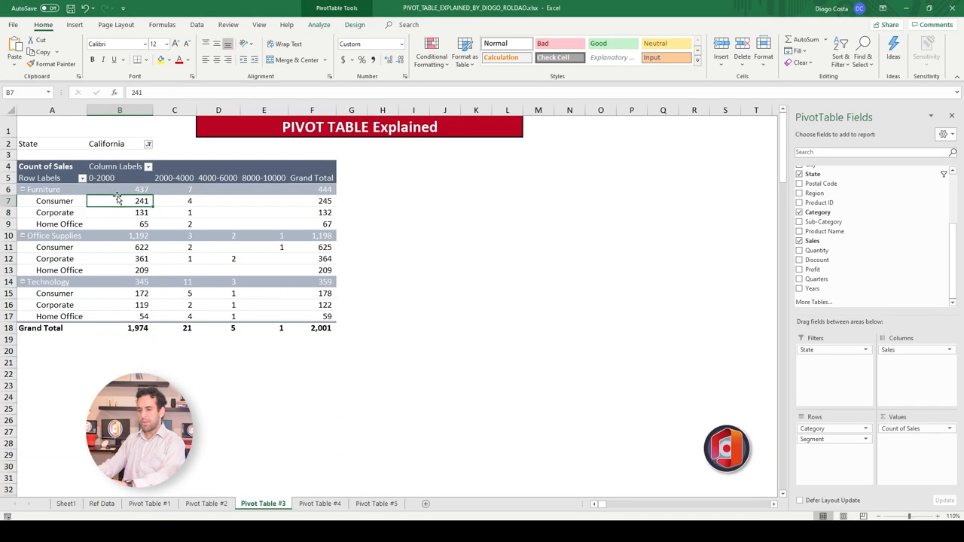
{"action": "mouse_move", "coordinate": [109, 208]}
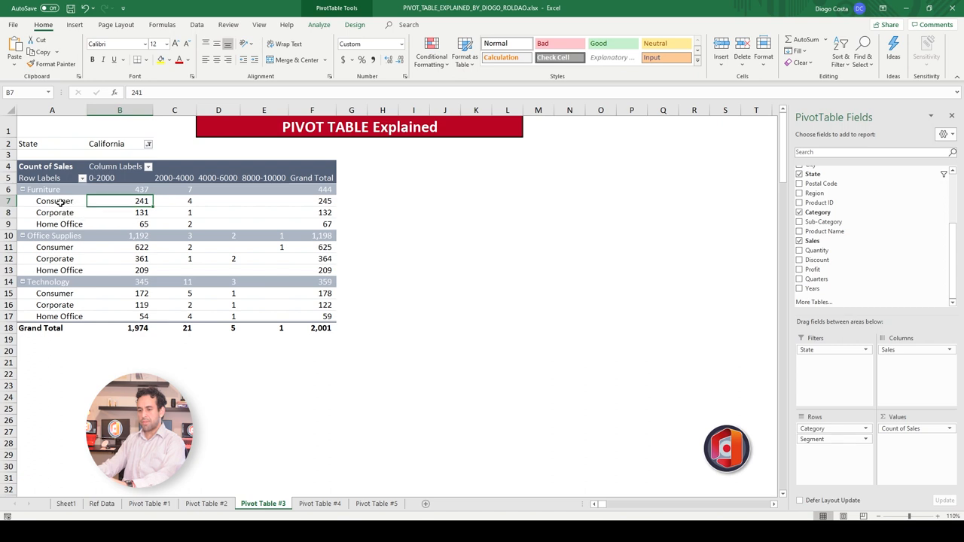
{"action": "left_click", "coordinate": [42, 189]}
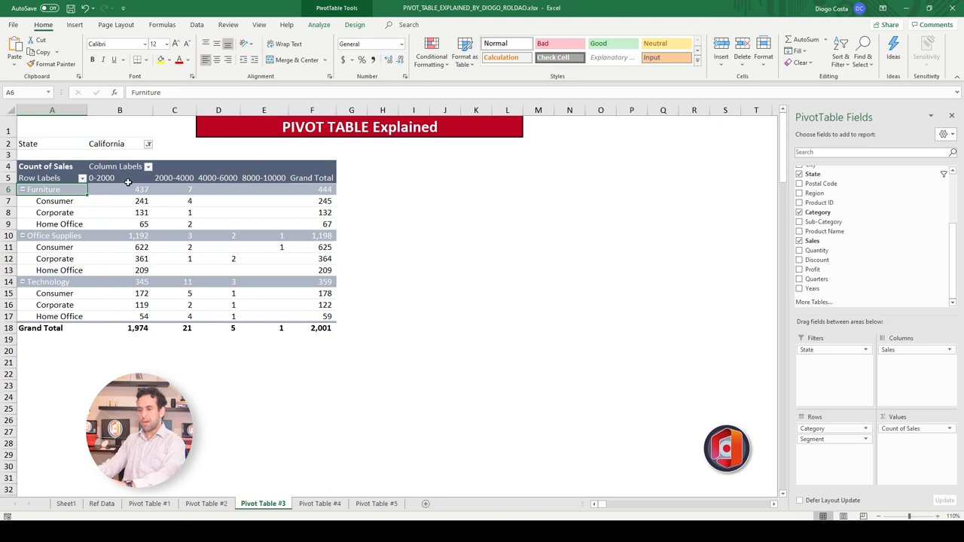
{"action": "mouse_move", "coordinate": [508, 279]}
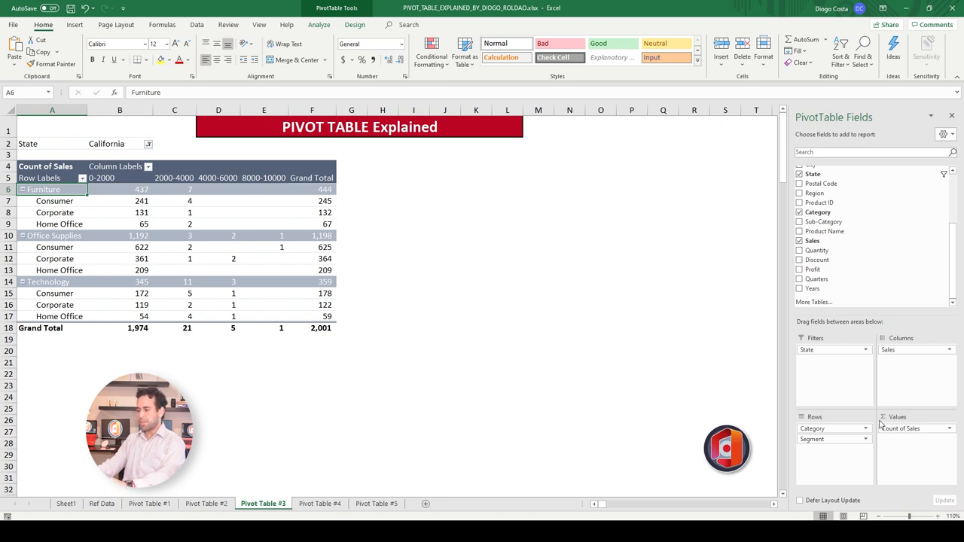
In Value Field Settings, show Count of Sales as % of Grand Total.
{"action": "right_click", "coordinate": [912, 428]}
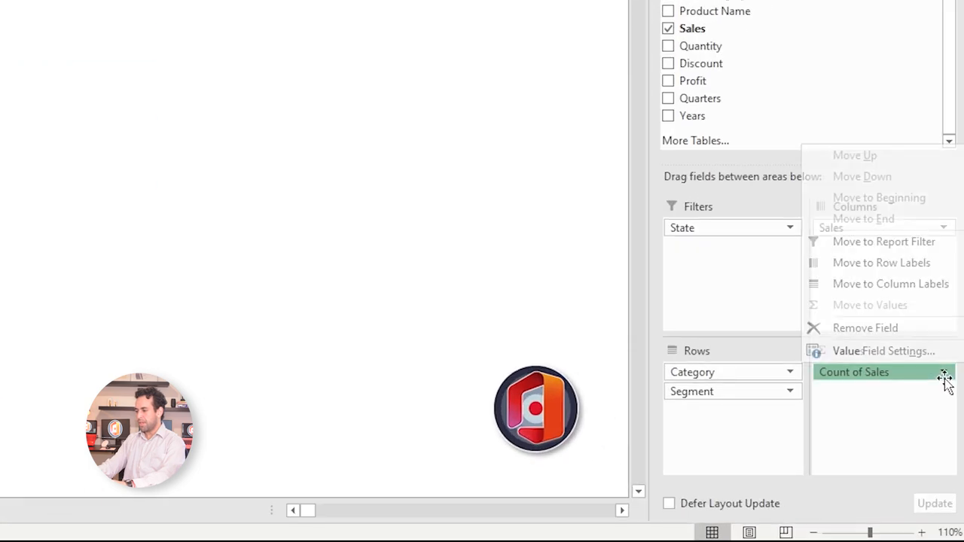
{"action": "left_click", "coordinate": [882, 351]}
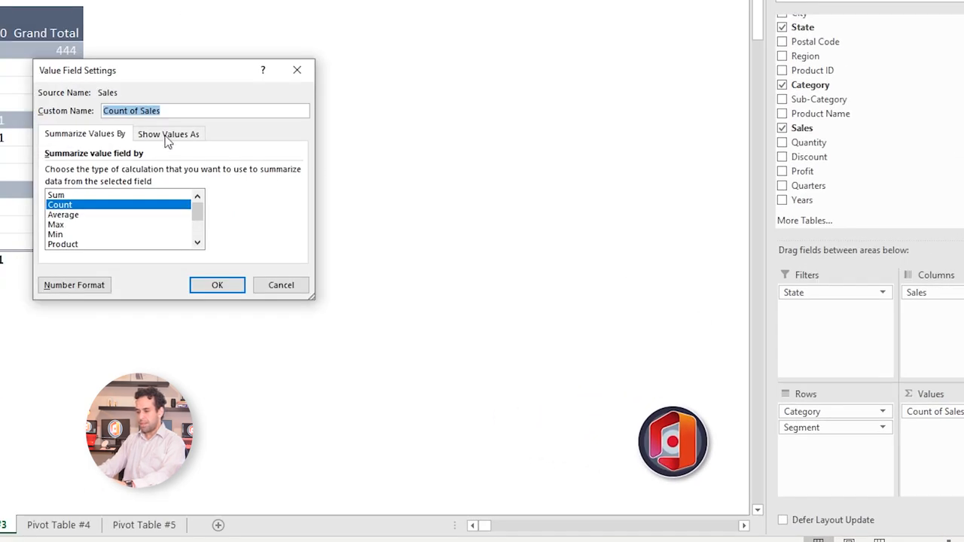
{"action": "left_click", "coordinate": [169, 133]}
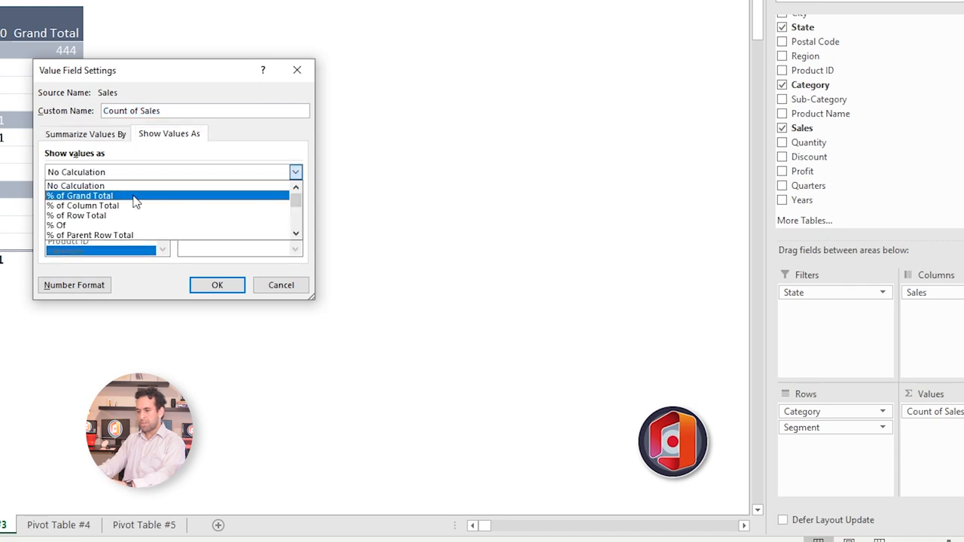
{"action": "left_click", "coordinate": [216, 285]}
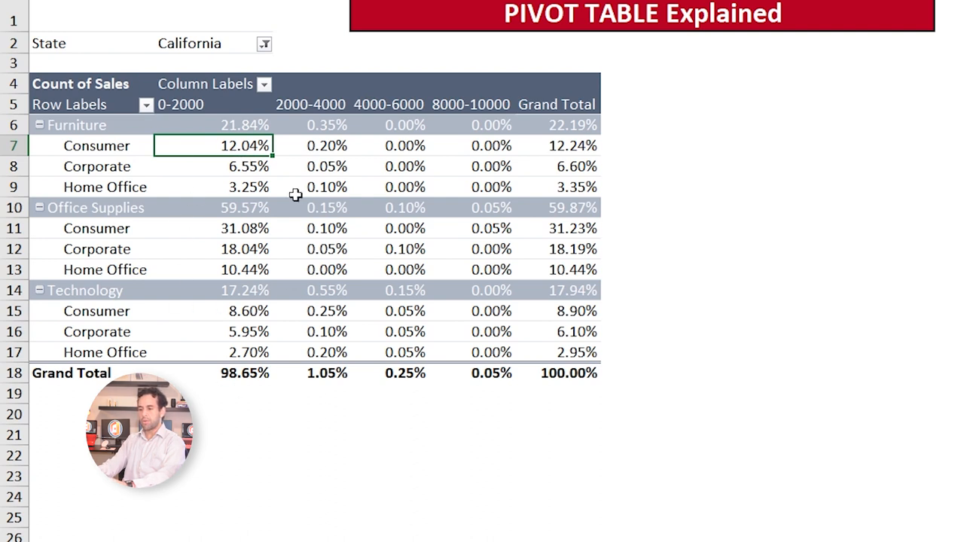
{"action": "mouse_move", "coordinate": [193, 127]}
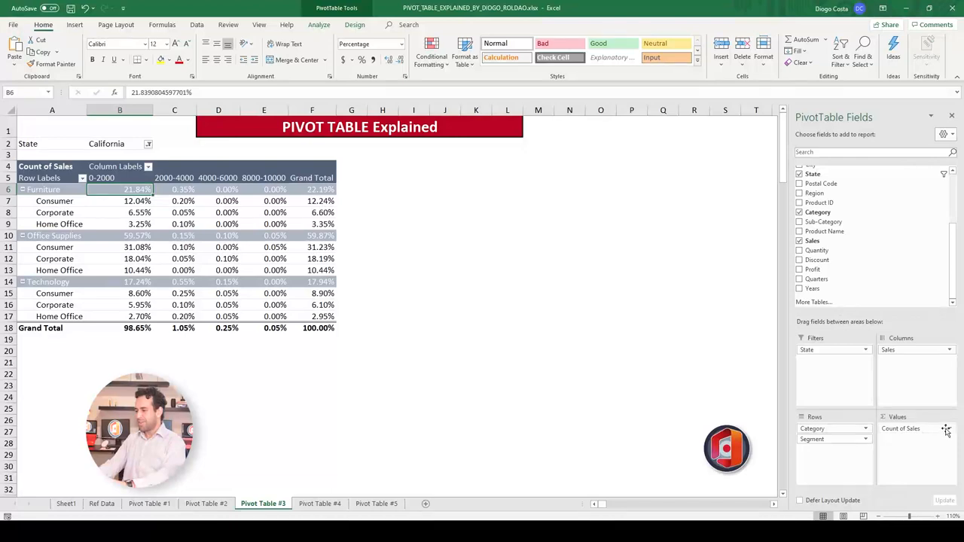
Change Count of Sales to % of Parent Row Total and switch to the Pivot Table #4 sheet.
{"action": "left_click", "coordinate": [900, 428]}
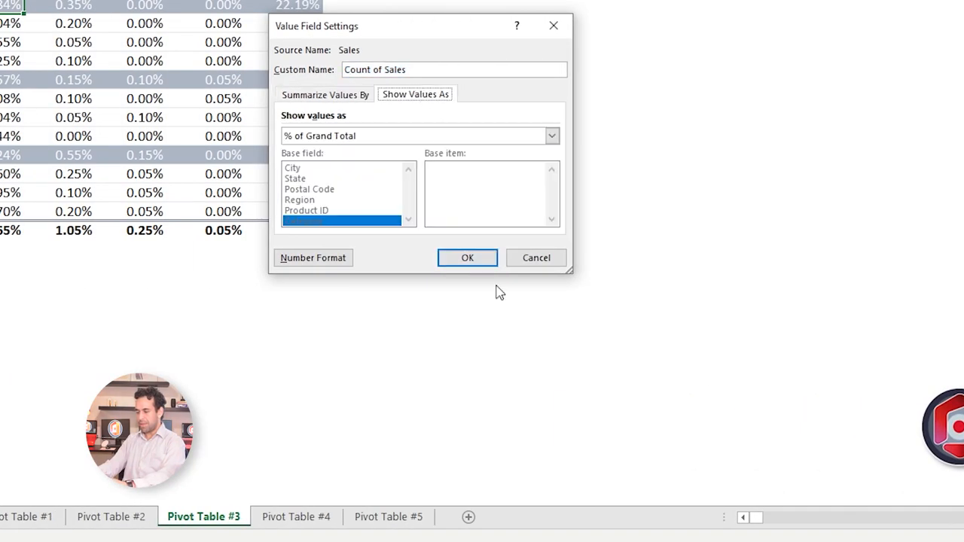
{"action": "left_click", "coordinate": [552, 136]}
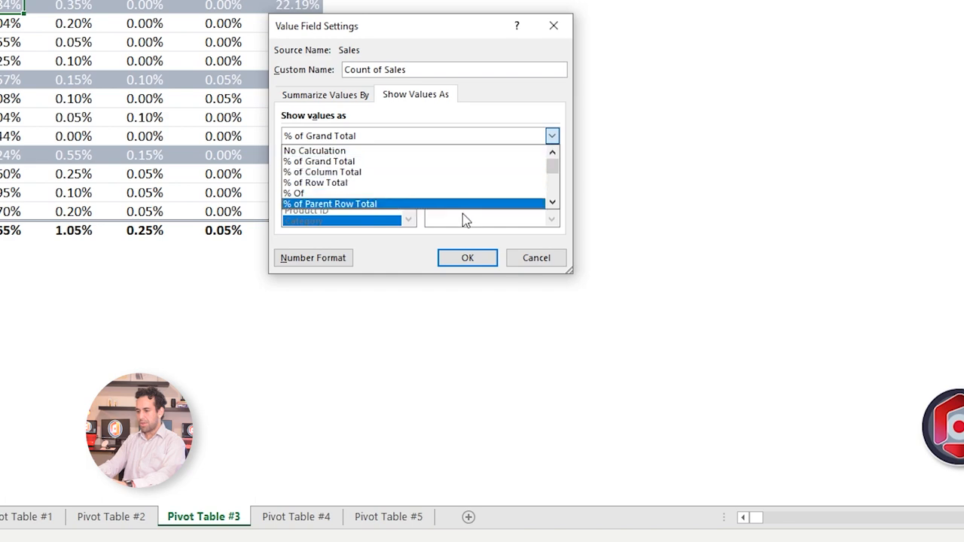
{"action": "left_click", "coordinate": [328, 203]}
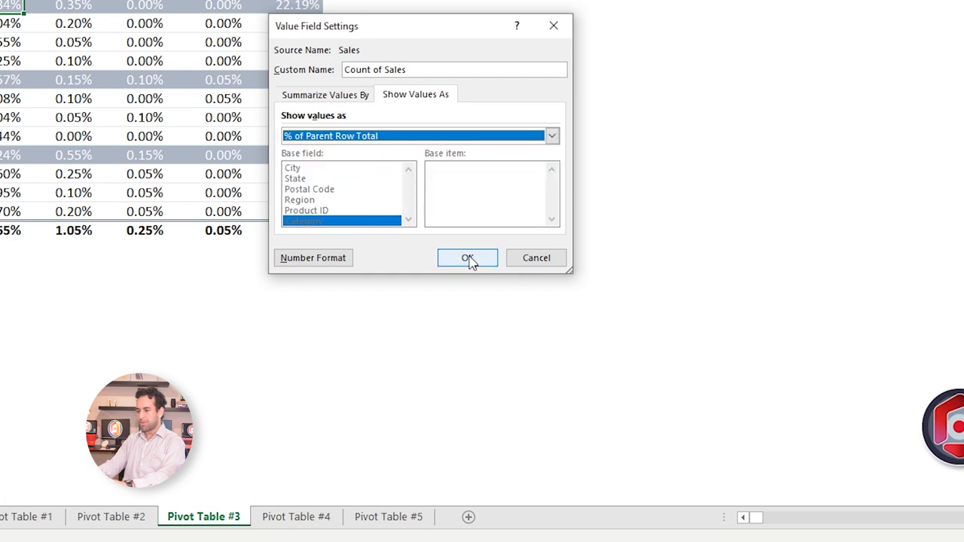
{"action": "left_click", "coordinate": [467, 258]}
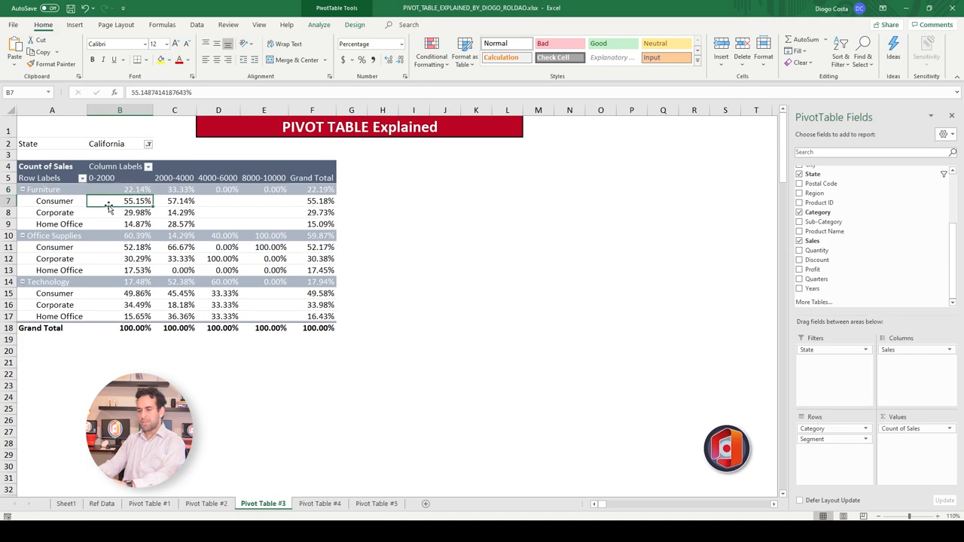
{"action": "left_click", "coordinate": [120, 190]}
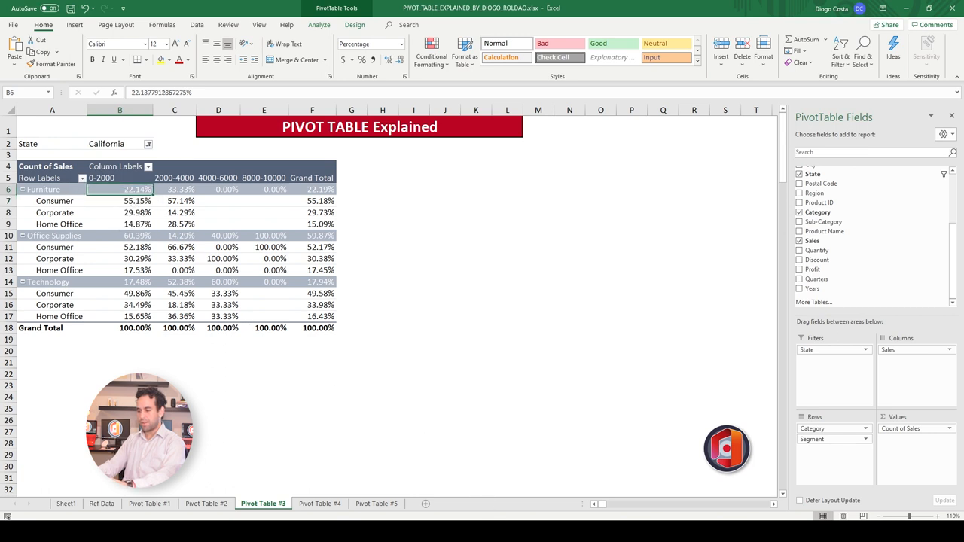
{"action": "left_click", "coordinate": [319, 503]}
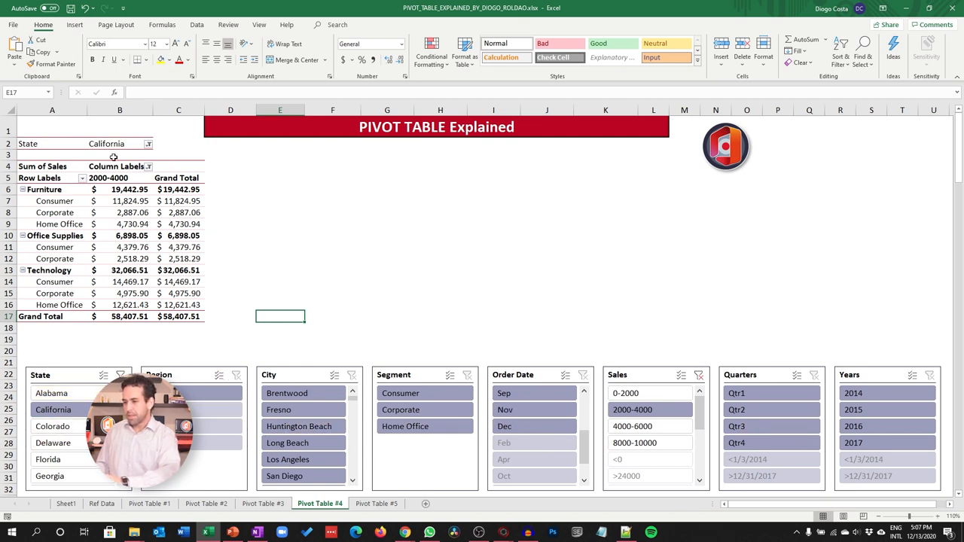
Clear the State filter on Pivot Table #4, then filter to Alabama via the State slicer.
{"action": "left_click", "coordinate": [121, 143]}
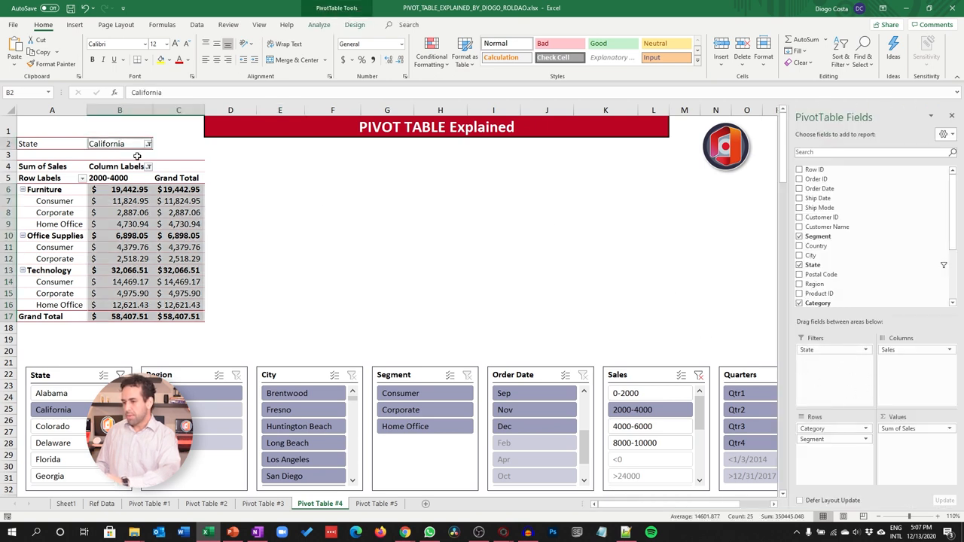
{"action": "left_click", "coordinate": [148, 144]}
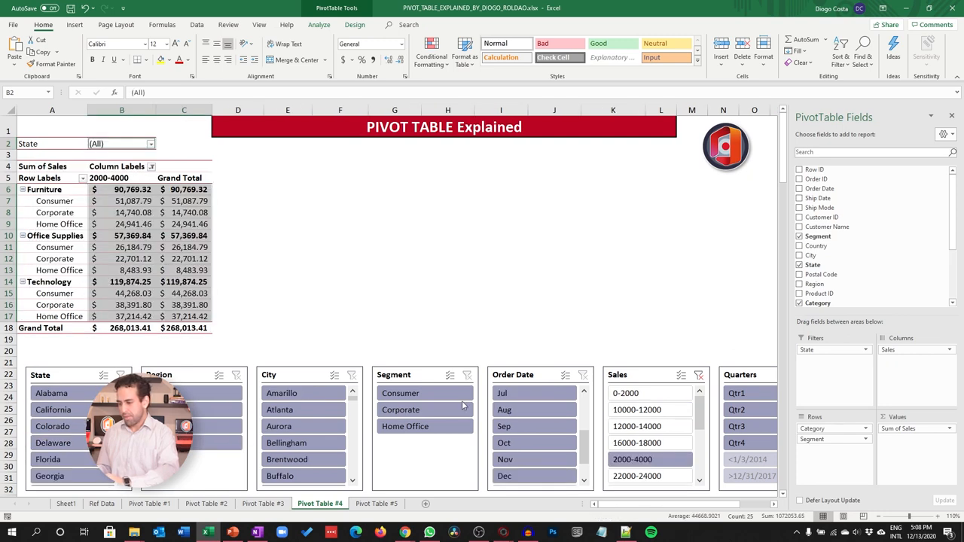
{"action": "left_click", "coordinate": [649, 391]}
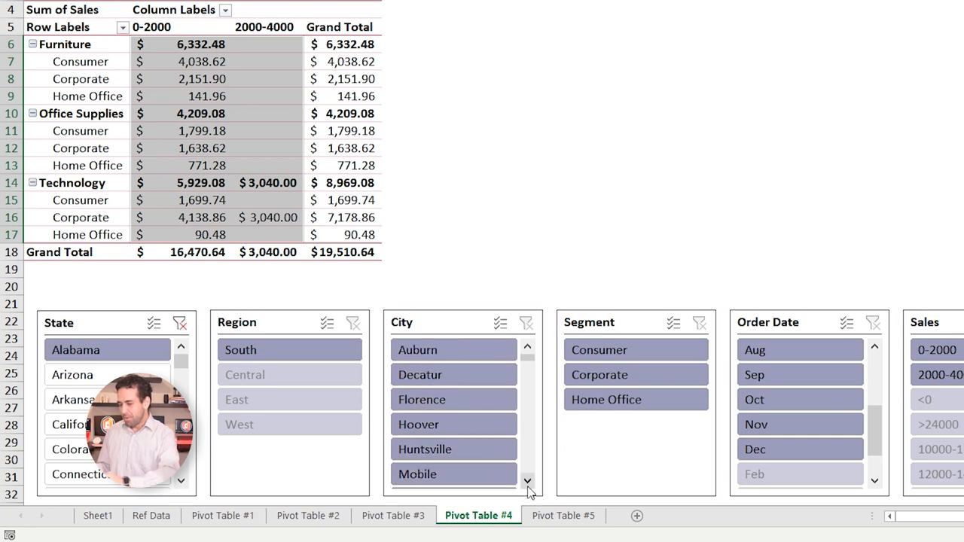
{"action": "scroll", "scroll_direction": "down", "scroll_amount": 3}
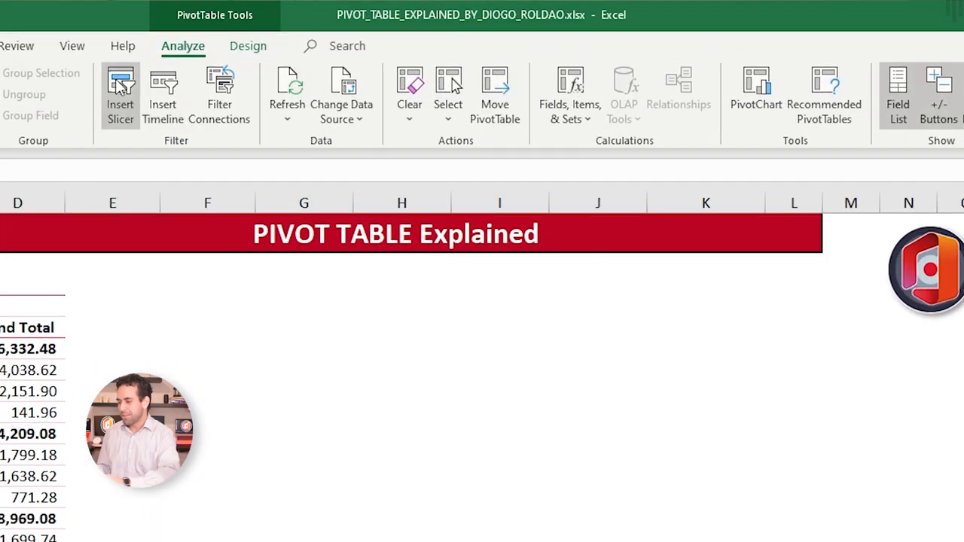
Insert slicers for State, City, Segment and Order Date.
{"action": "left_click", "coordinate": [120, 93]}
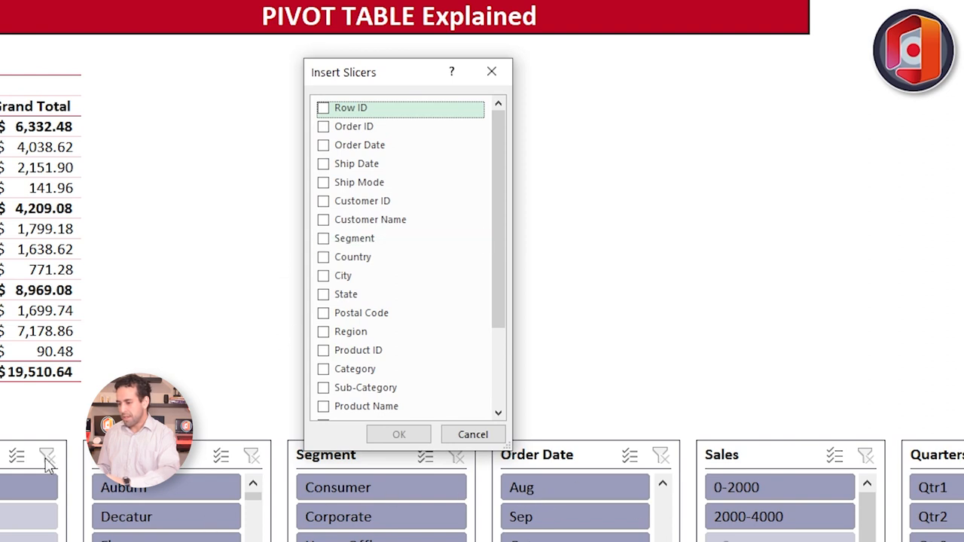
{"action": "mouse_move", "coordinate": [354, 183]}
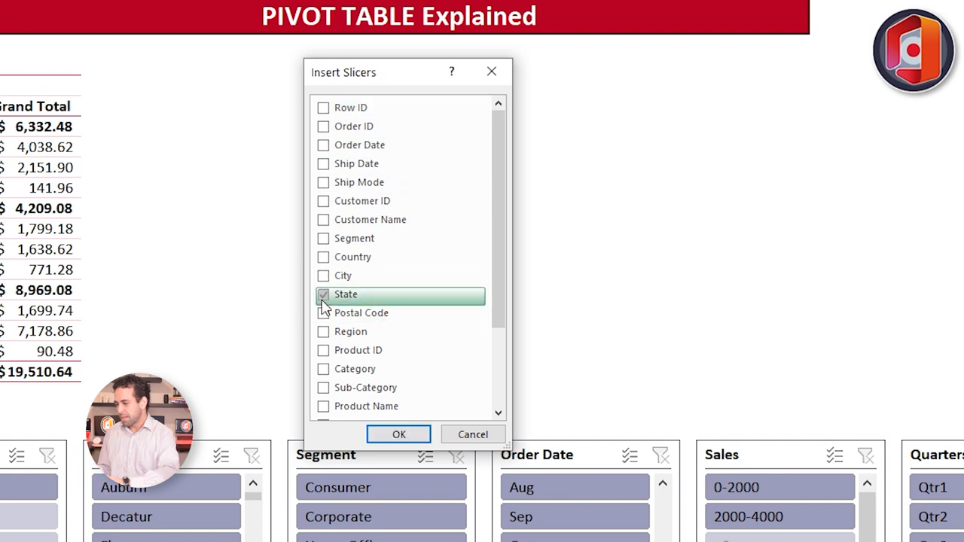
{"action": "left_click", "coordinate": [322, 275]}
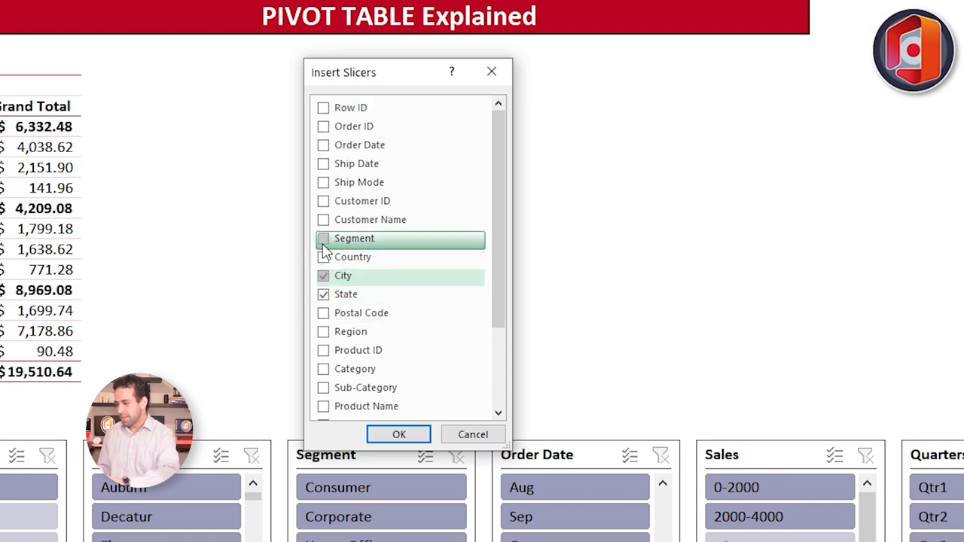
{"action": "left_click", "coordinate": [322, 238]}
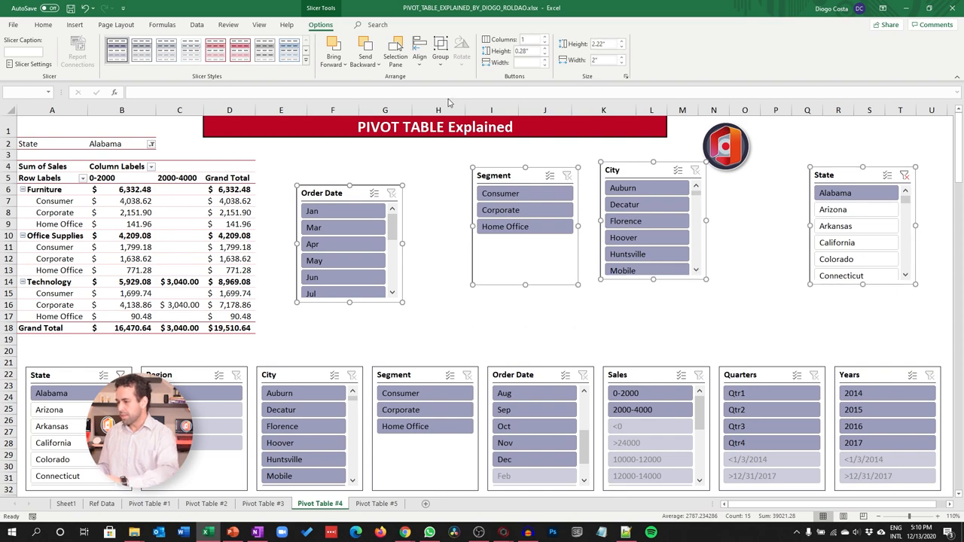
Align the four new slicers with Distribute Horizontally.
{"action": "left_click", "coordinate": [439, 53]}
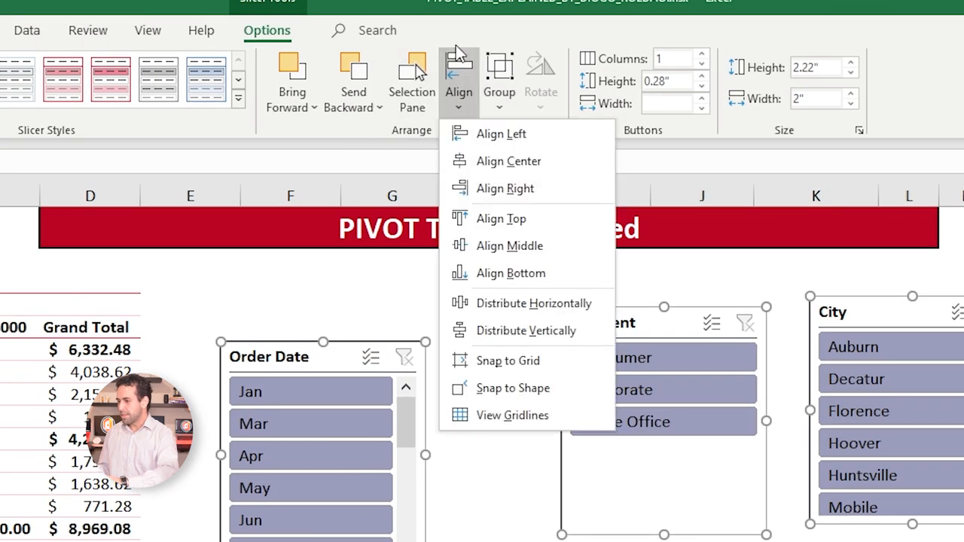
{"action": "mouse_move", "coordinate": [509, 246]}
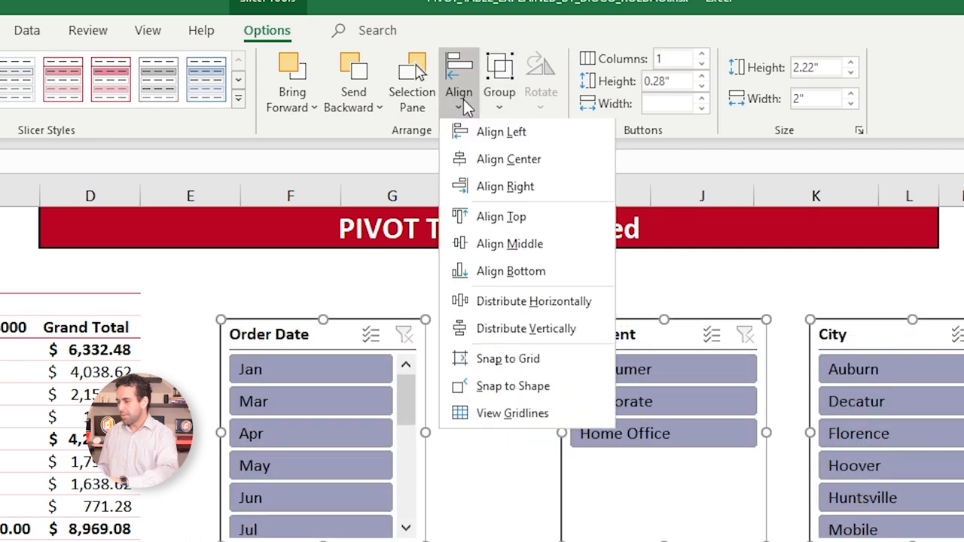
{"action": "mouse_move", "coordinate": [533, 303]}
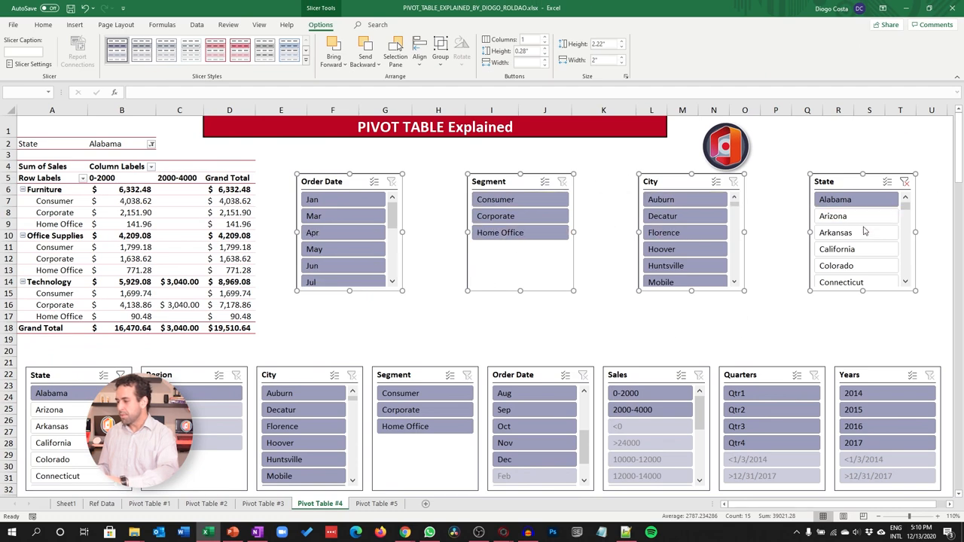
{"action": "left_click", "coordinate": [651, 459]}
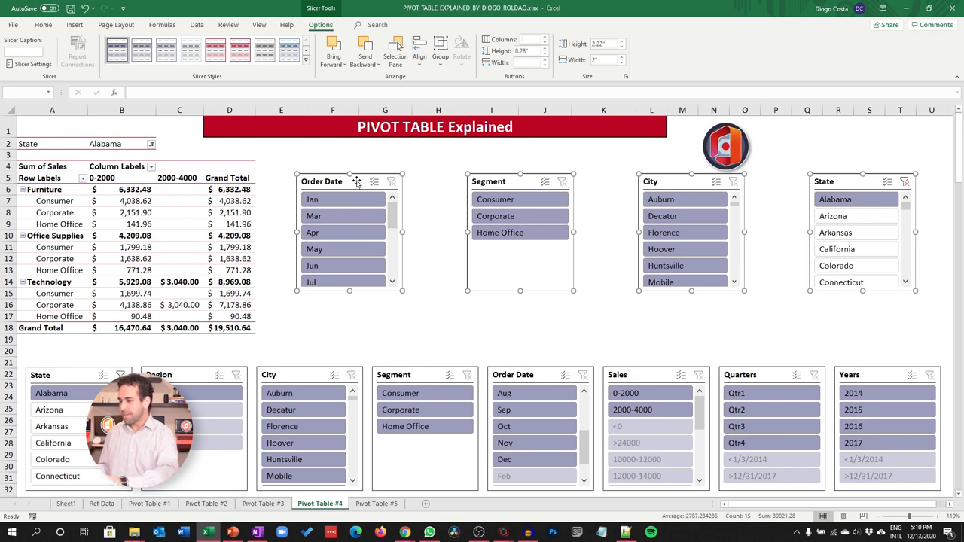
{"action": "mouse_move", "coordinate": [355, 183]}
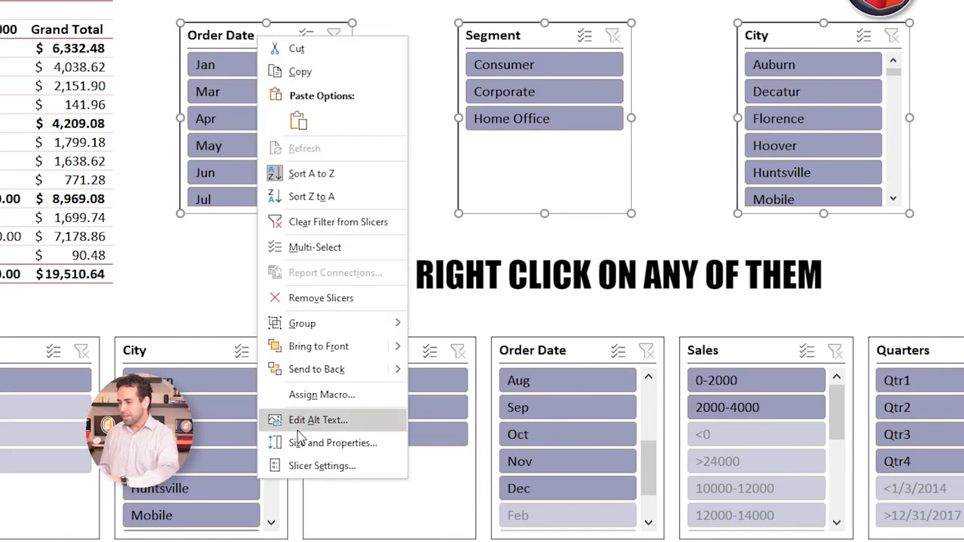
{"action": "mouse_move", "coordinate": [331, 442]}
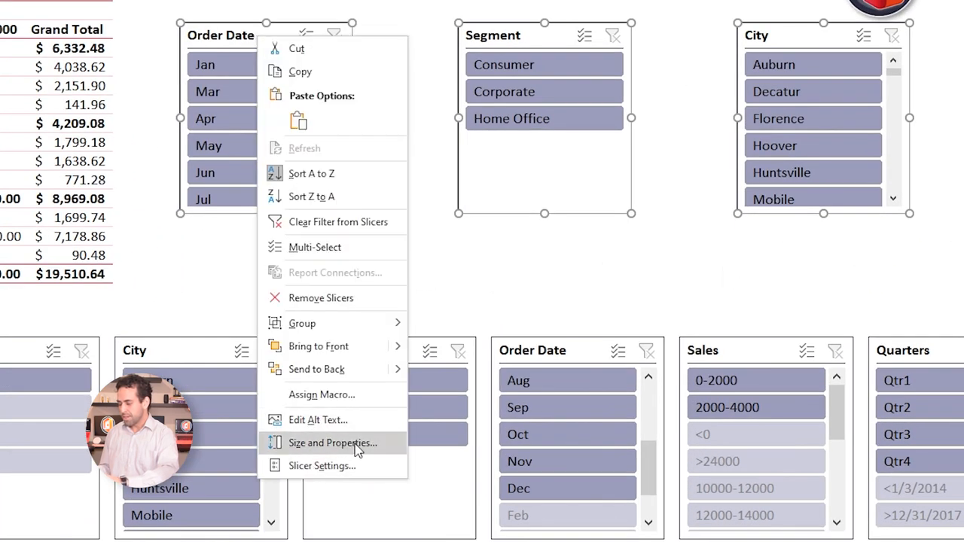
Set the Order Date slicer to Don't move or size with cells in its Properties.
{"action": "left_click", "coordinate": [331, 443]}
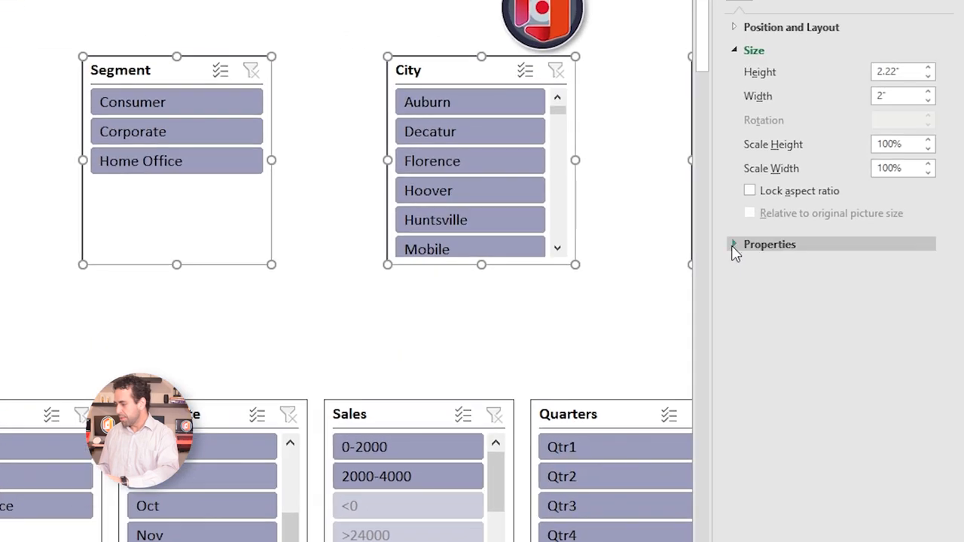
{"action": "left_click", "coordinate": [732, 244]}
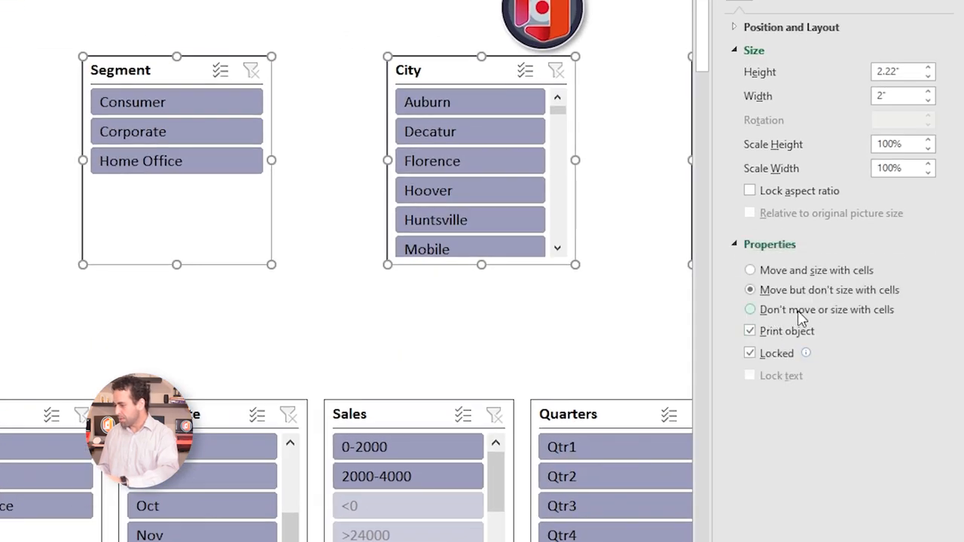
{"action": "mouse_move", "coordinate": [846, 319]}
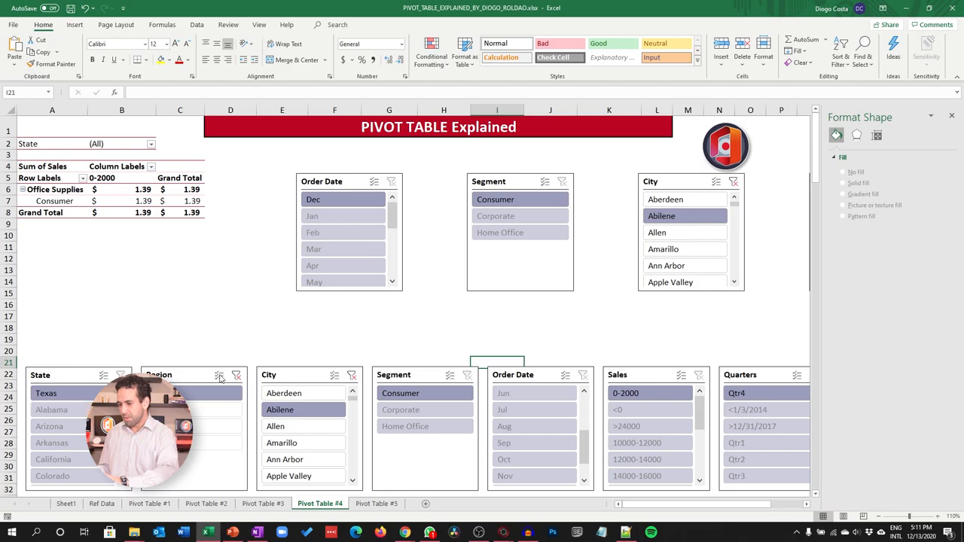
{"action": "left_click", "coordinate": [377, 503]}
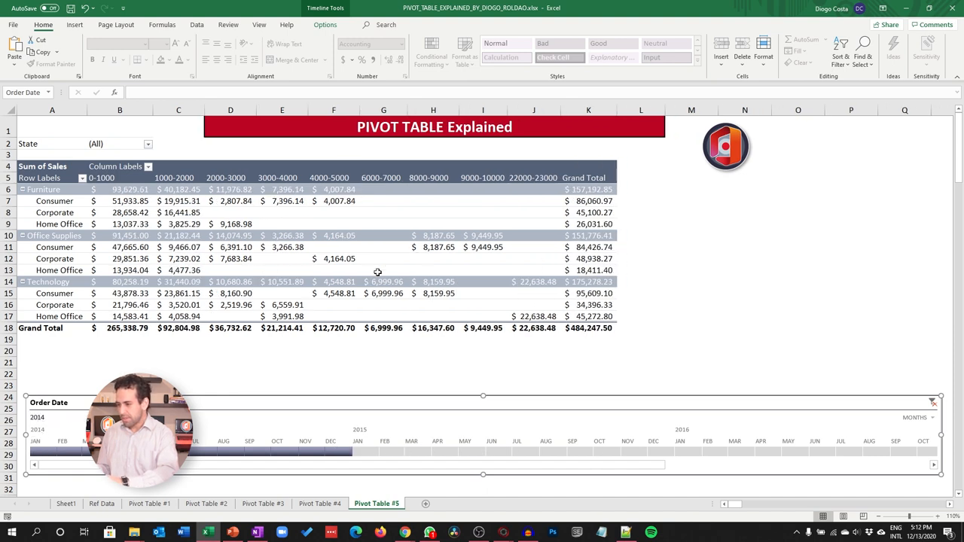
{"action": "mouse_move", "coordinate": [401, 418]}
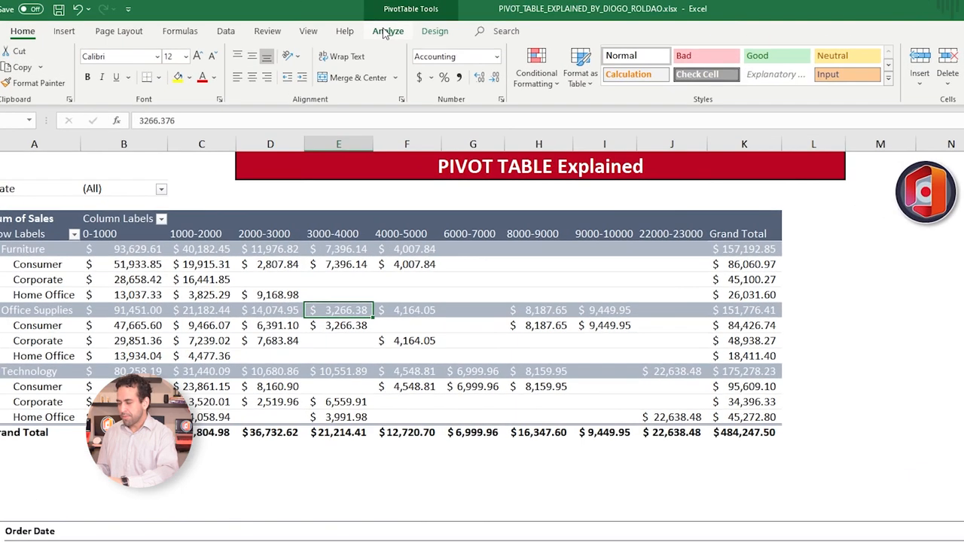
Insert a second Order Date timeline from PivotTable Analyze, grouped by years.
{"action": "left_click", "coordinate": [387, 31]}
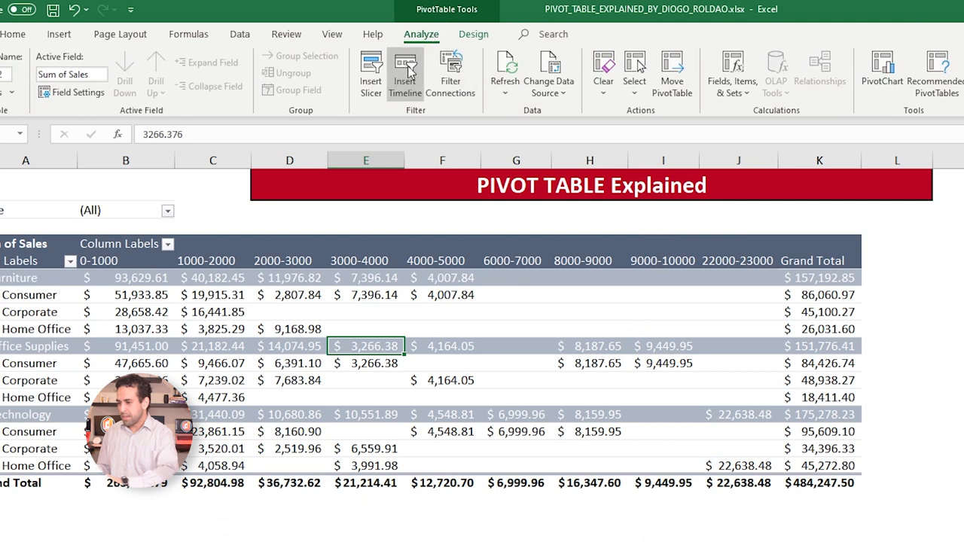
{"action": "left_click", "coordinate": [405, 72]}
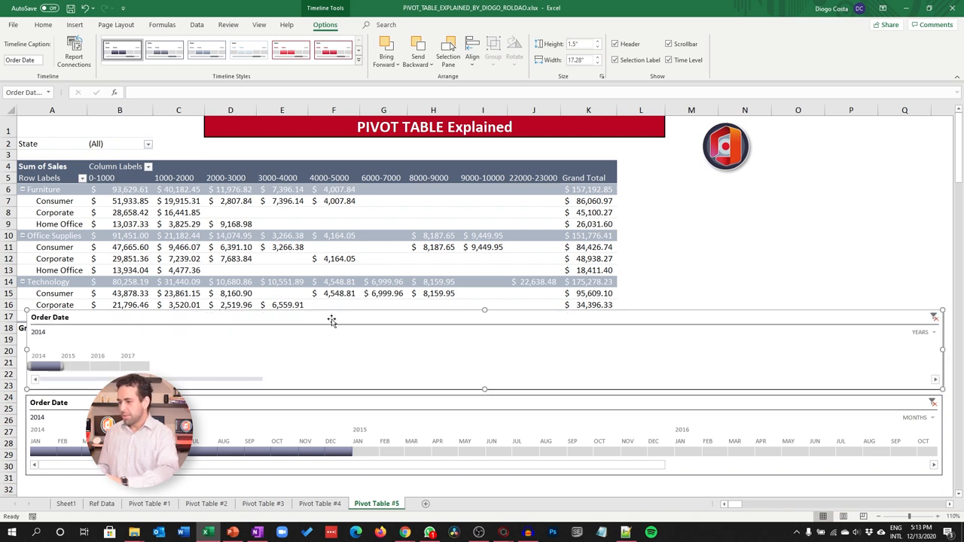
Remove the extra timeline and filter the remaining one to Jan–Jul 2014.
{"action": "right_click", "coordinate": [331, 316]}
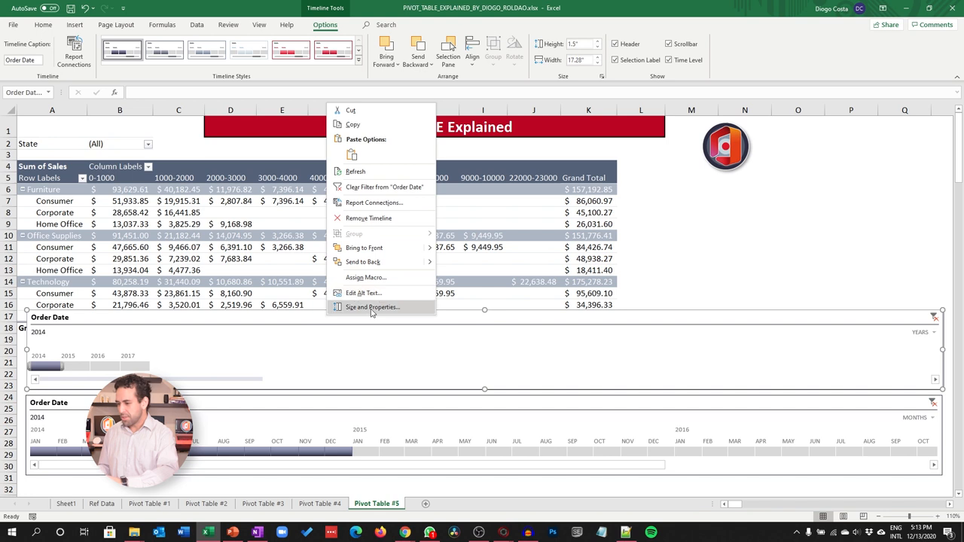
{"action": "left_click", "coordinate": [371, 307]}
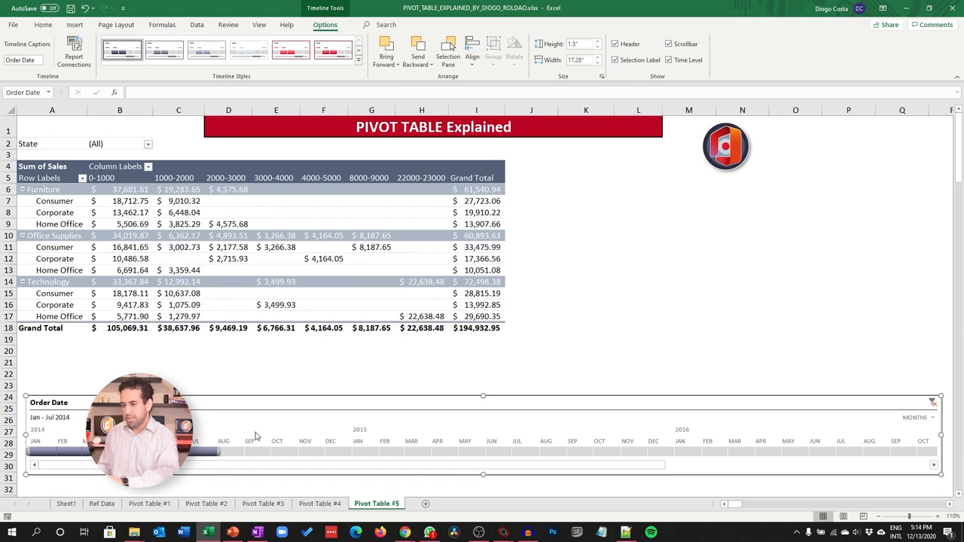
{"action": "left_click", "coordinate": [320, 503]}
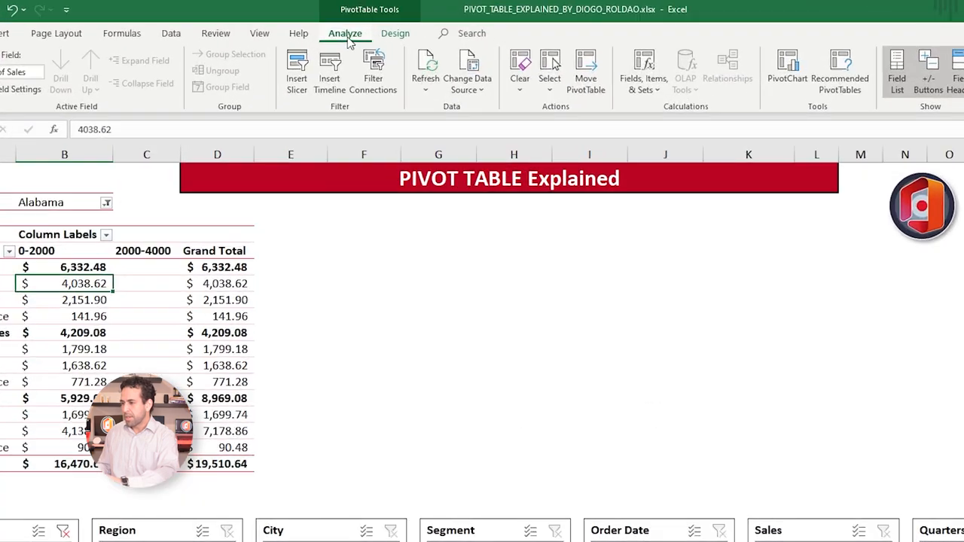
{"action": "mouse_move", "coordinate": [787, 68]}
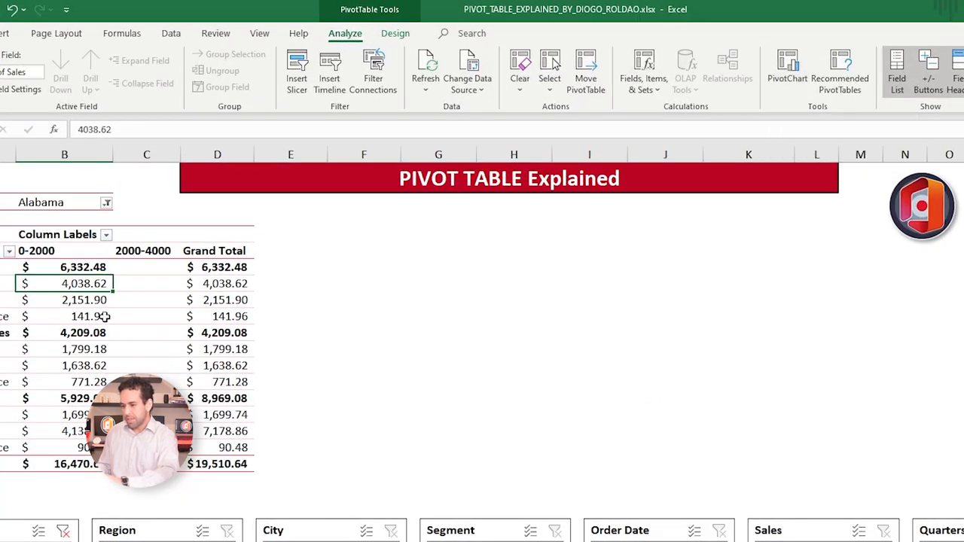
Insert a clustered column PivotChart of sales by category and segment from the pivot table.
{"action": "left_click", "coordinate": [83, 316]}
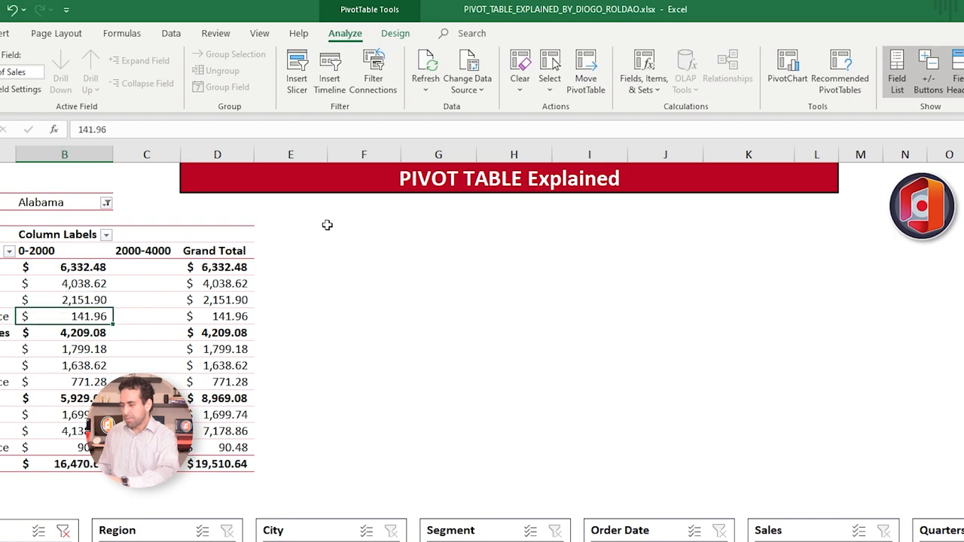
{"action": "left_click", "coordinate": [786, 72]}
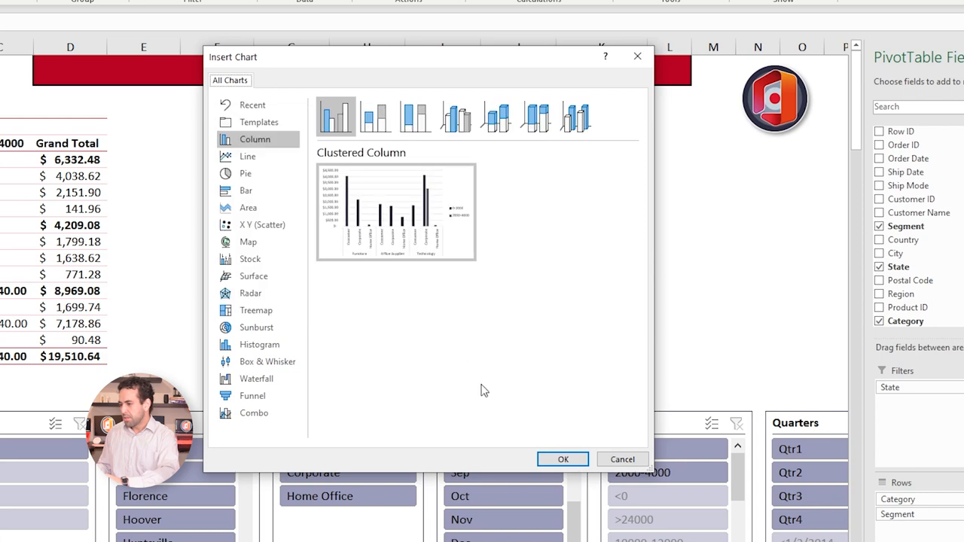
{"action": "left_click", "coordinate": [563, 459]}
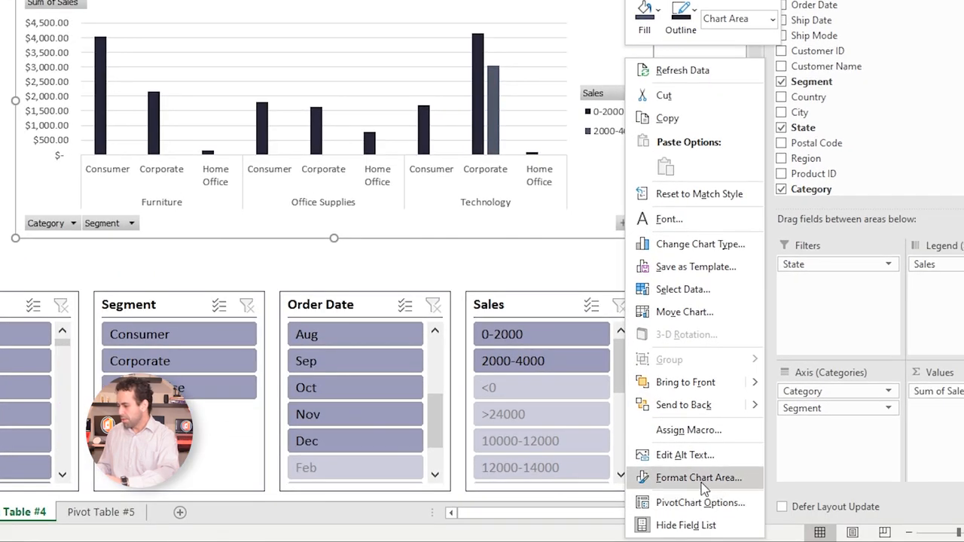
Set the chart area to Don't move or size with cells in Format Chart Area.
{"action": "left_click", "coordinate": [699, 477]}
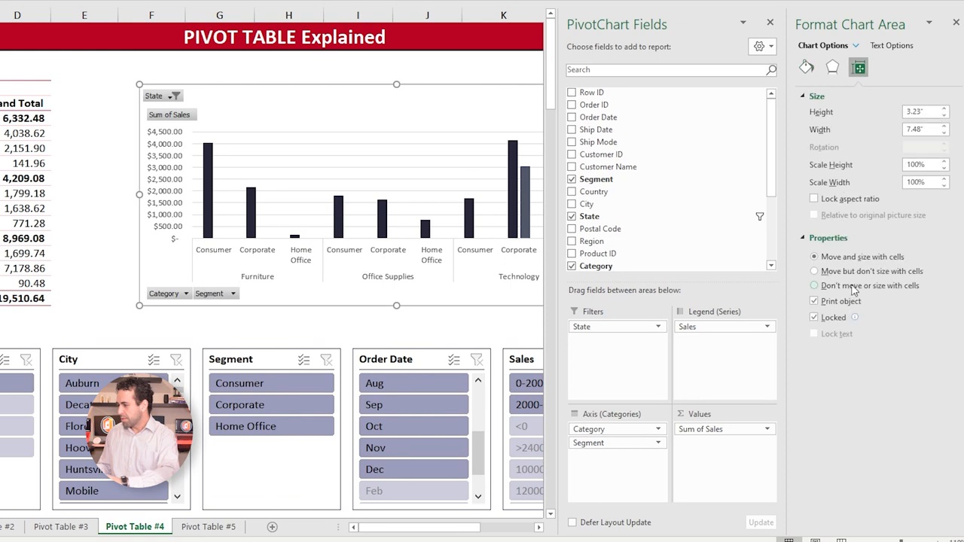
{"action": "left_click", "coordinate": [813, 286]}
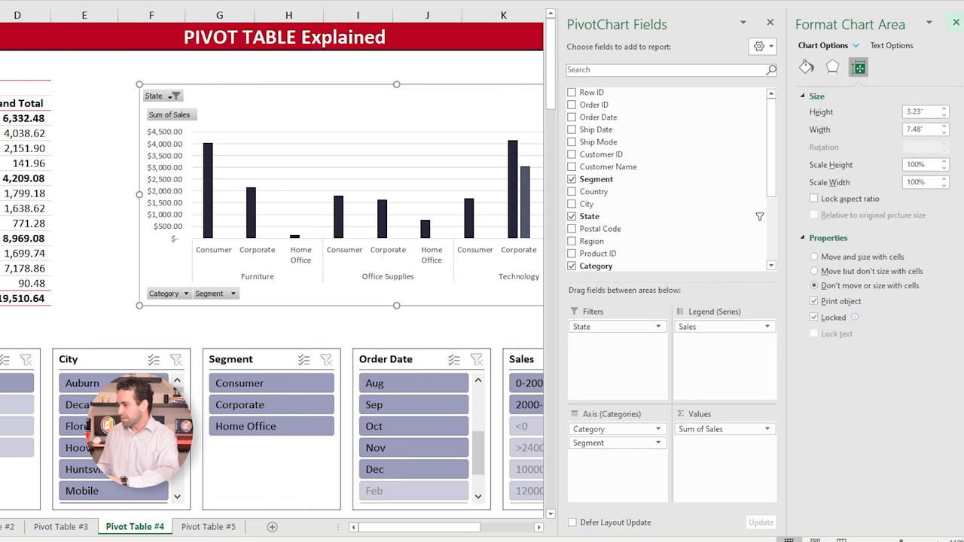
{"action": "left_click", "coordinate": [654, 108]}
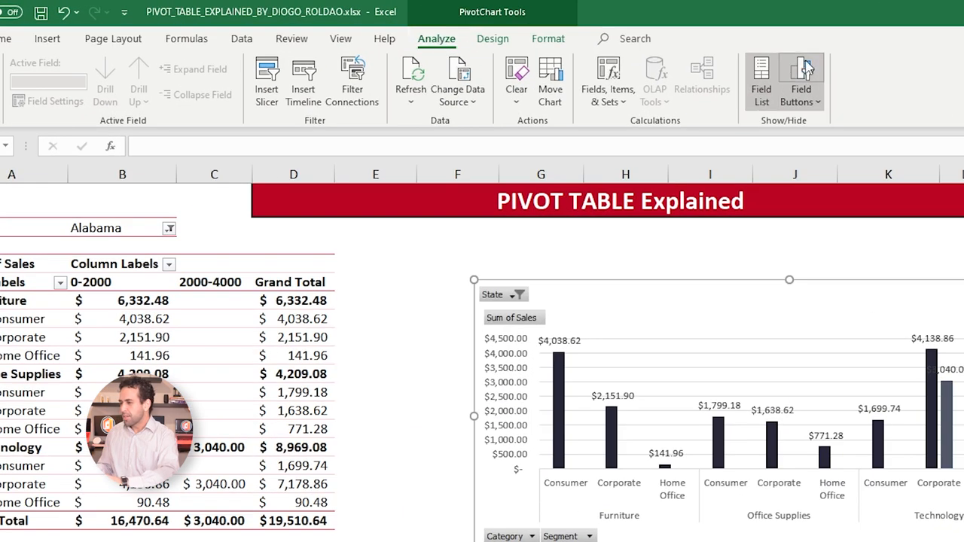
Filter the pivot table and chart to Arkansas, then another state, via the State slicer.
{"action": "left_click", "coordinate": [801, 81]}
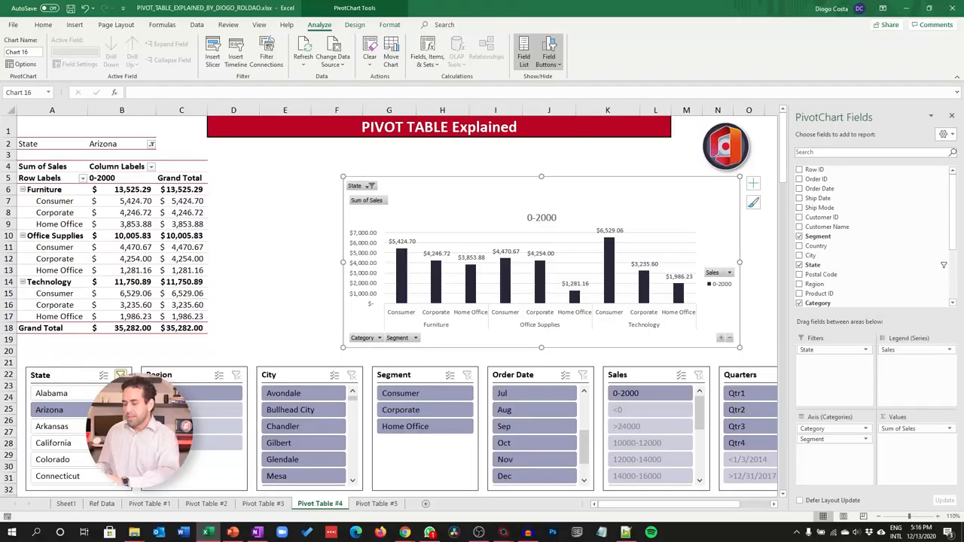
{"action": "left_click", "coordinate": [51, 425]}
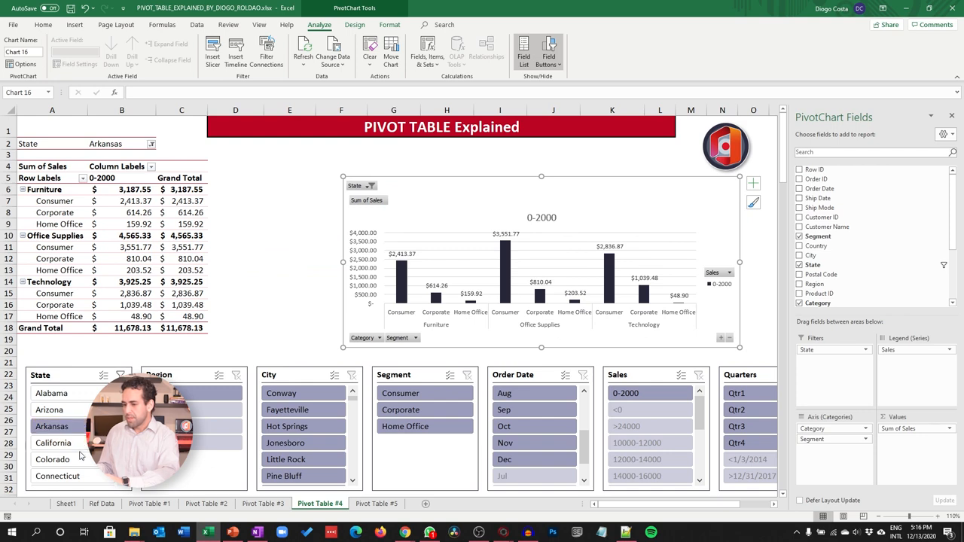
{"action": "left_click", "coordinate": [53, 459]}
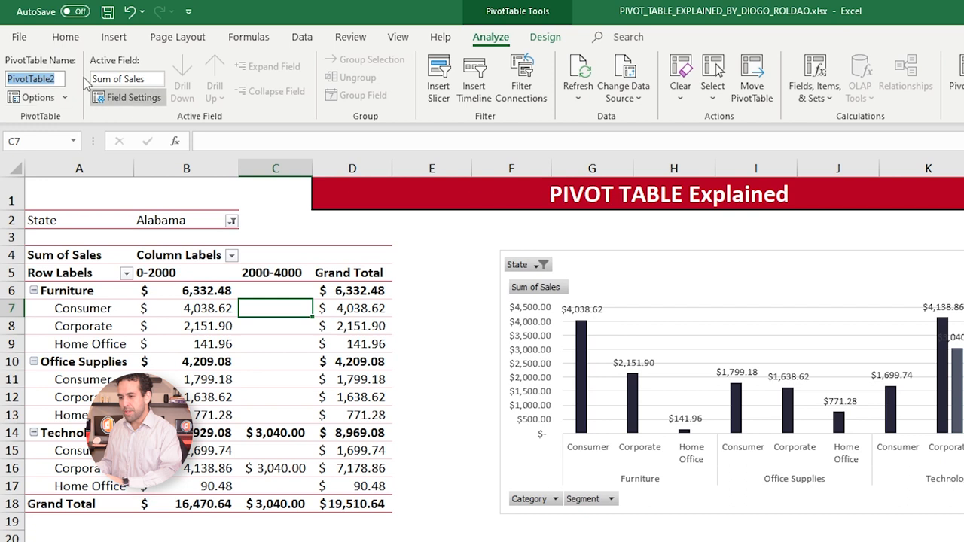
{"action": "mouse_move", "coordinate": [105, 214]}
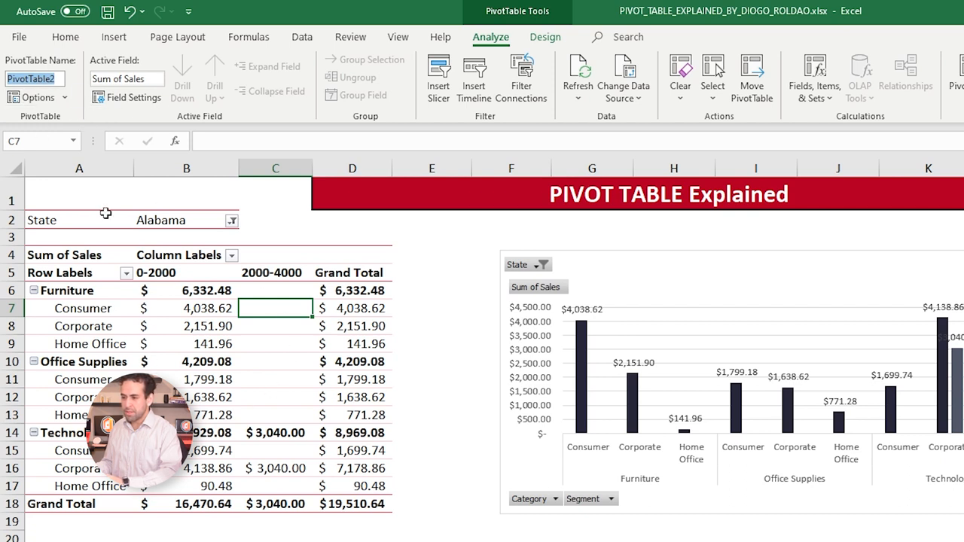
{"action": "mouse_move", "coordinate": [156, 54]}
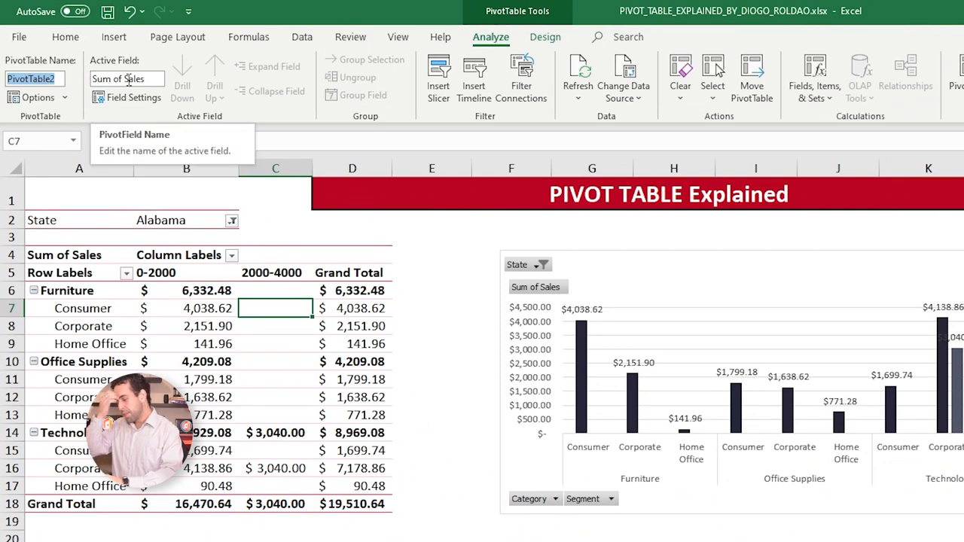
Bring up Value Field Settings for Sum of Sales via the Active Field box.
{"action": "left_click", "coordinate": [126, 79]}
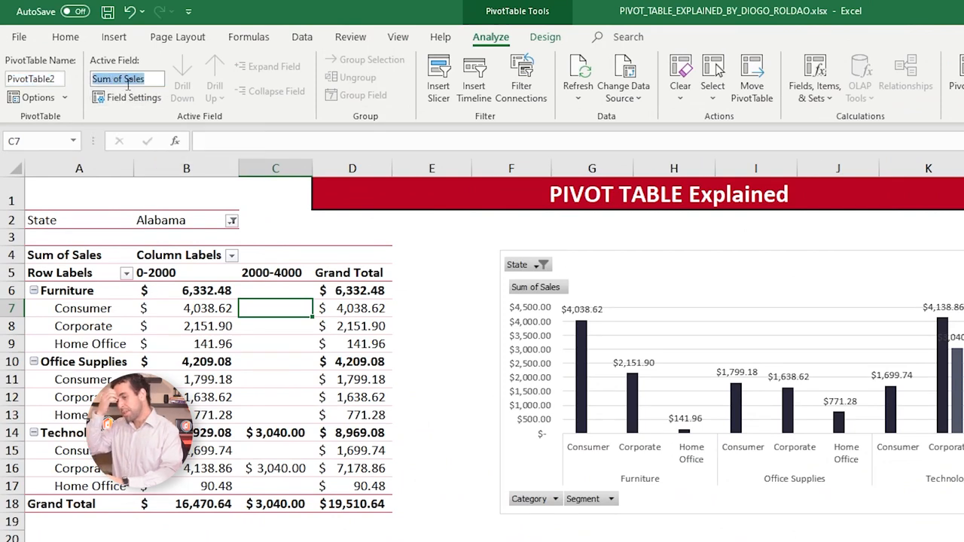
{"action": "mouse_move", "coordinate": [133, 96]}
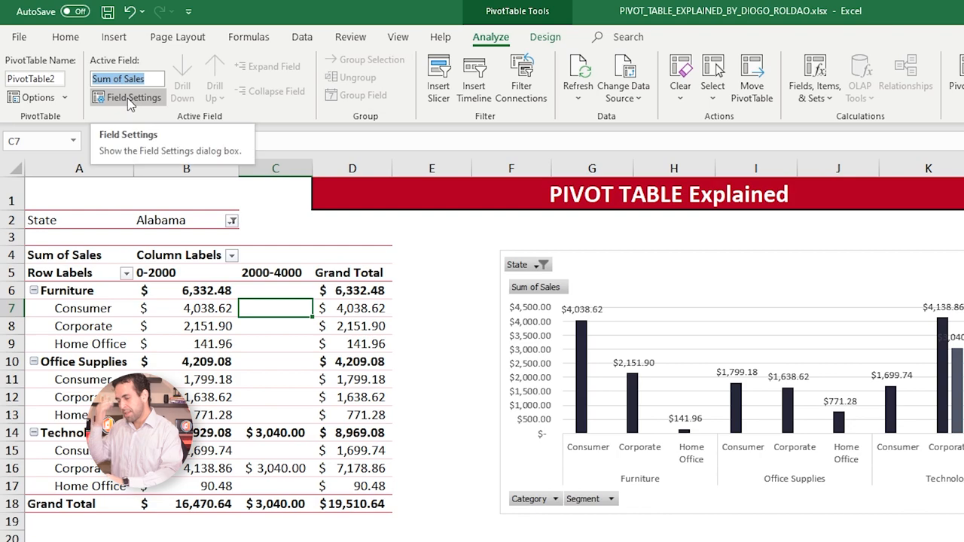
{"action": "left_click", "coordinate": [134, 96]}
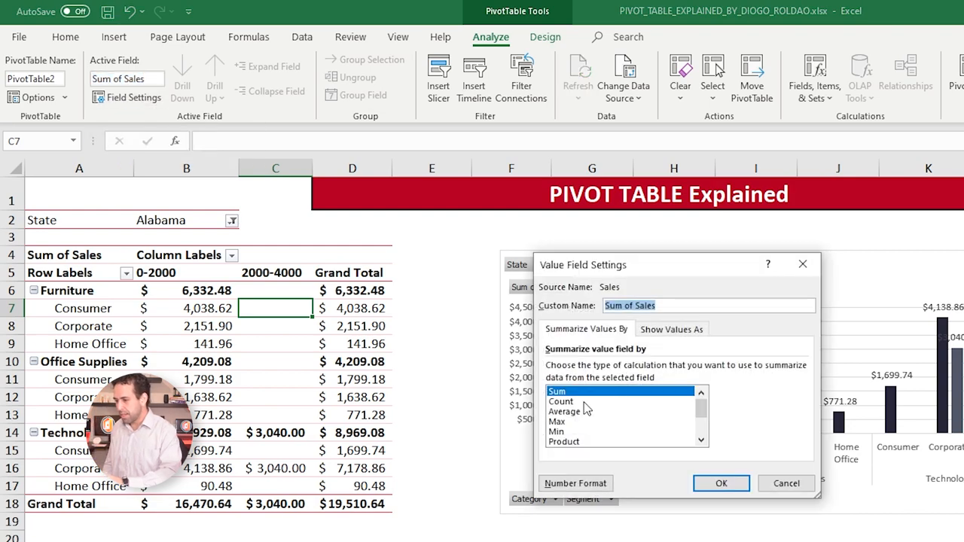
Close Value Field Settings leaving Sum of Sales unchanged.
{"action": "left_click", "coordinate": [557, 422]}
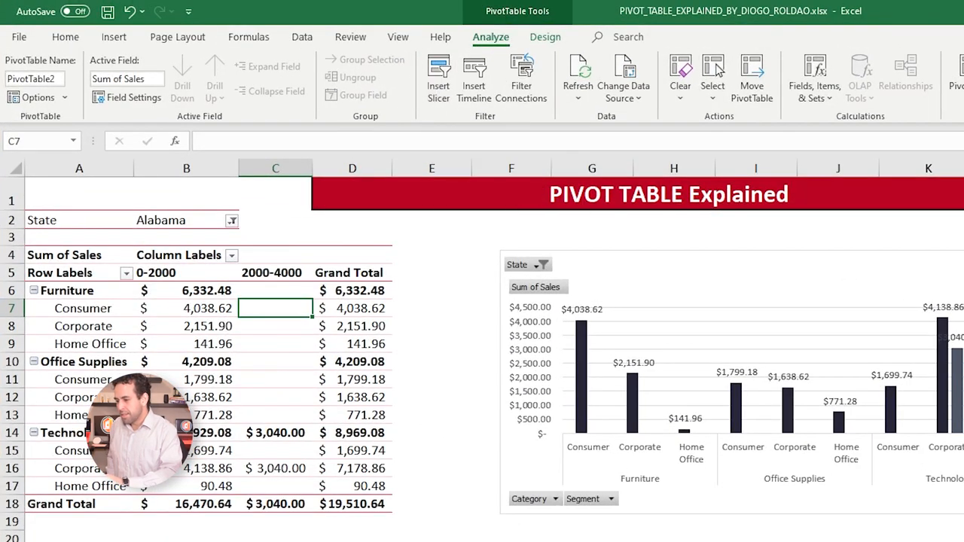
{"action": "mouse_move", "coordinate": [473, 75]}
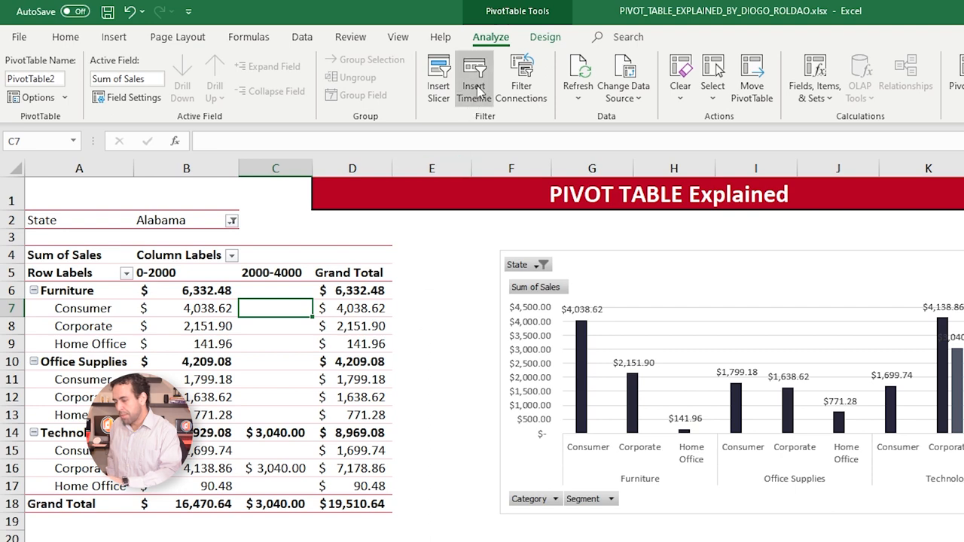
{"action": "mouse_move", "coordinate": [516, 383]}
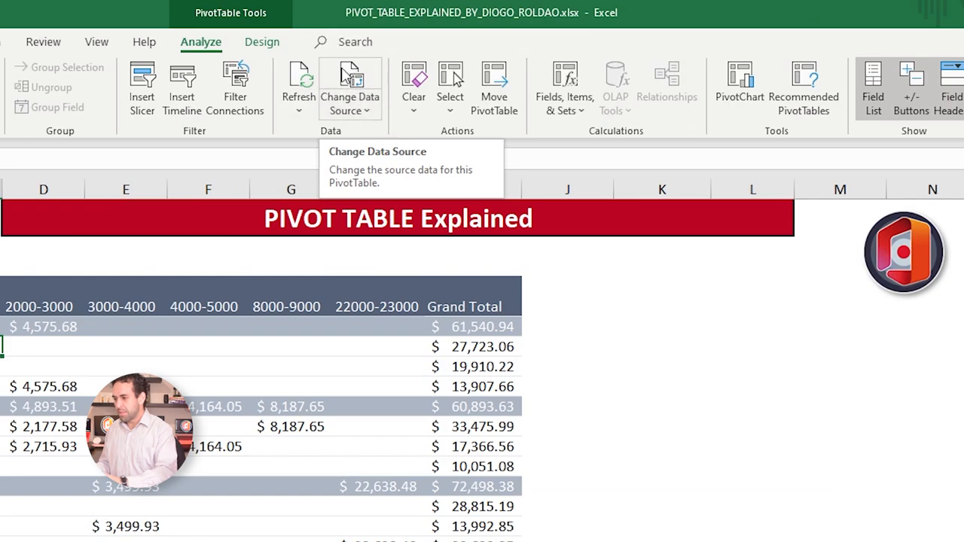
{"action": "mouse_move", "coordinate": [186, 241]}
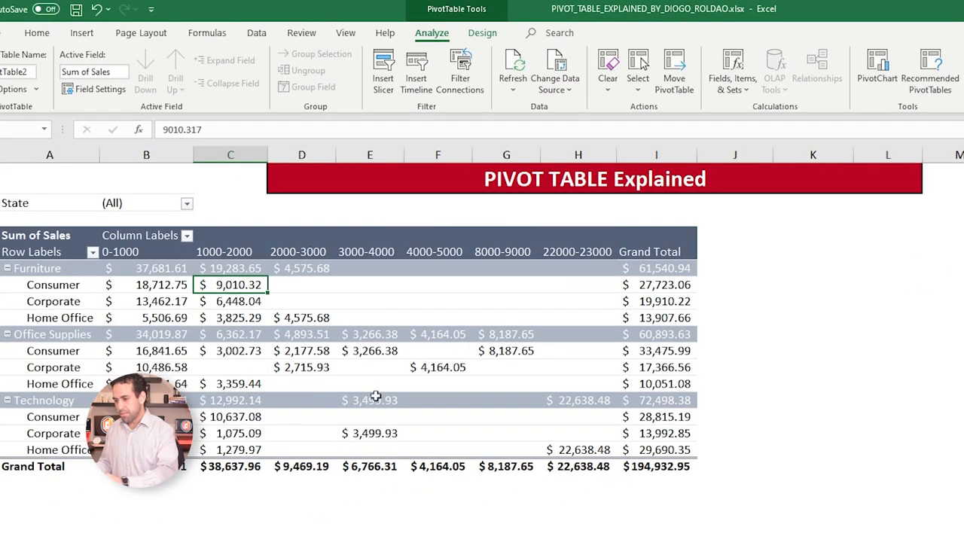
{"action": "mouse_move", "coordinate": [555, 68]}
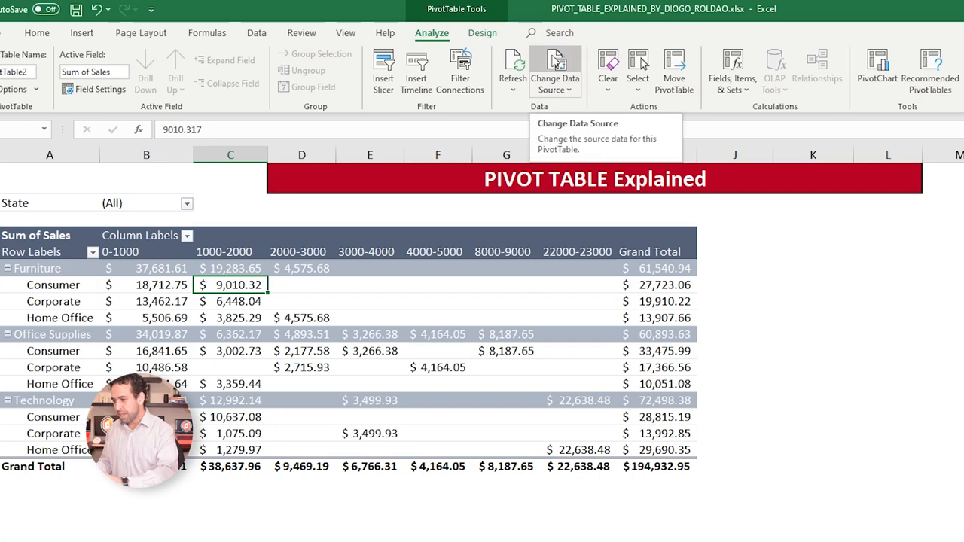
Change the pivot's data source, extending the Table/Range across the Ref Data records, and confirm.
{"action": "left_click", "coordinate": [554, 68]}
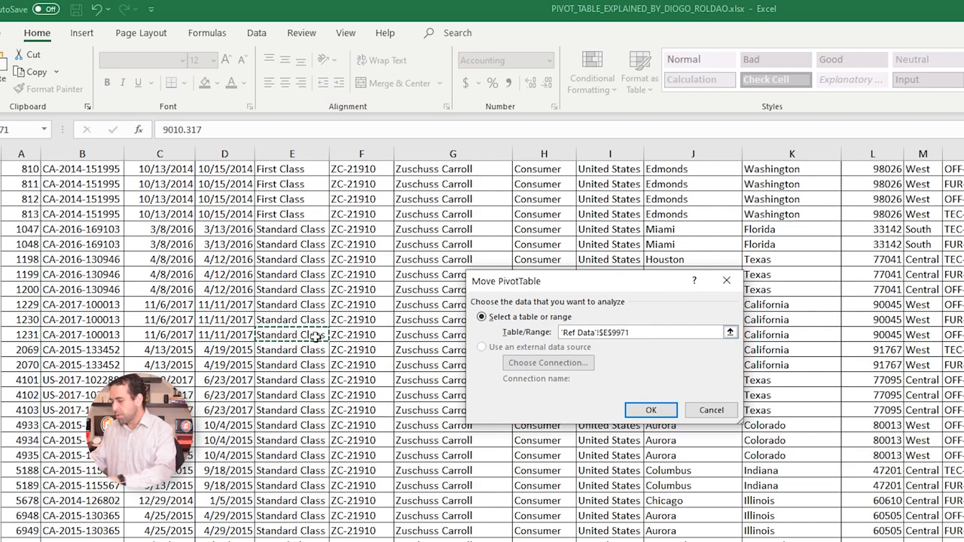
{"action": "key", "text": "ctrl+shift+right"}
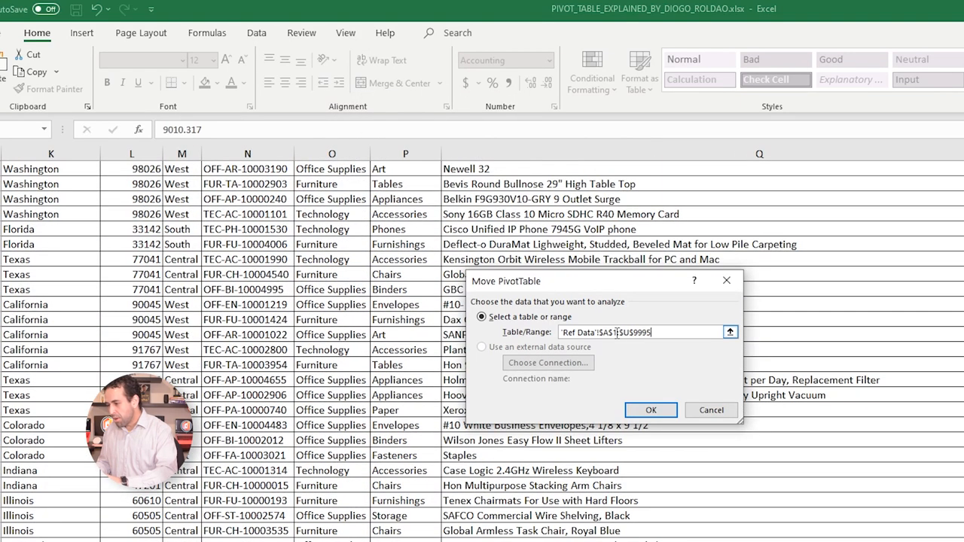
{"action": "left_click", "coordinate": [651, 410]}
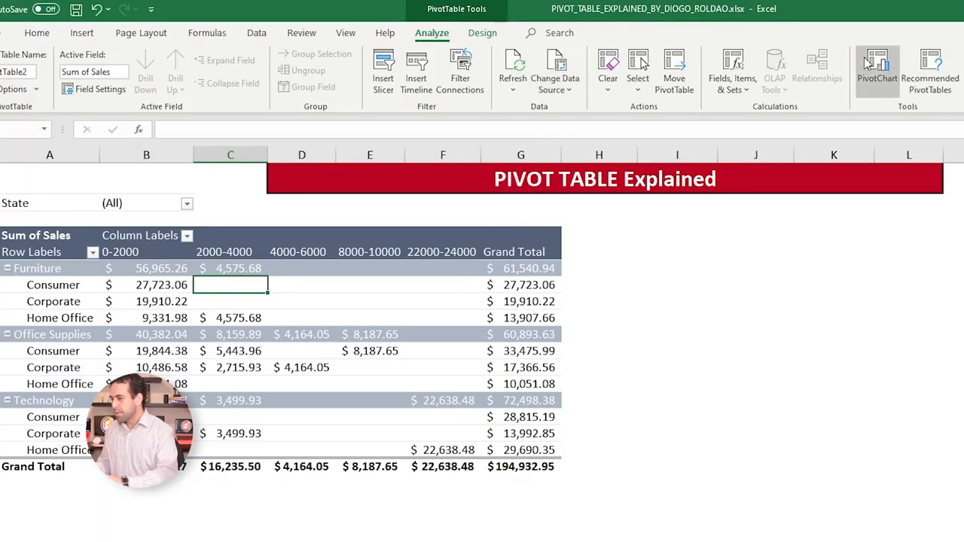
Insert a clustered column PivotChart of sales by category, segment and 2000-wide sales bins.
{"action": "left_click", "coordinate": [877, 67]}
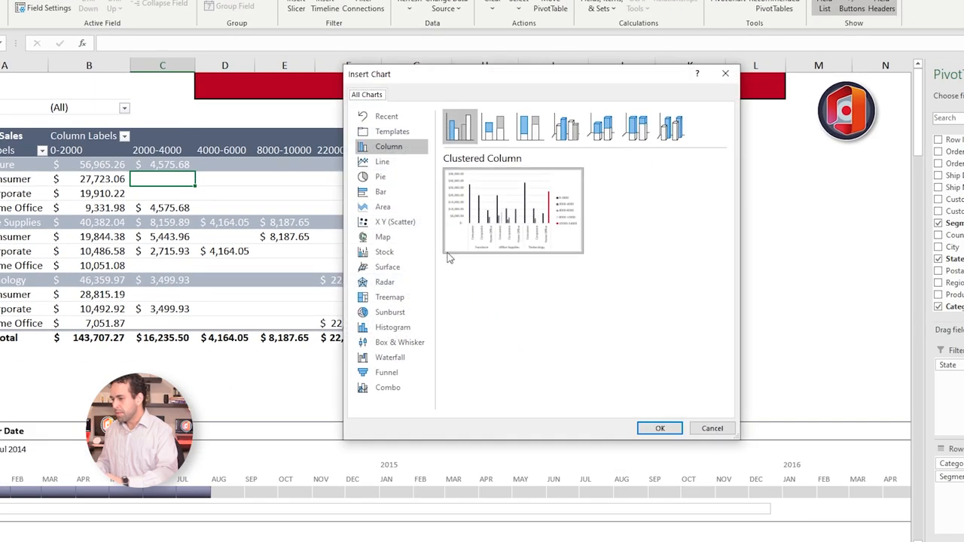
{"action": "left_click", "coordinate": [659, 428]}
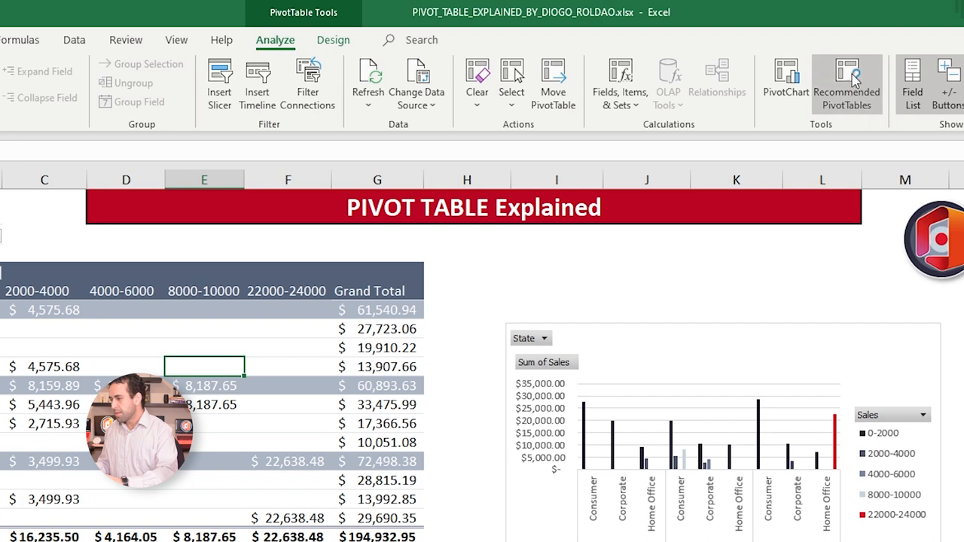
{"action": "left_click", "coordinate": [846, 83]}
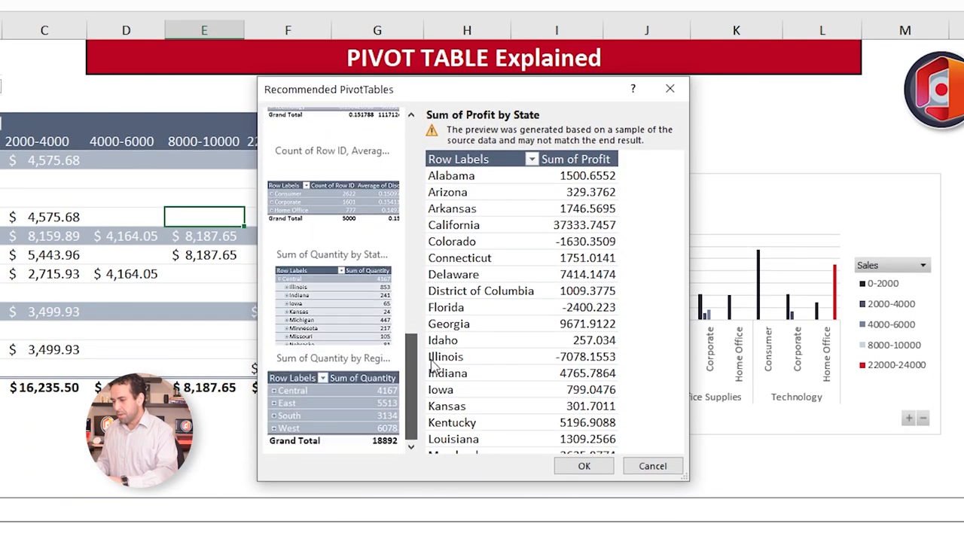
{"action": "scroll", "scroll_direction": "down", "scroll_amount": 3}
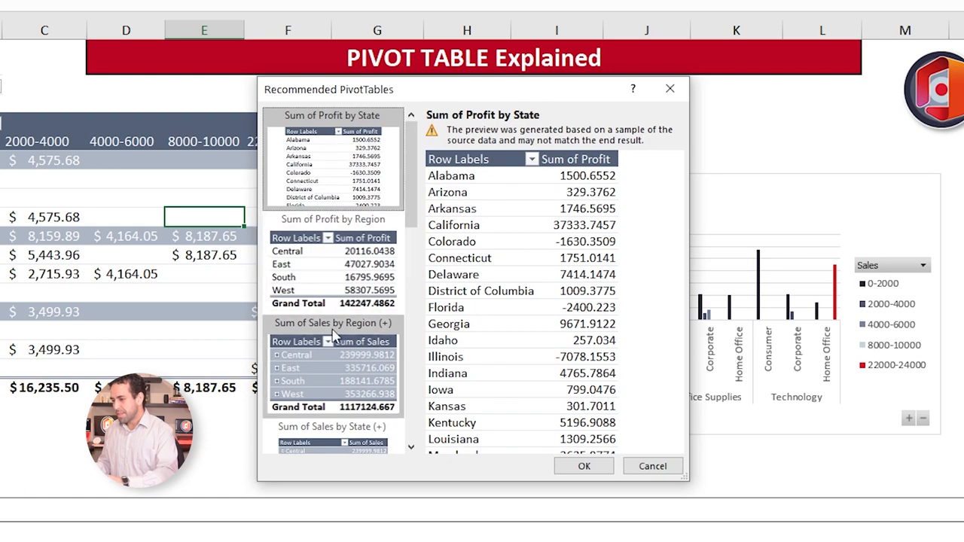
{"action": "mouse_move", "coordinate": [407, 197]}
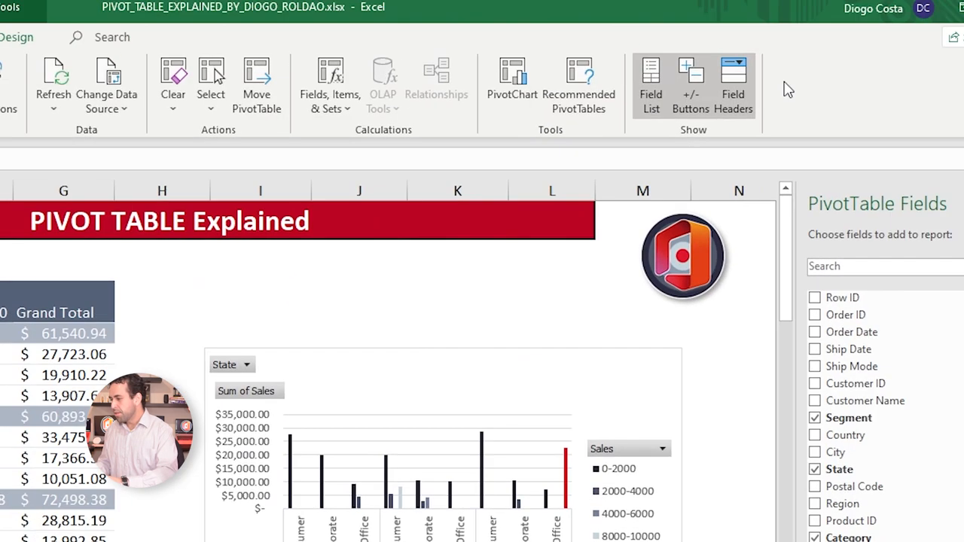
{"action": "mouse_move", "coordinate": [735, 397]}
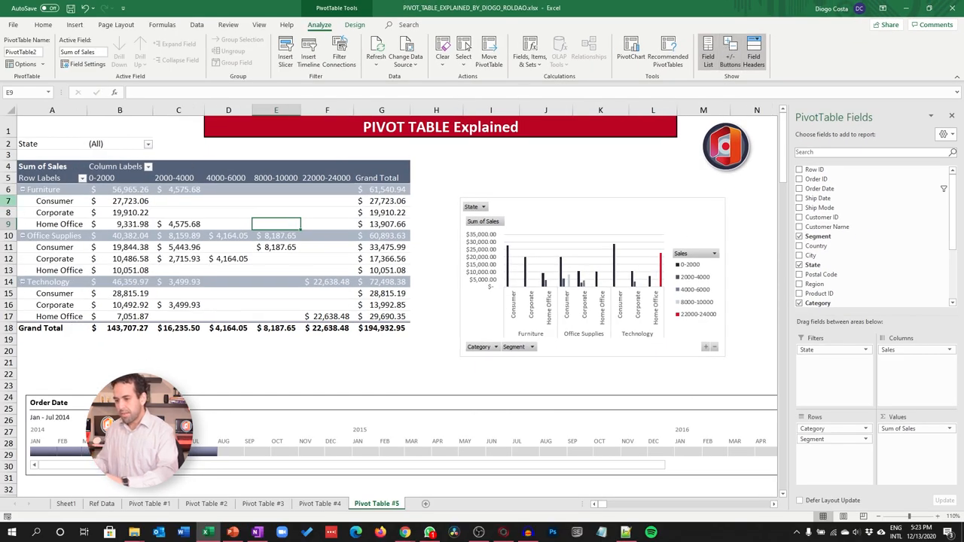
{"action": "mouse_move", "coordinate": [317, 136]}
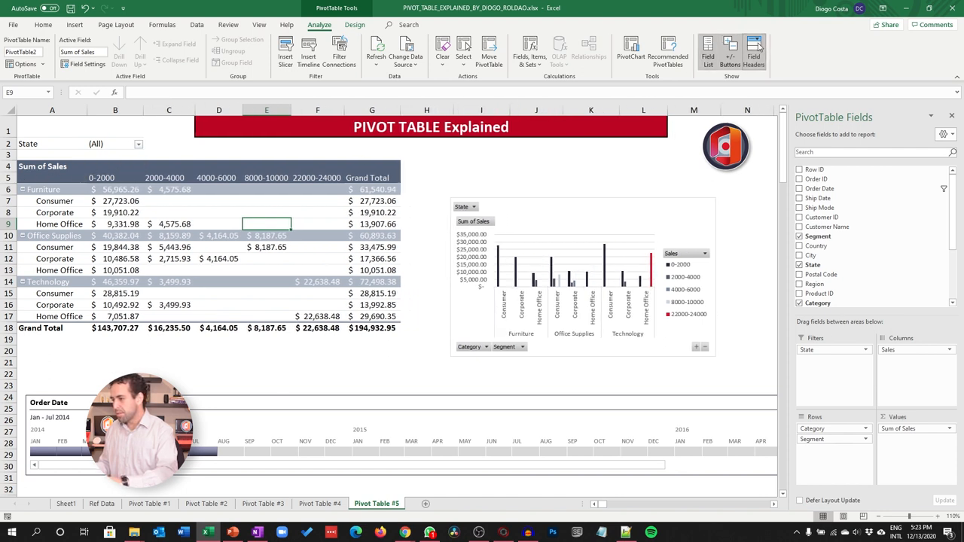
Turn field headers back on, toggle row headers, banded rows and columns, and apply a grey PivotTable style.
{"action": "left_click", "coordinate": [355, 24]}
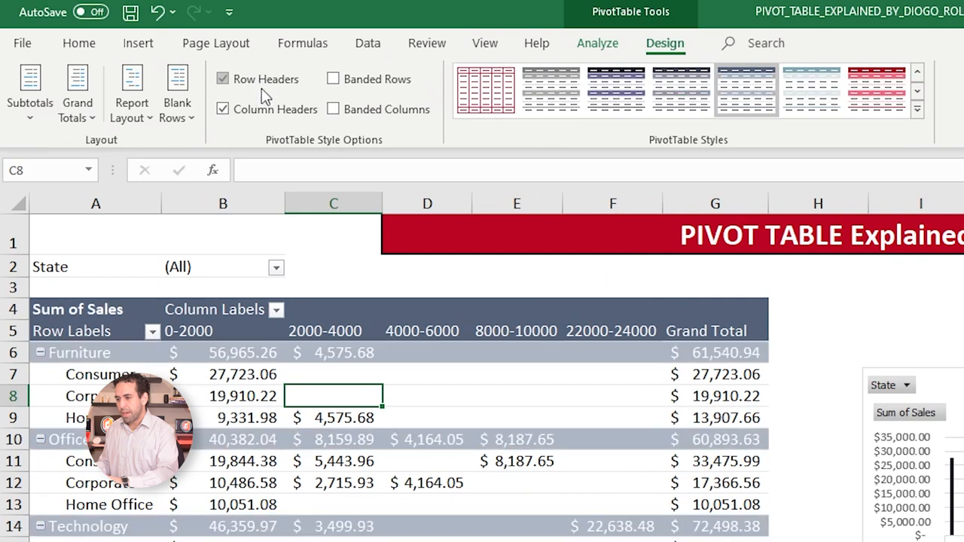
{"action": "left_click", "coordinate": [332, 78]}
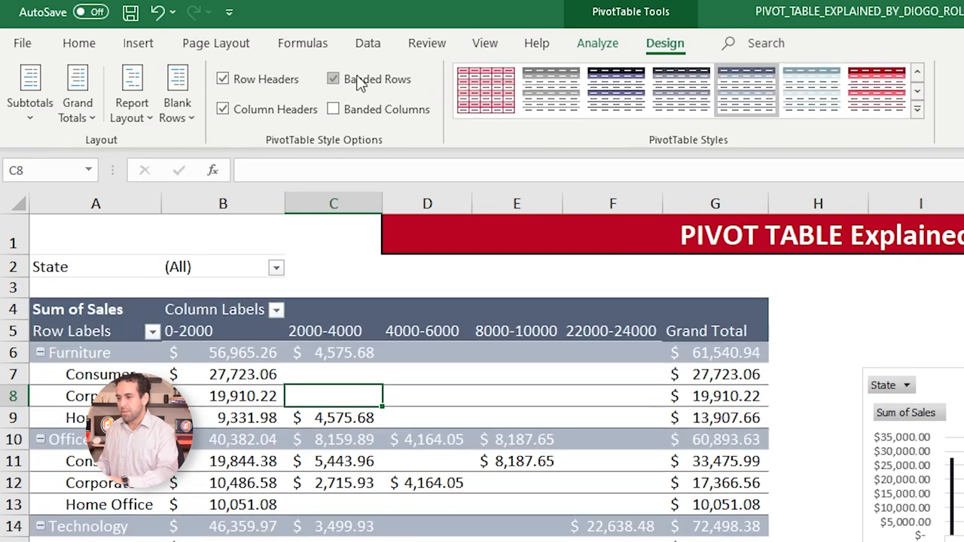
{"action": "left_click", "coordinate": [333, 108]}
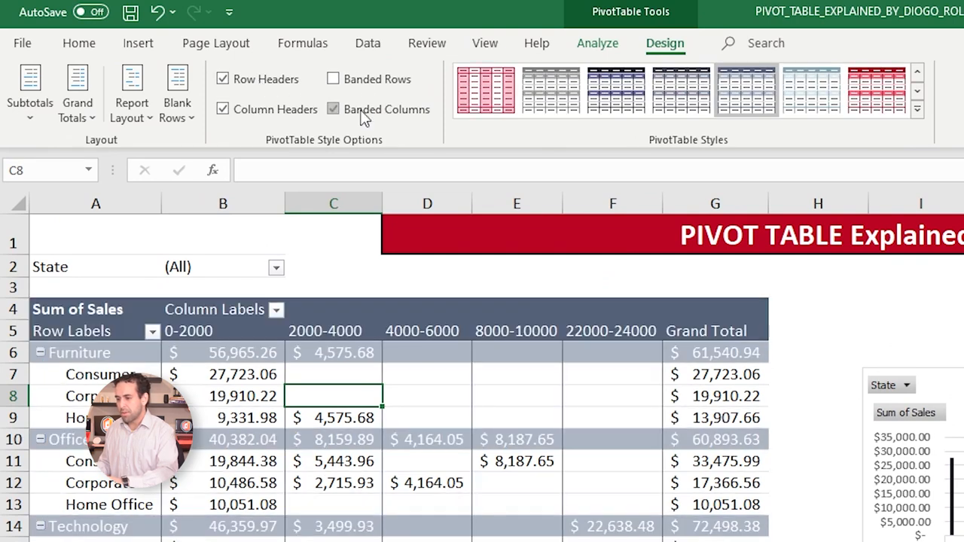
{"action": "left_click", "coordinate": [332, 108]}
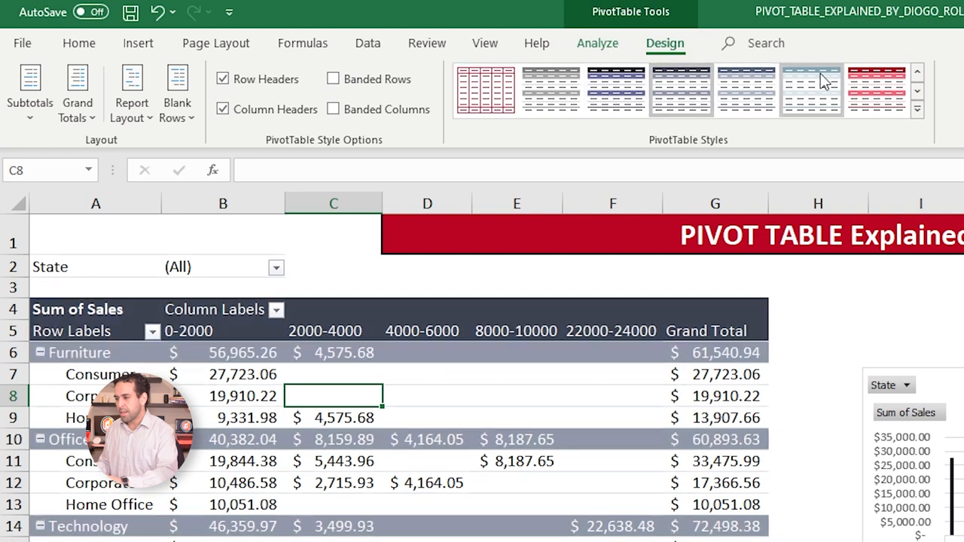
{"action": "left_click", "coordinate": [485, 88]}
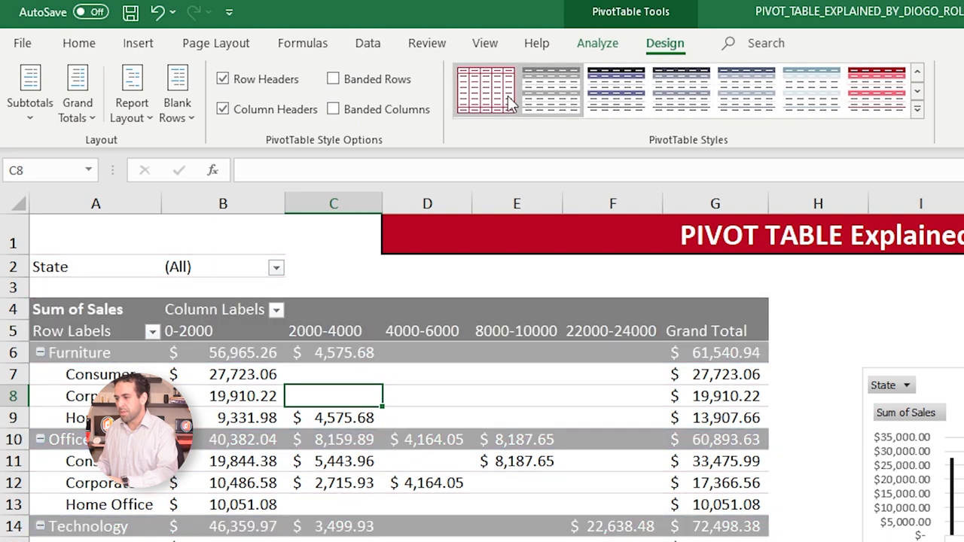